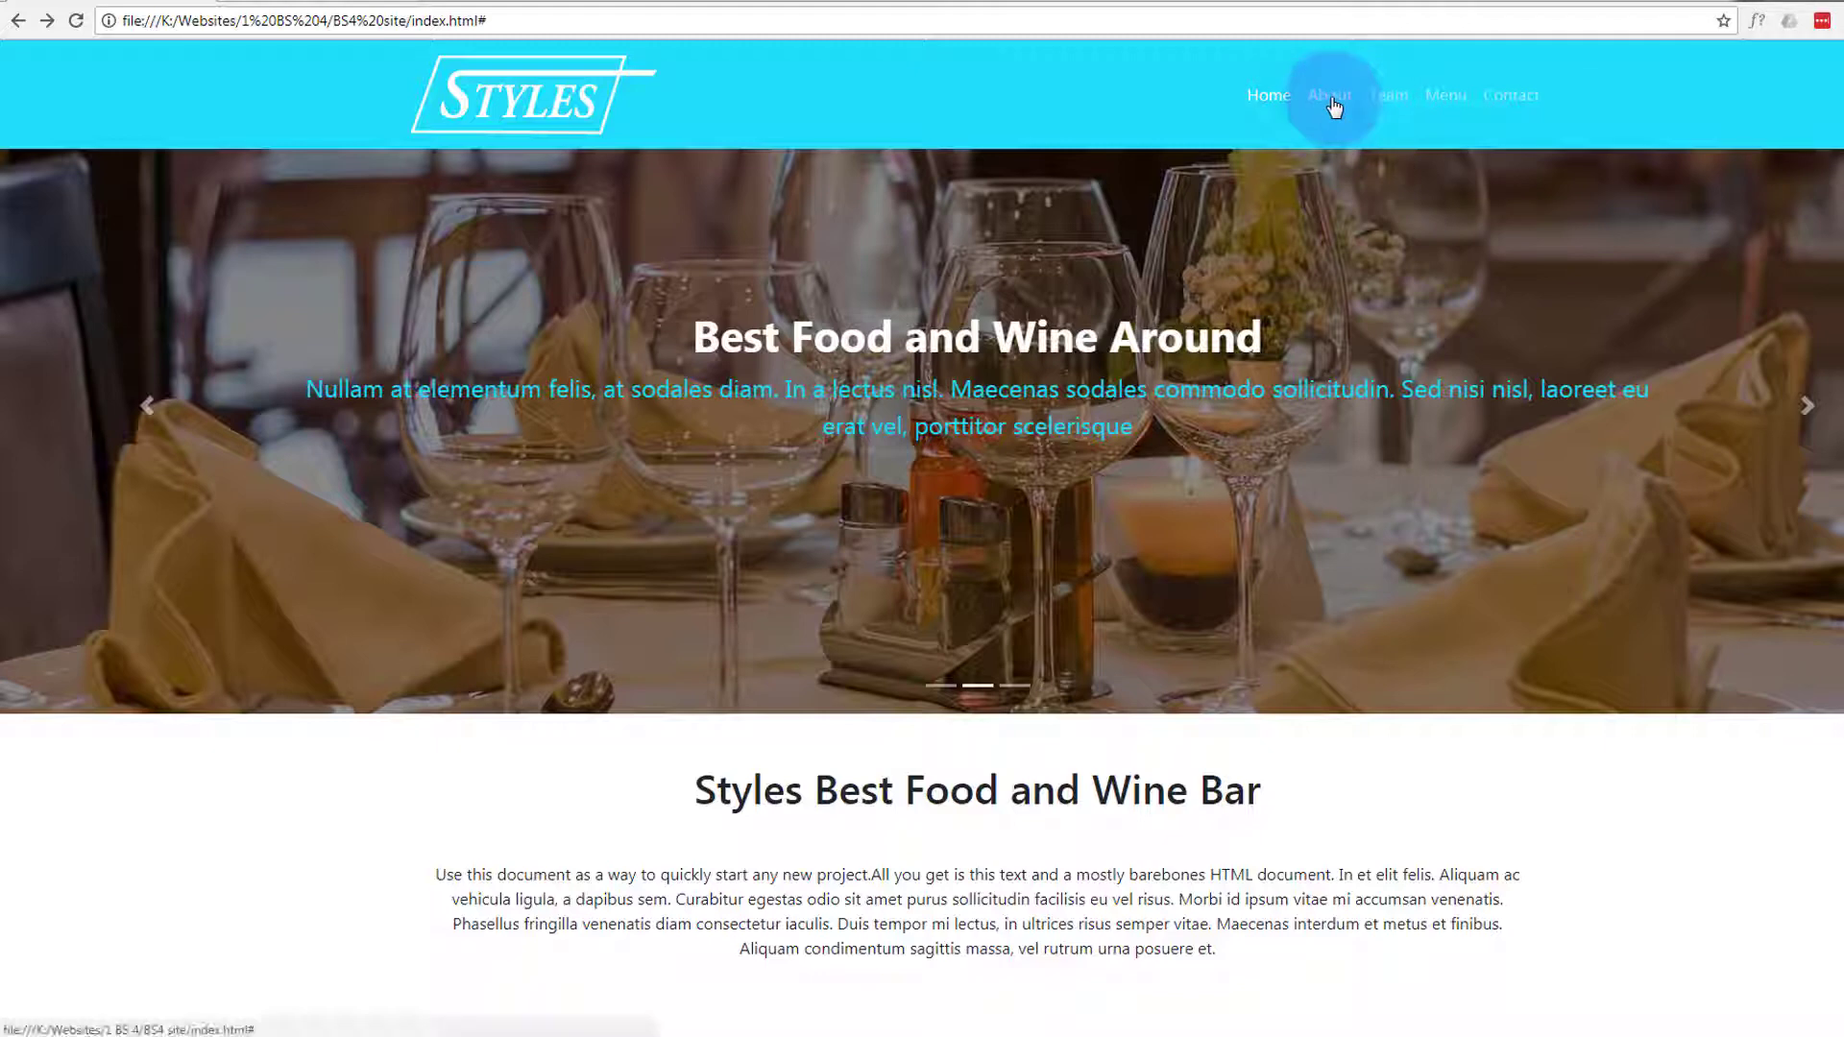
# Inspect the About link and change the .nav-link colour to #fff in Styles.
pyautogui.rightClick(1330, 95)
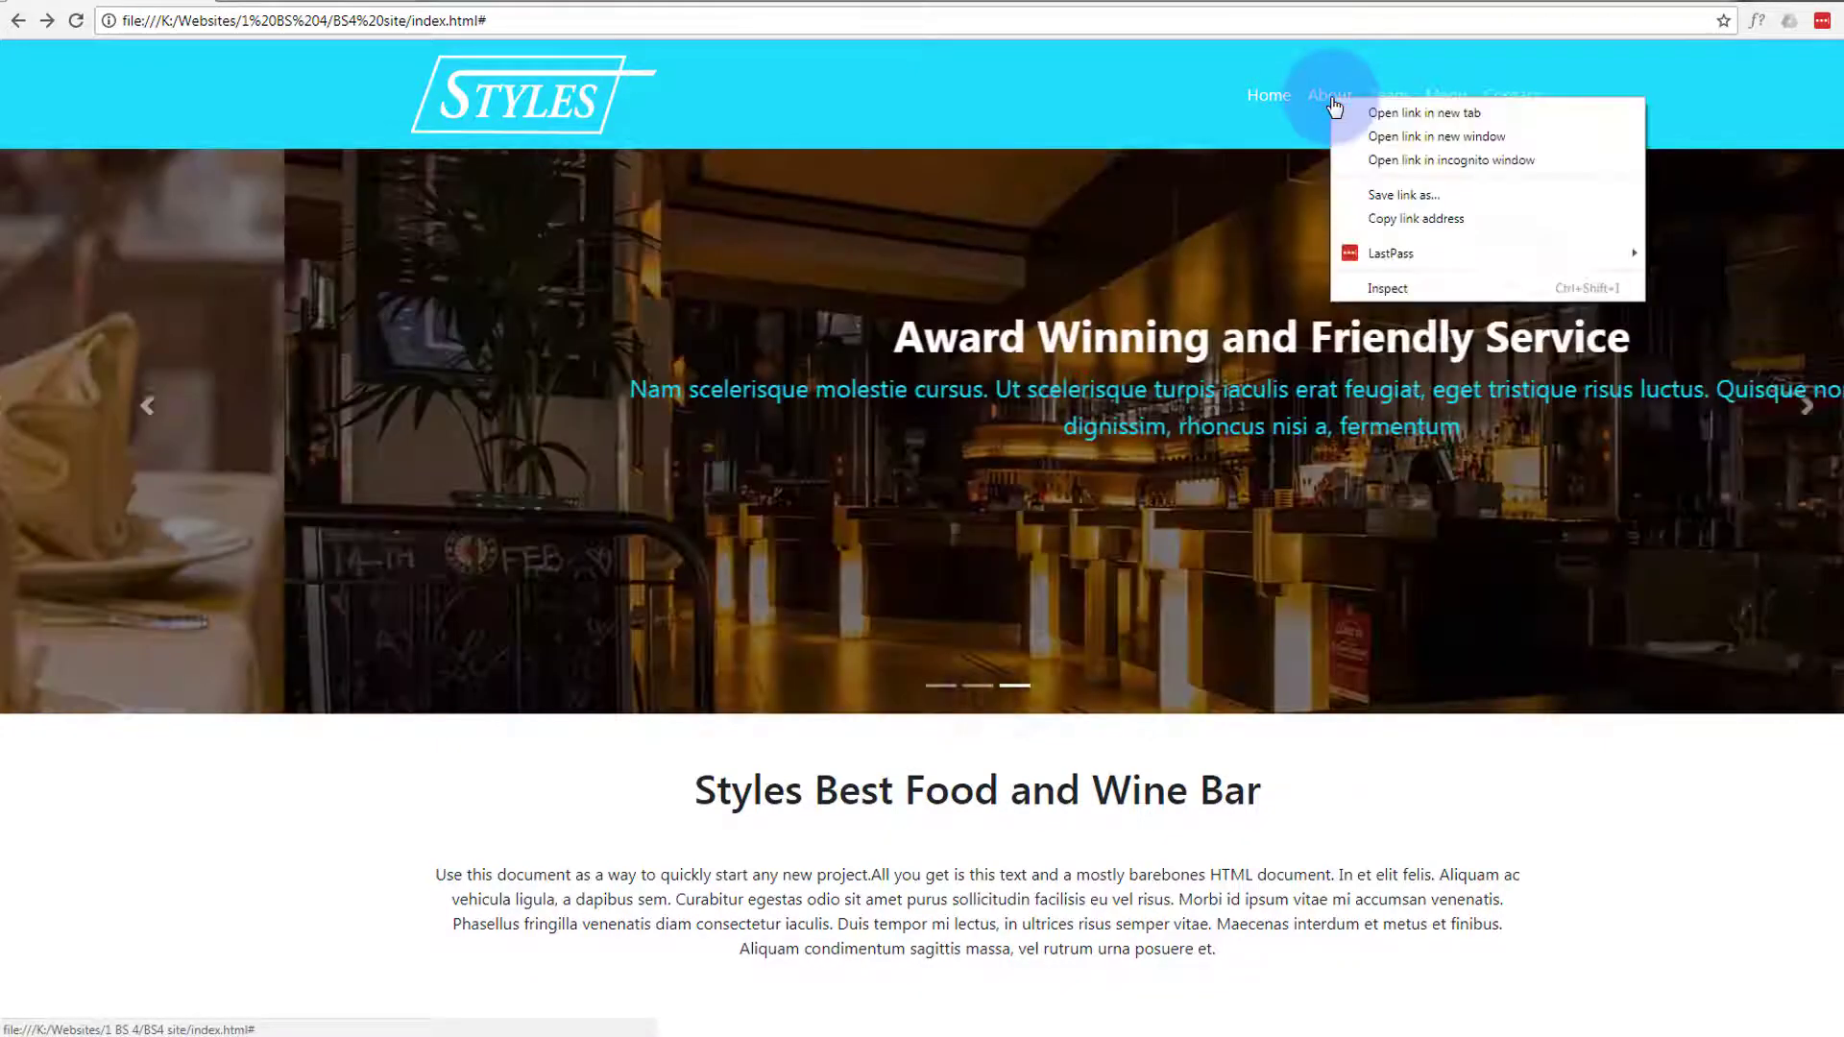
pyautogui.click(1388, 288)
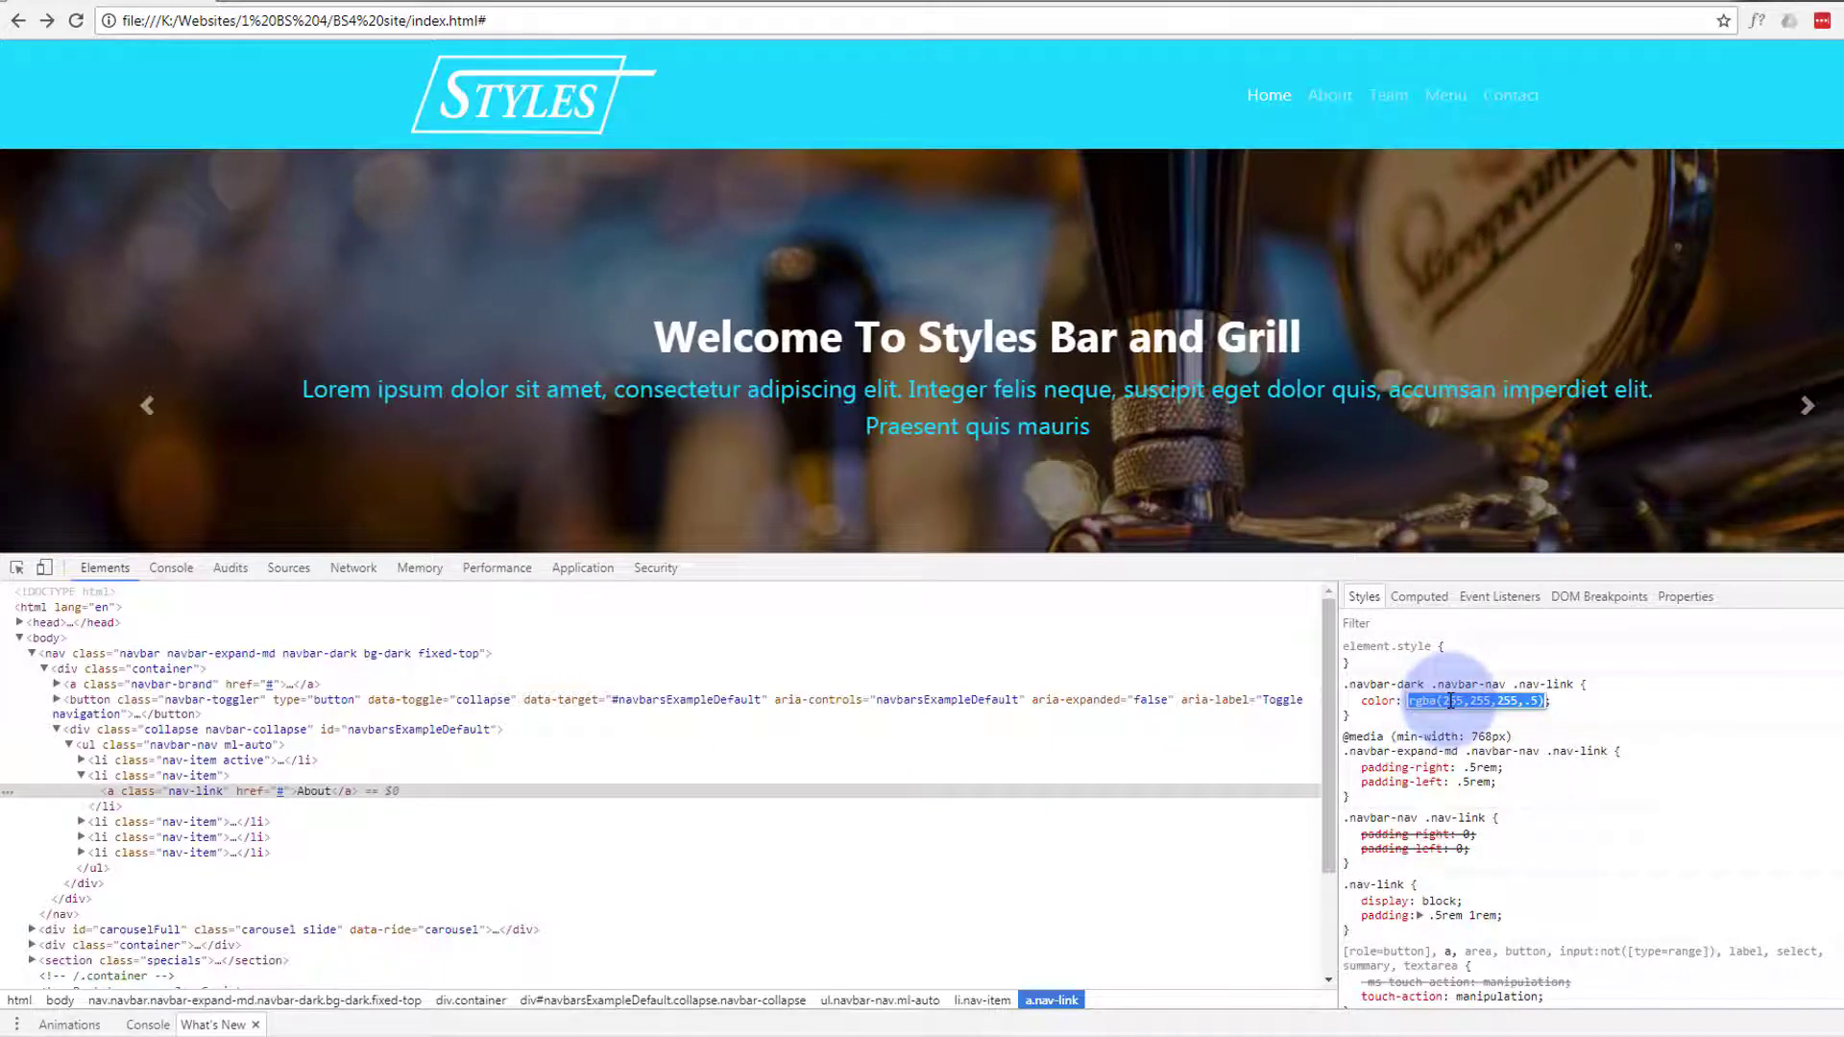
pyautogui.moveTo(1477, 701)
pyautogui.write('#')
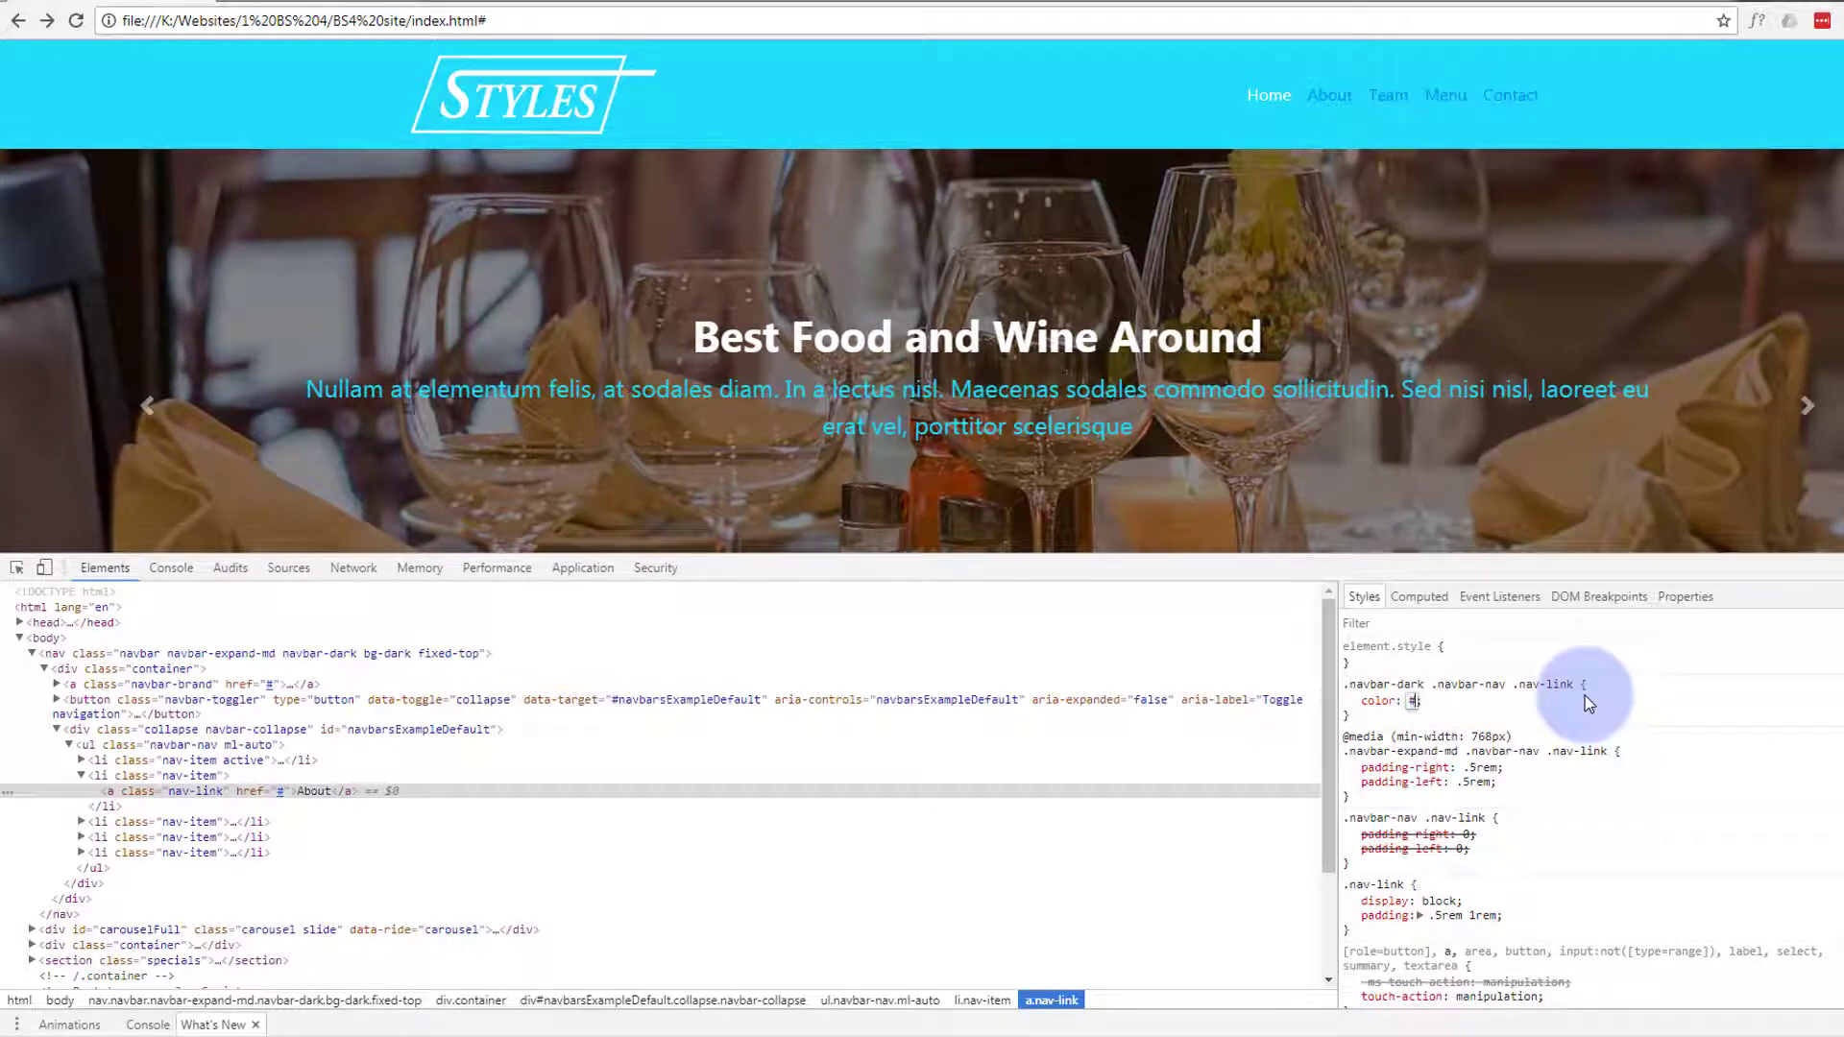
pyautogui.write('fff')
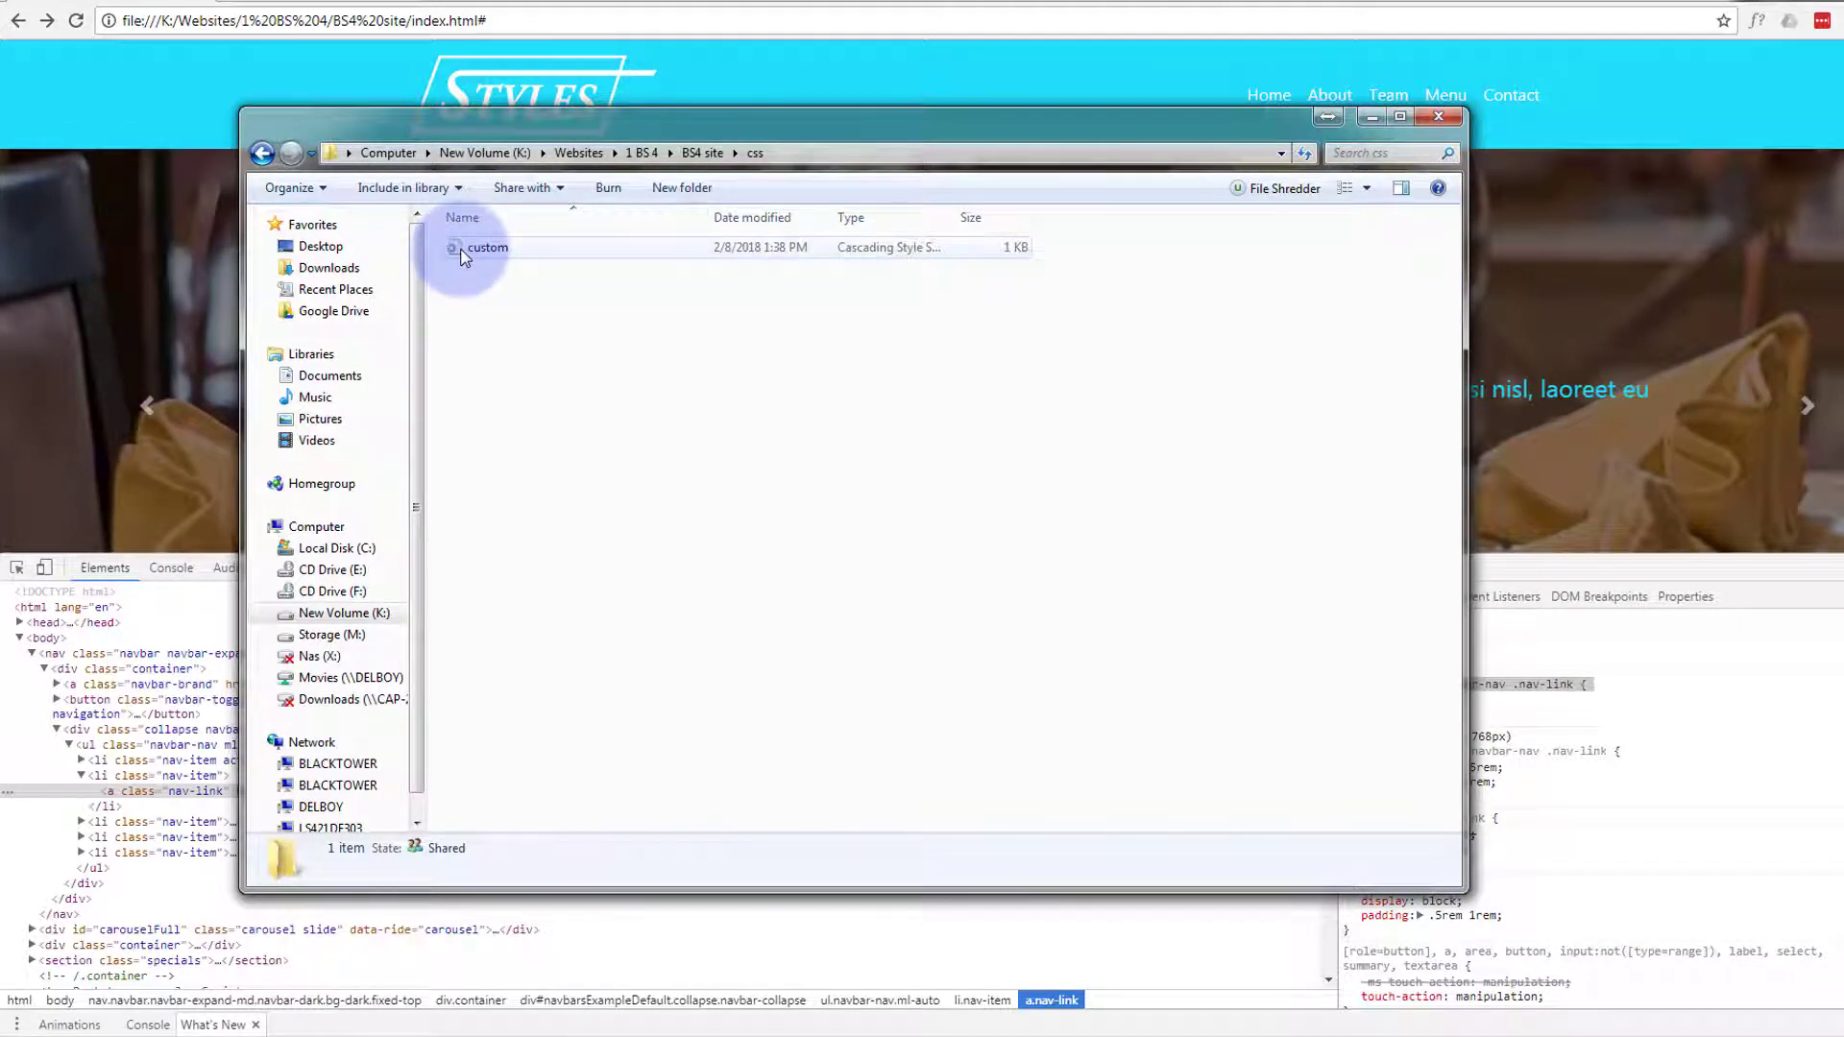
# Return from the css folder up to the BS4 site root folder.
pyautogui.click(262, 152)
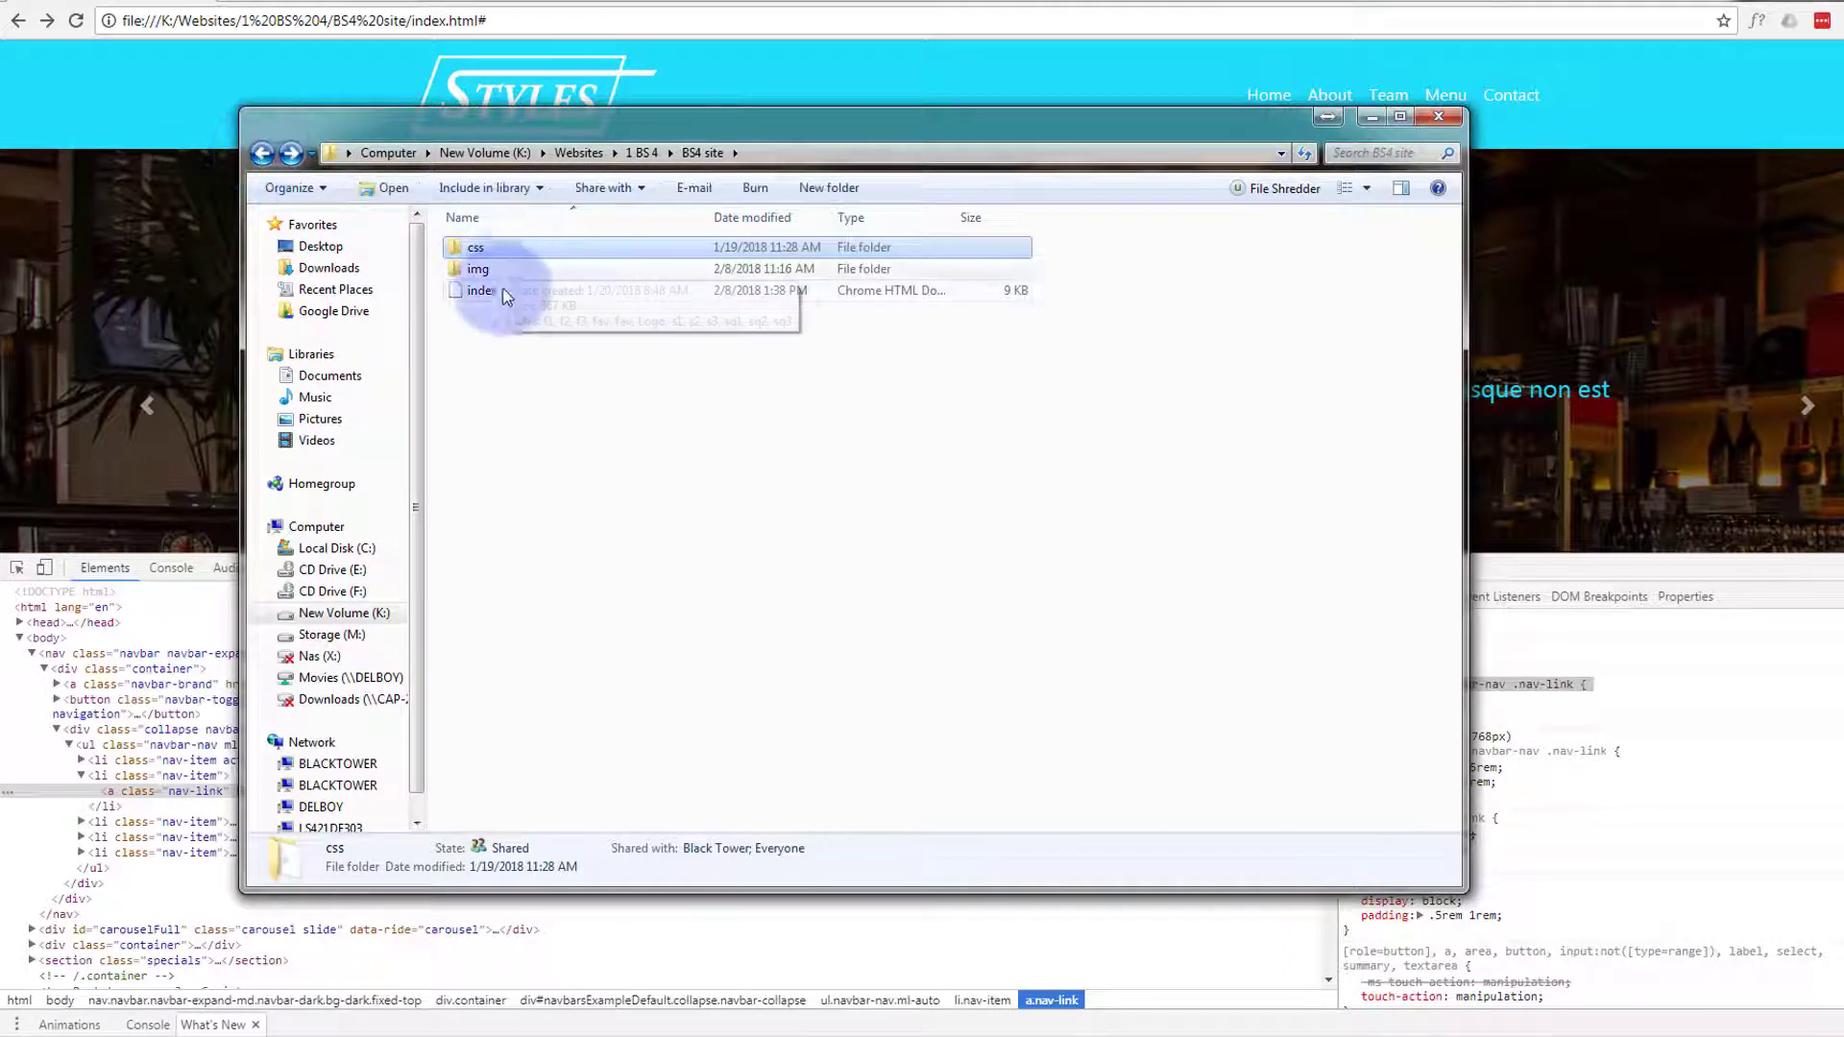
pyautogui.moveTo(1047, 306)
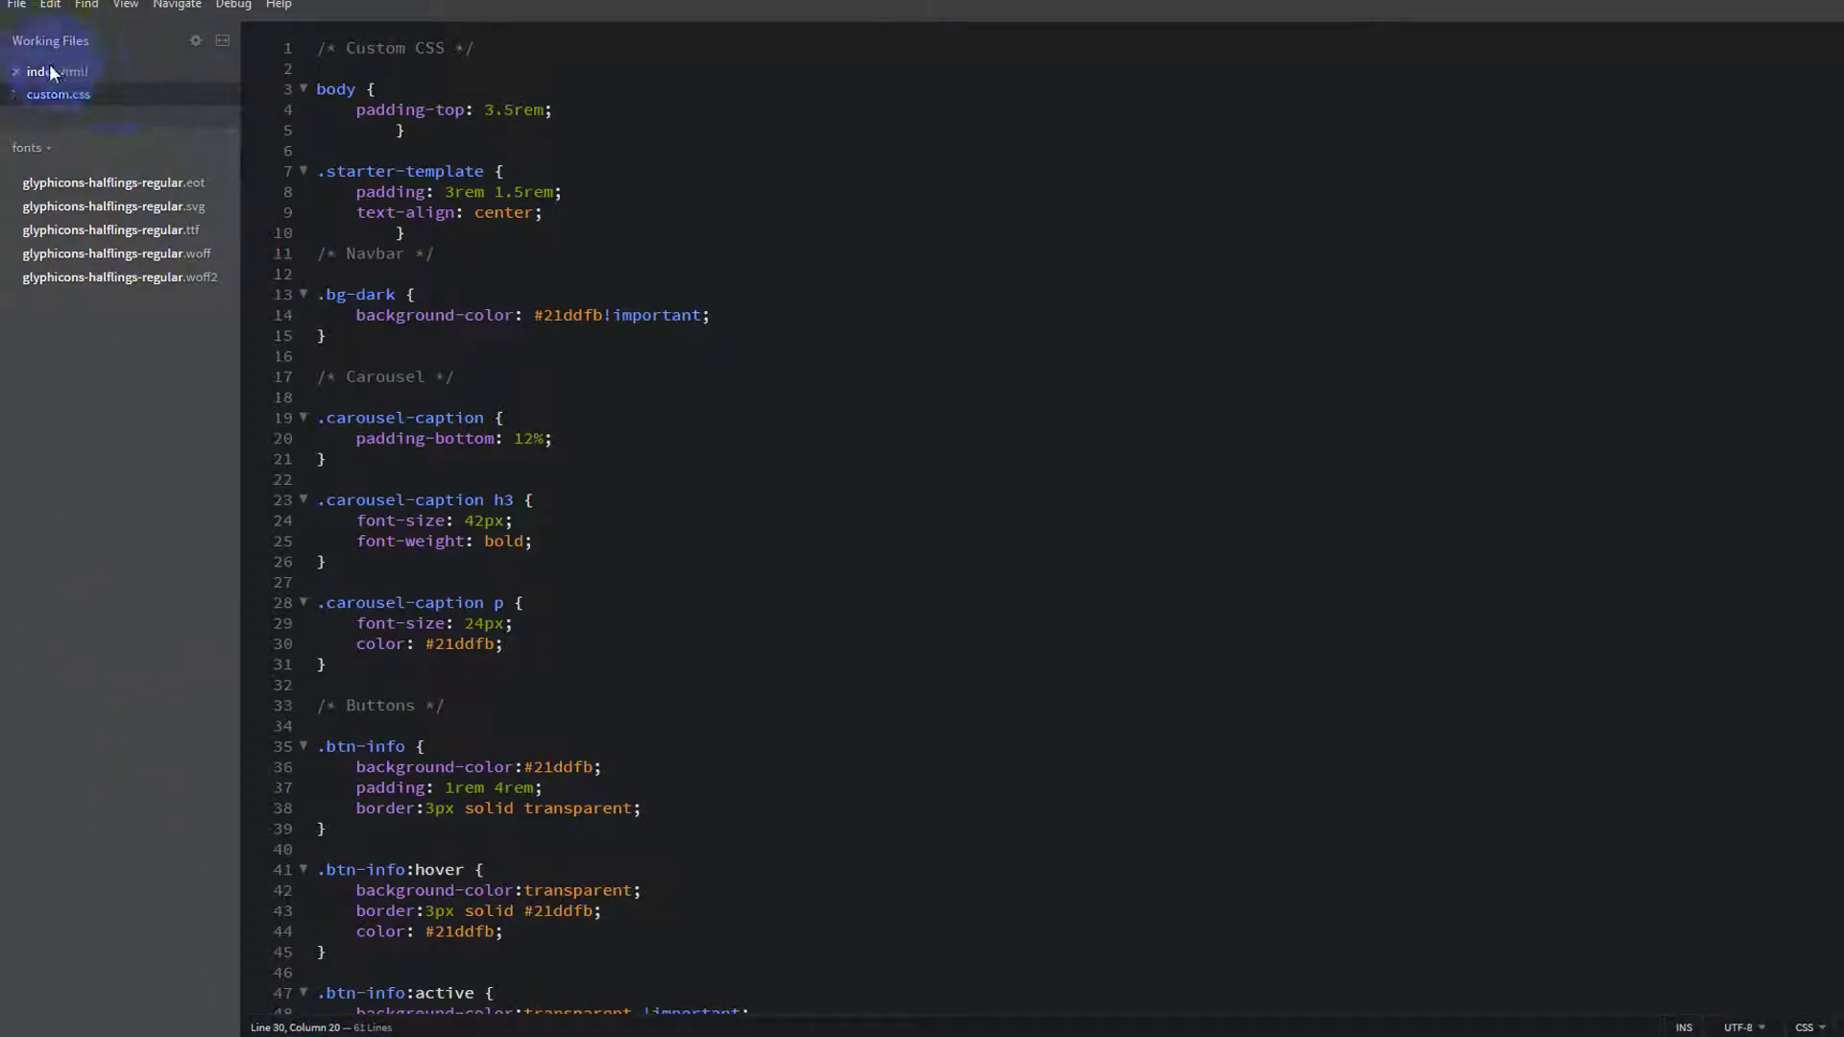
# View the navbar markup in index.html, then switch back to custom.css.
pyautogui.click(47, 70)
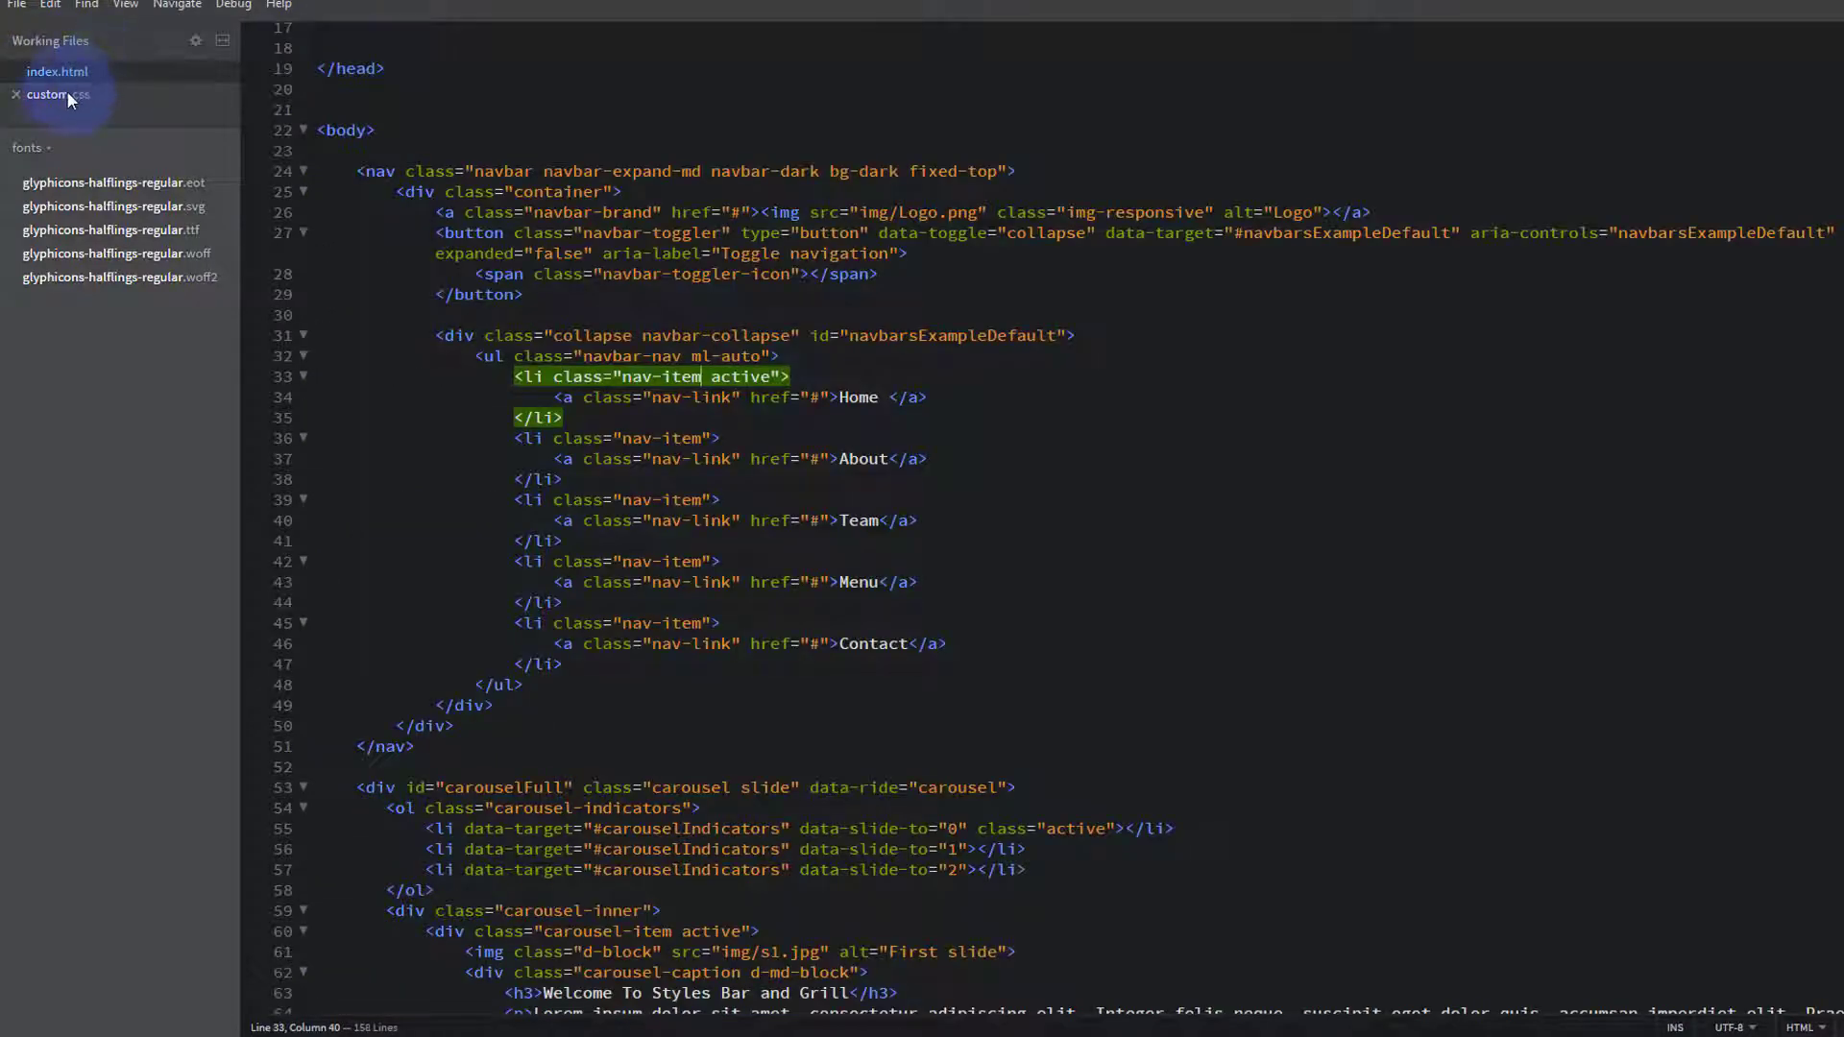
pyautogui.click(57, 94)
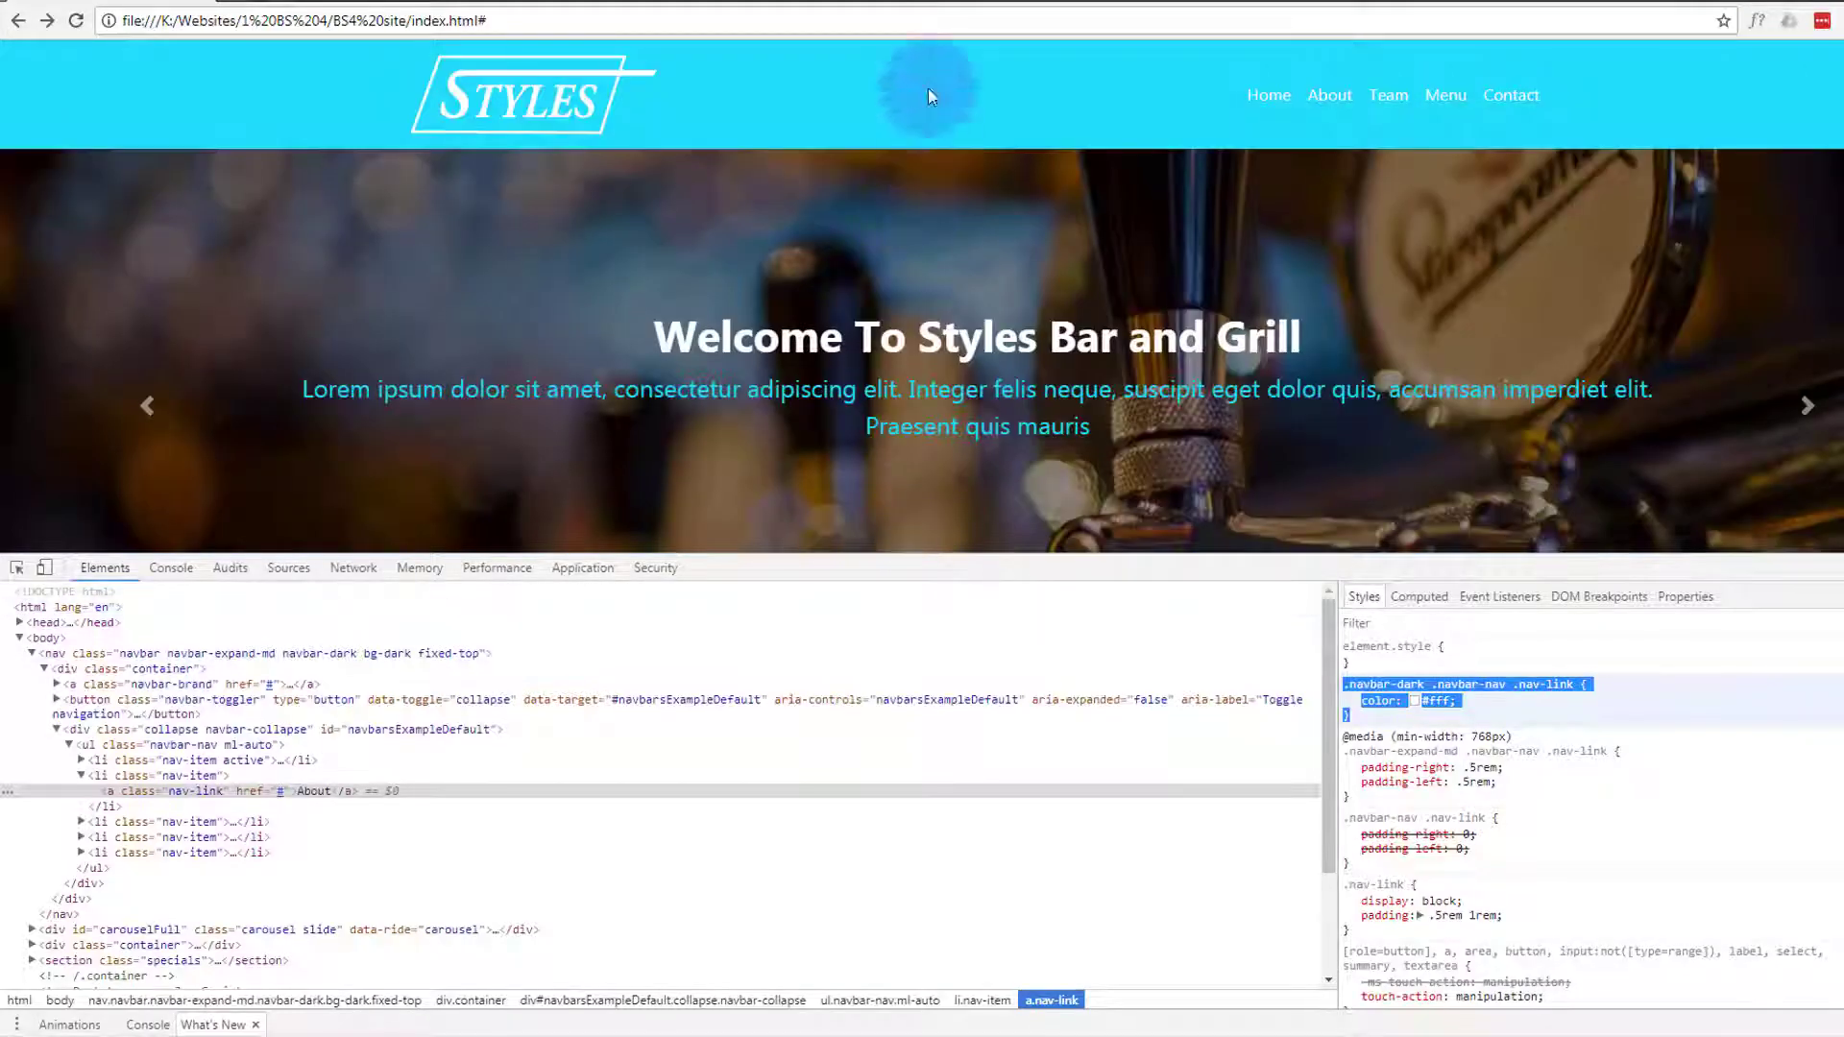
pyautogui.moveTo(906, 573)
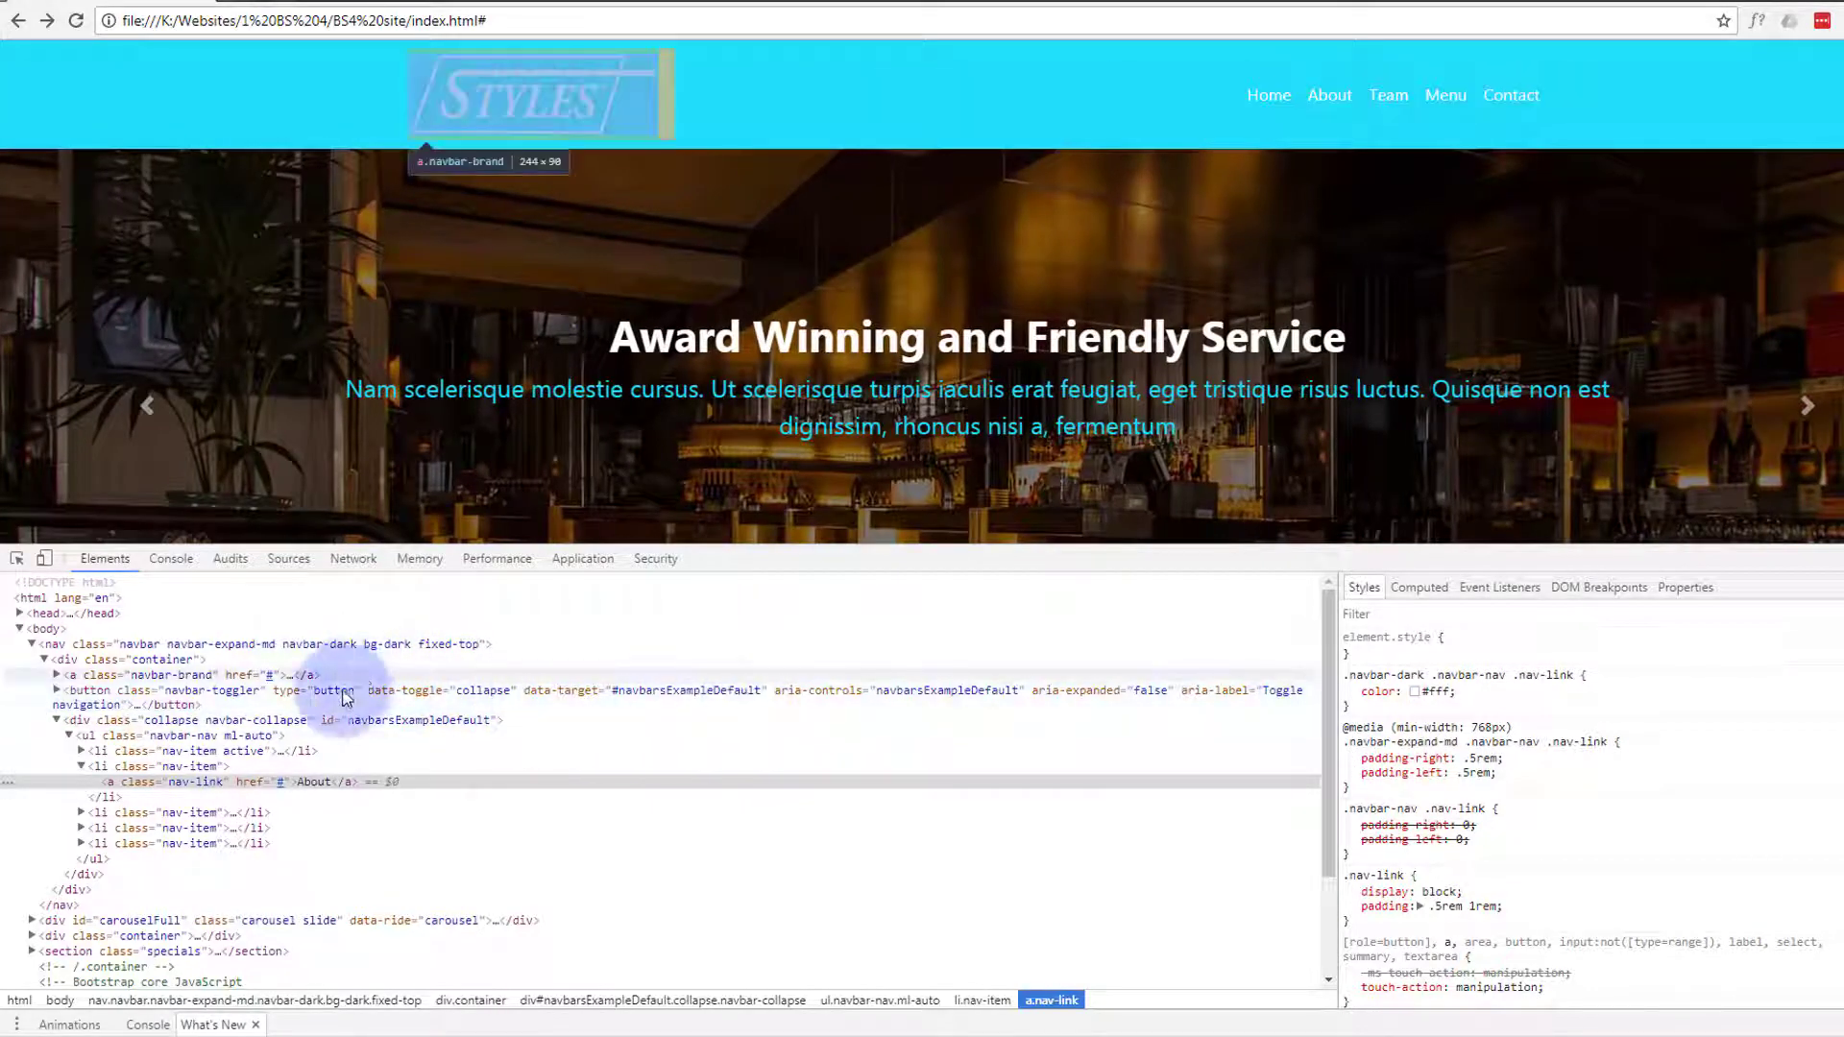
pyautogui.moveTo(1006, 718)
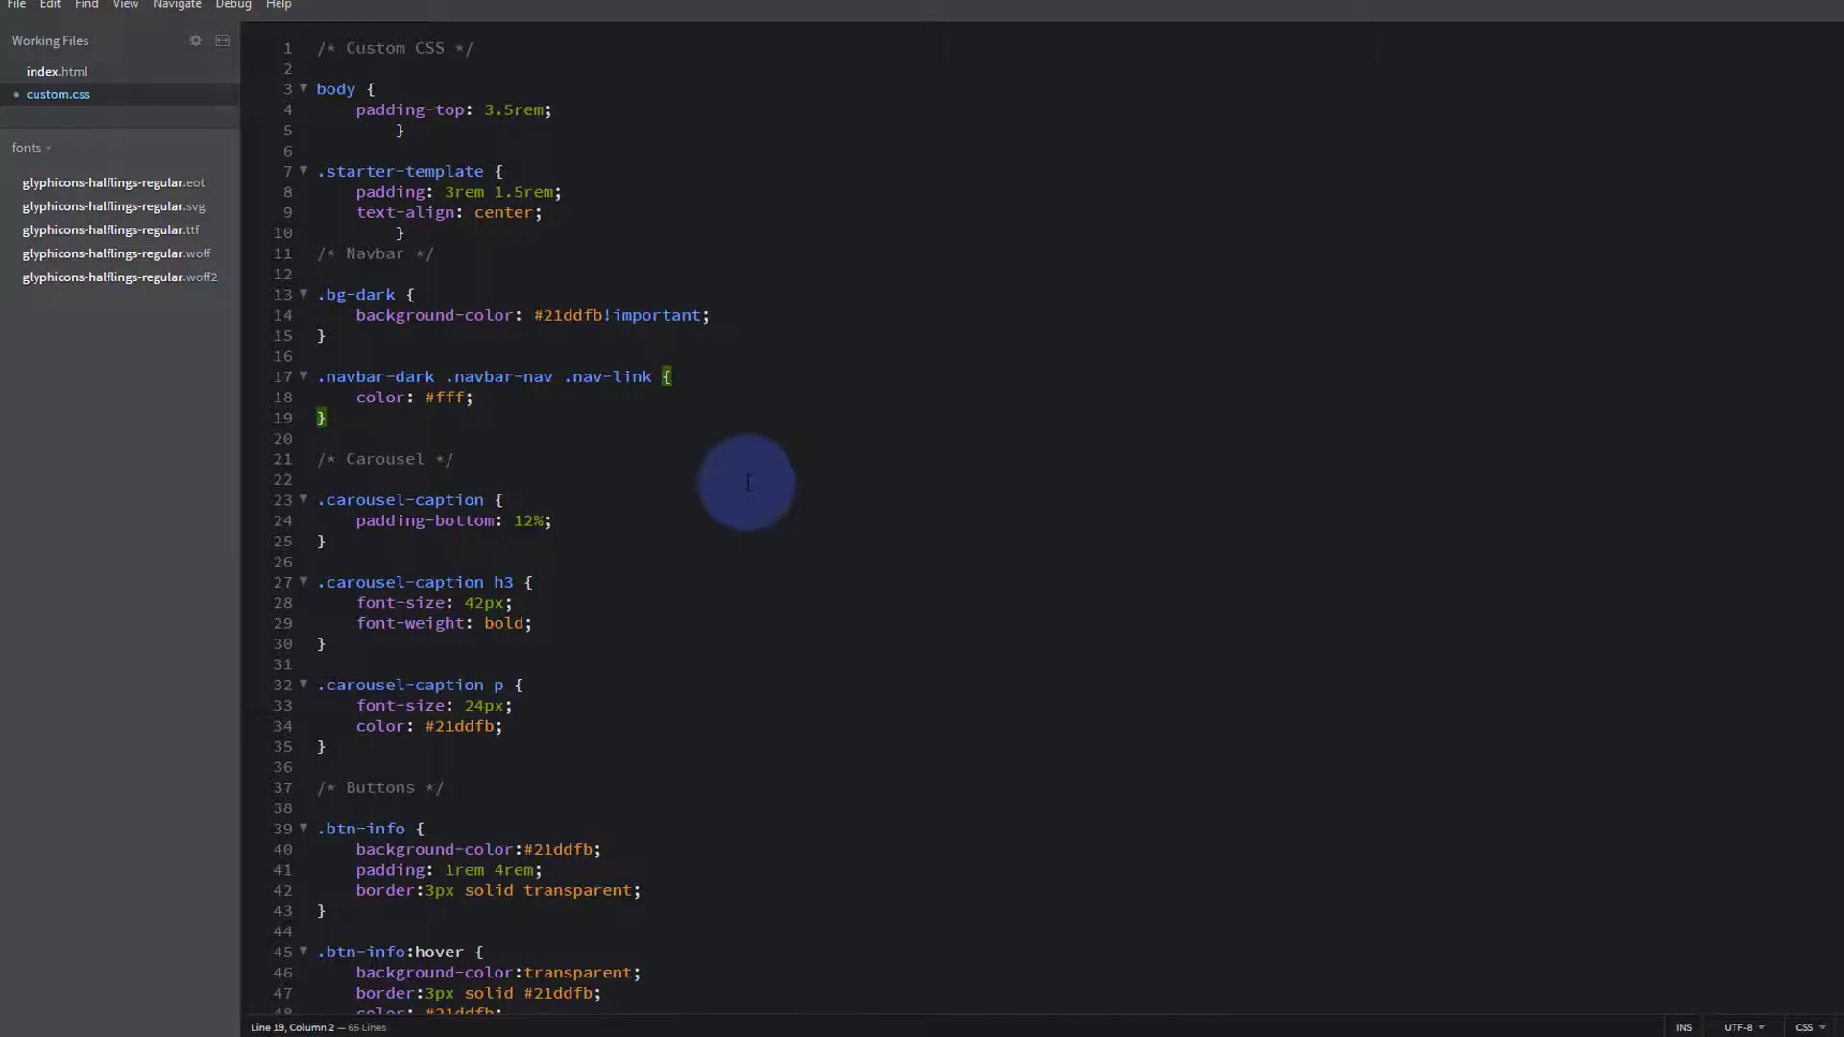
pyautogui.moveTo(290, 397)
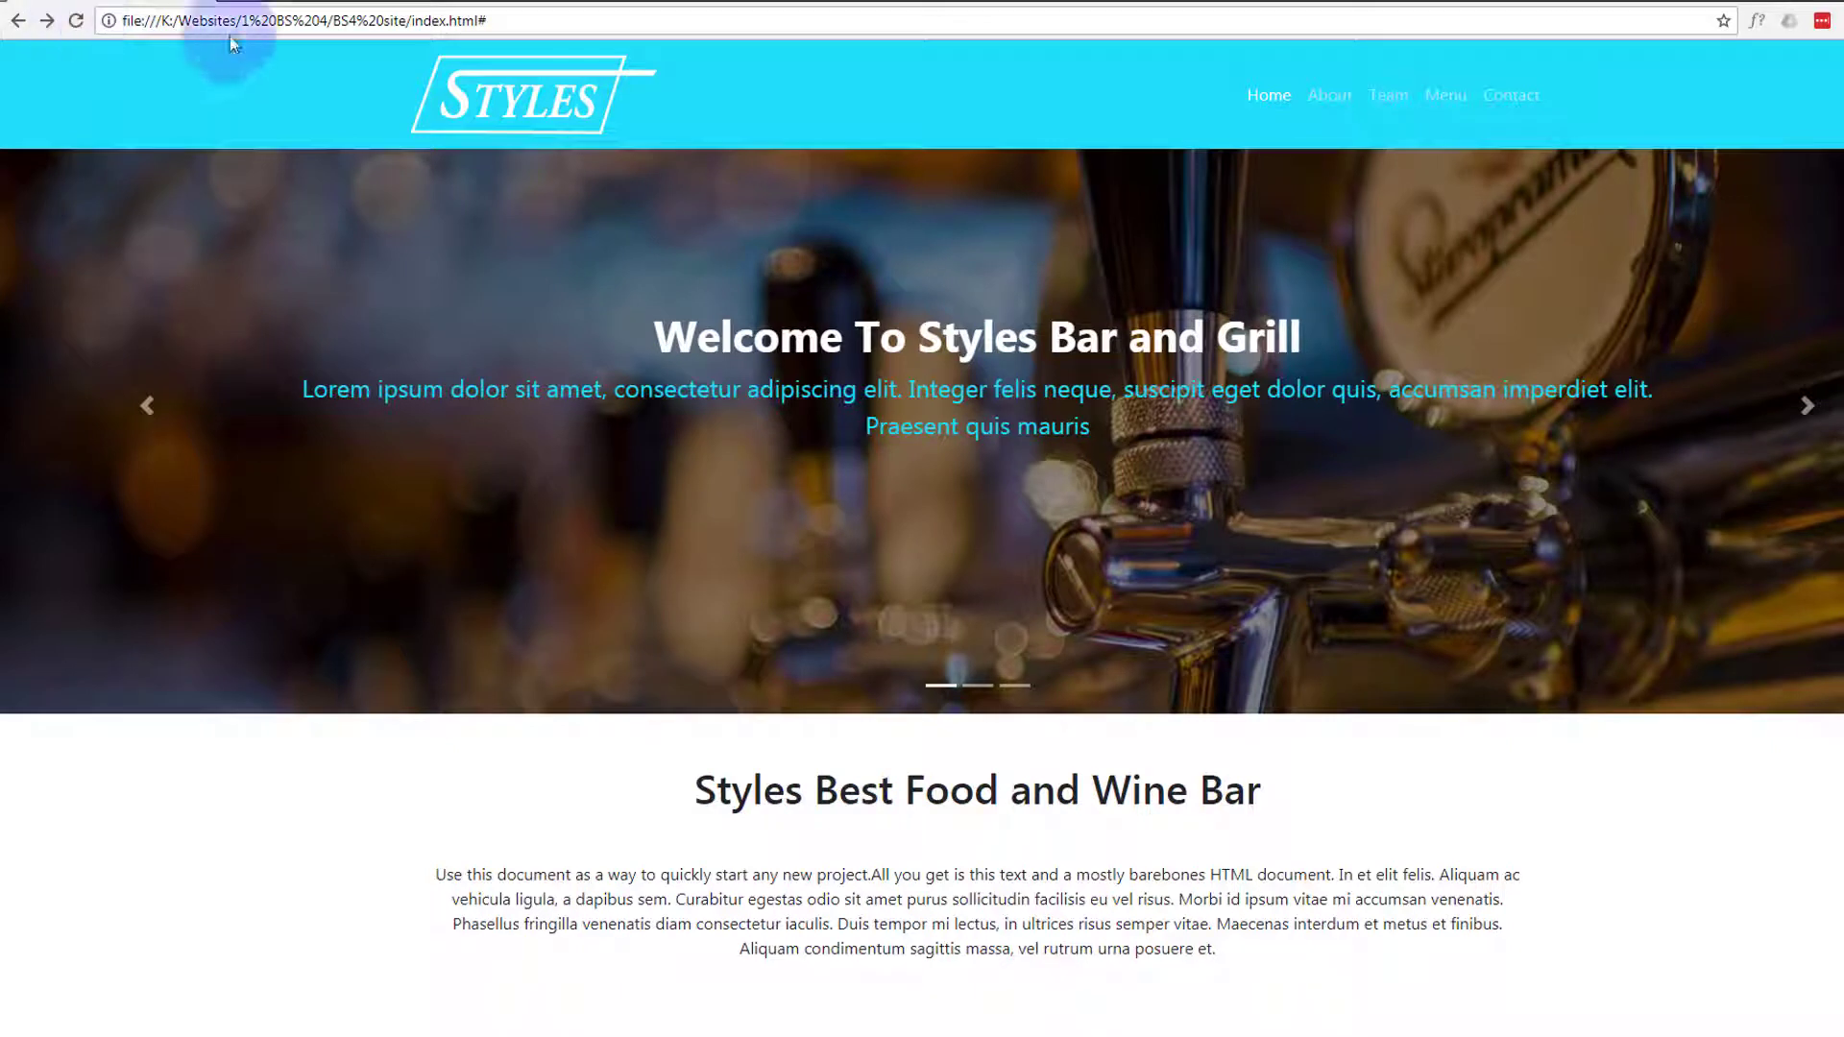
pyautogui.moveTo(1453, 131)
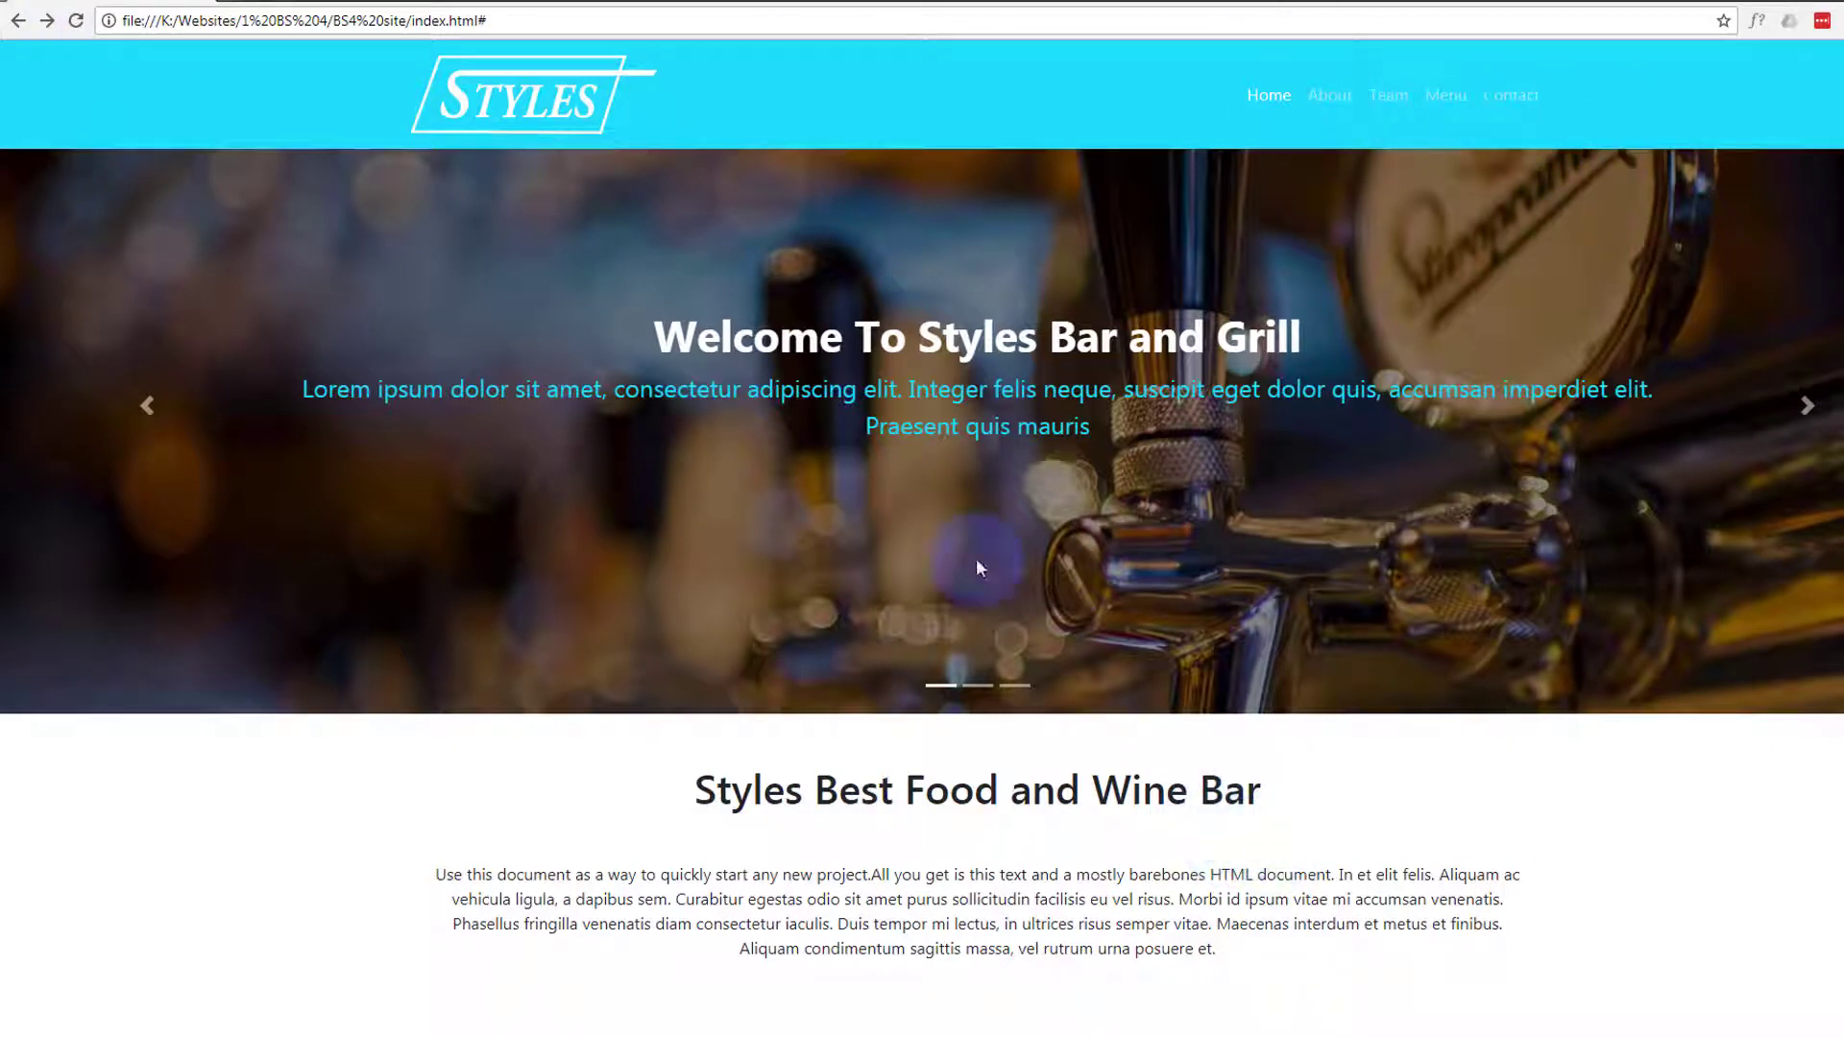
pyautogui.moveTo(612, 100)
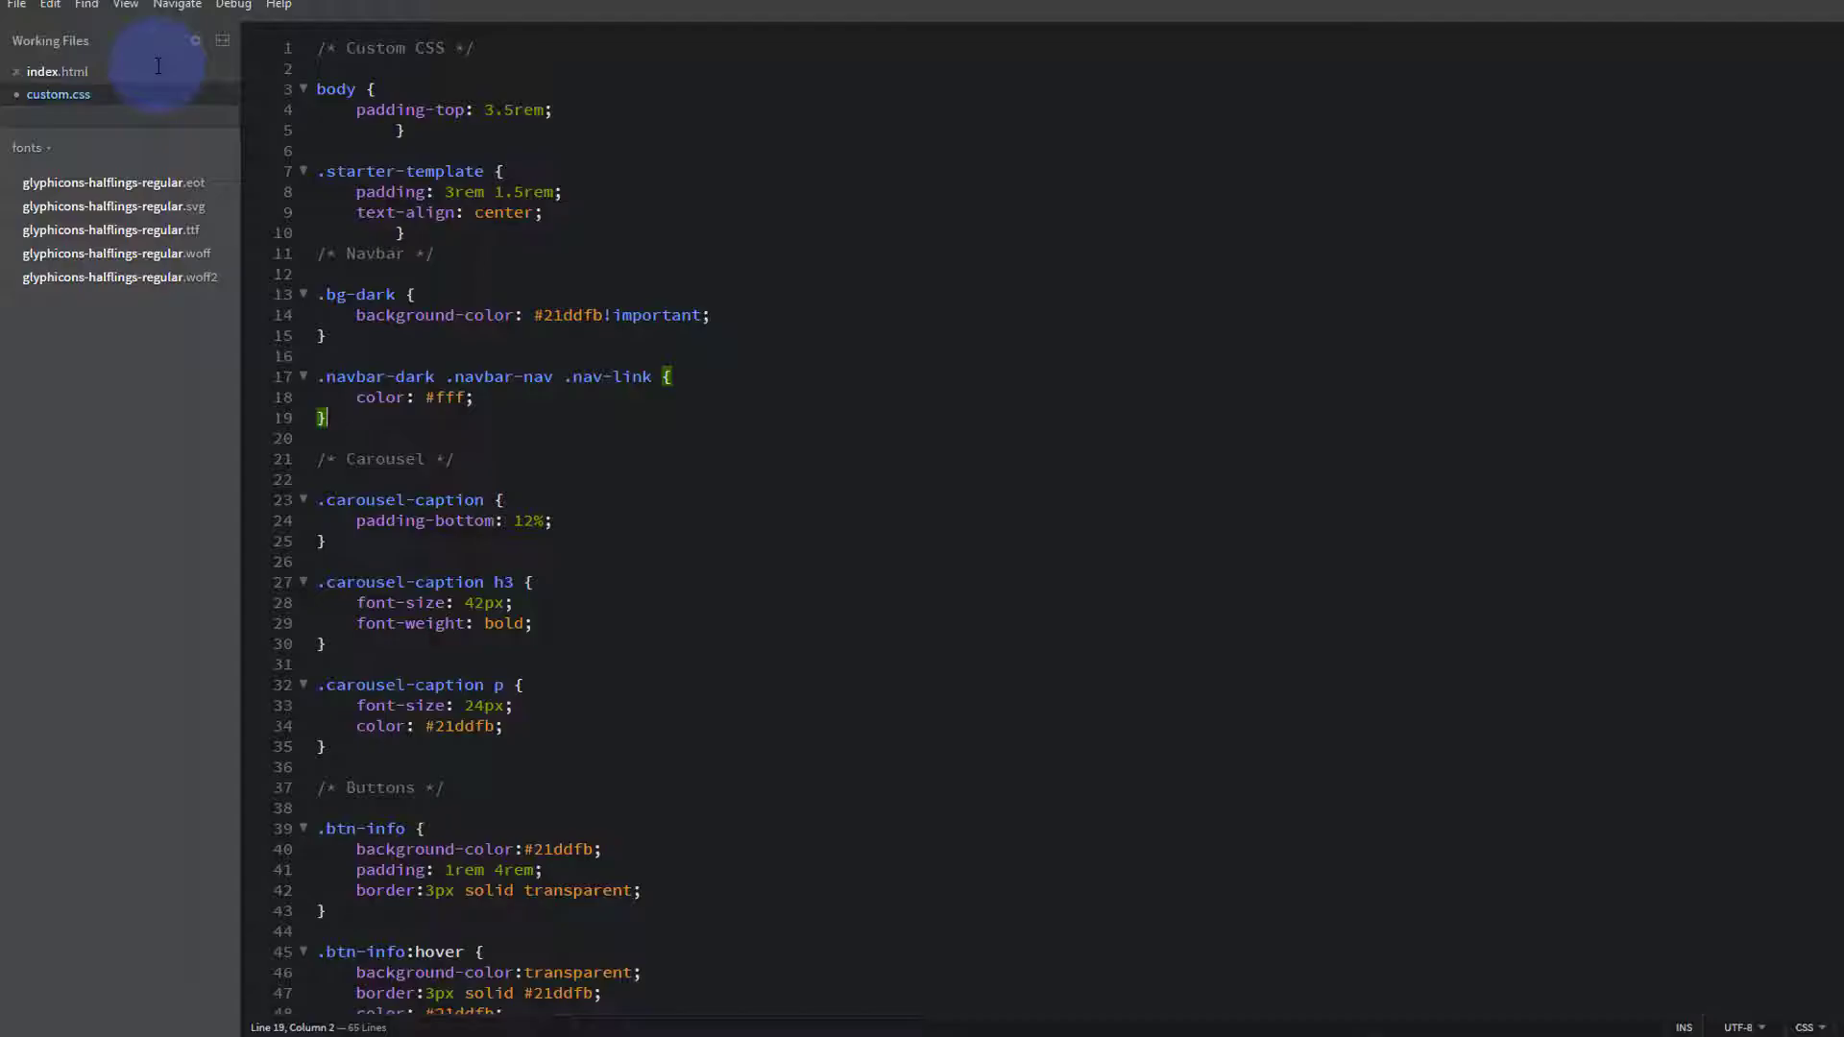
pyautogui.moveTo(529, 418)
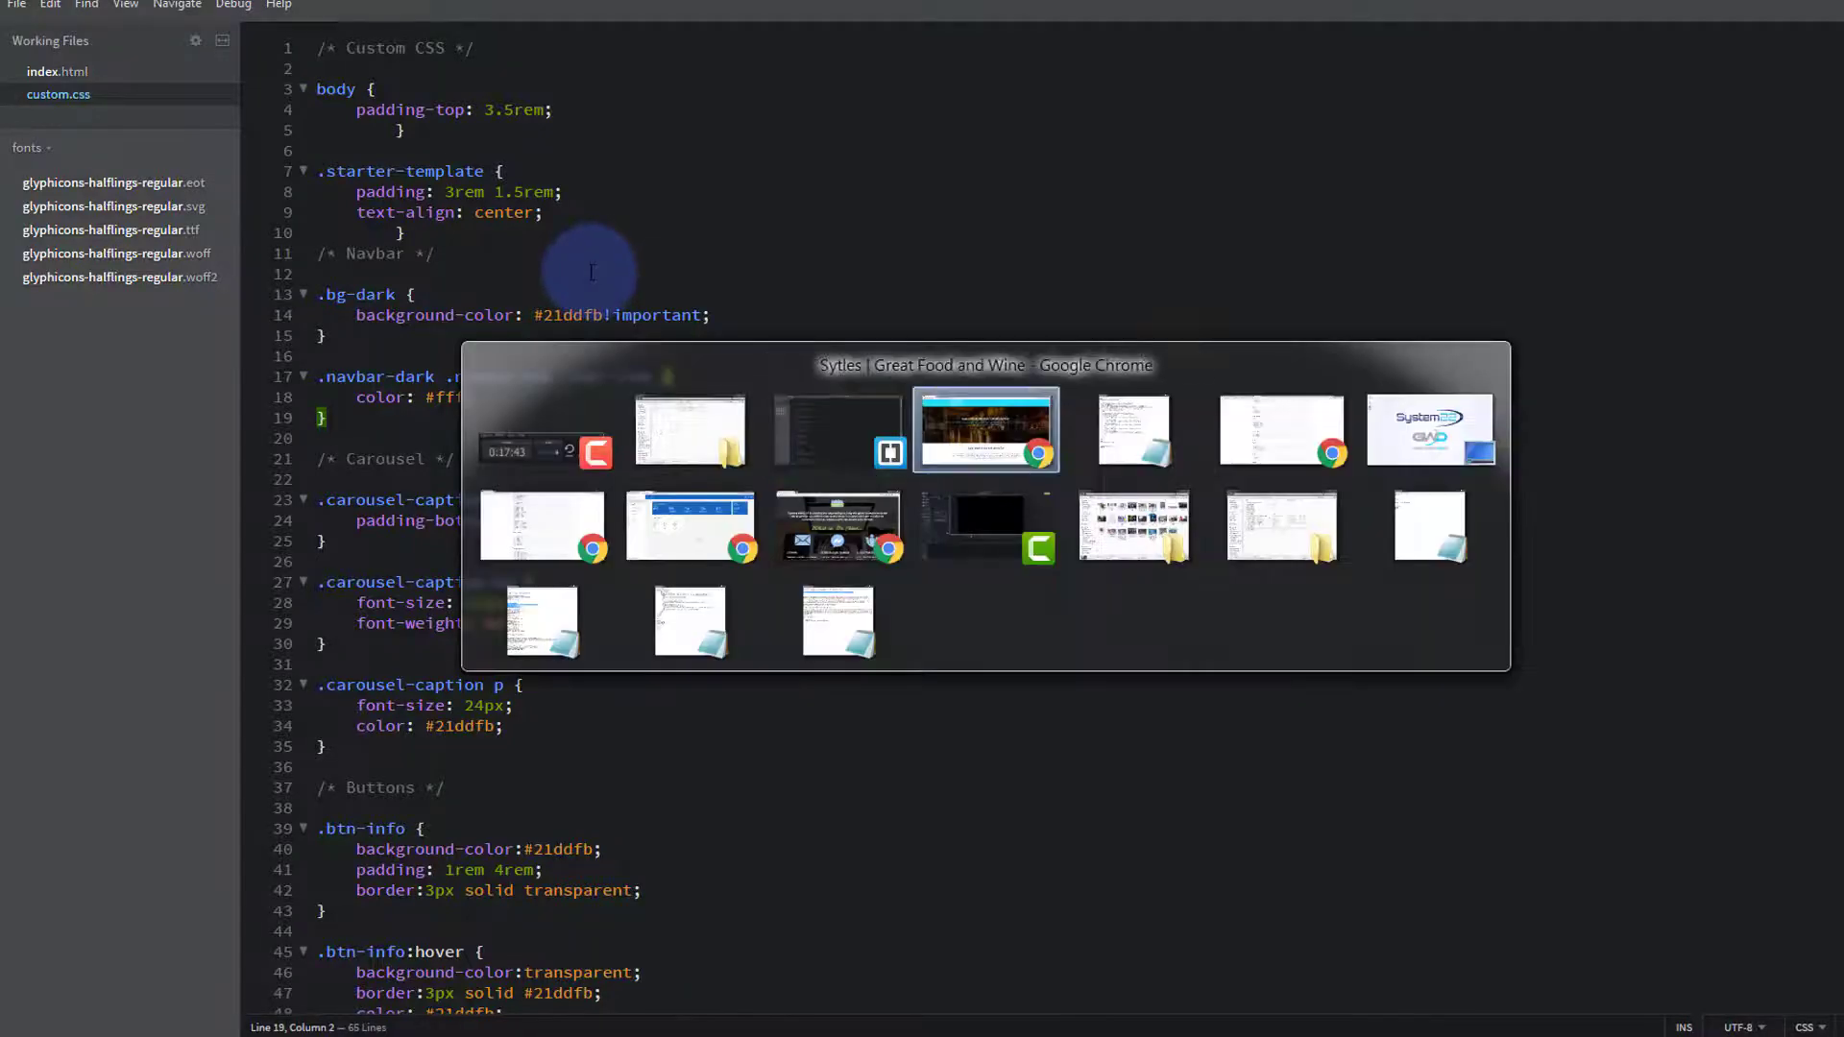
# Switch to the Chrome window showing the Styles site.
pyautogui.click(985, 429)
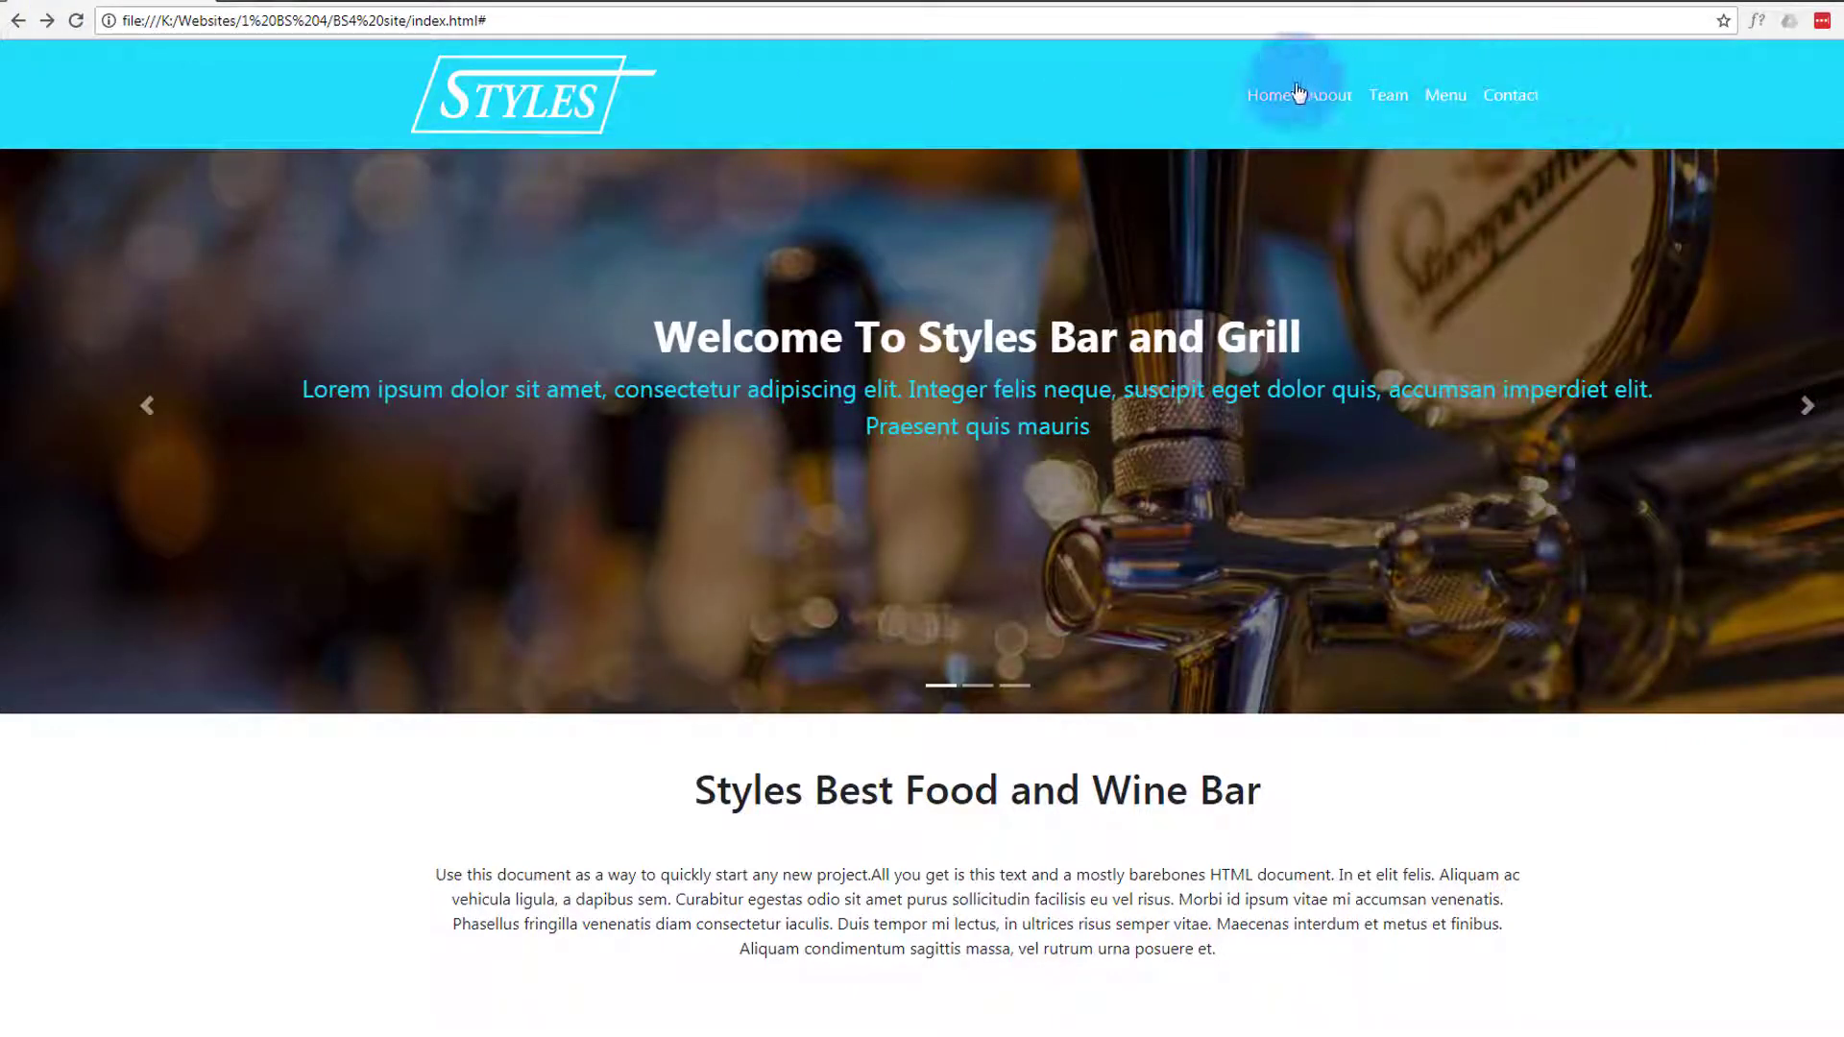
pyautogui.moveTo(743, 115)
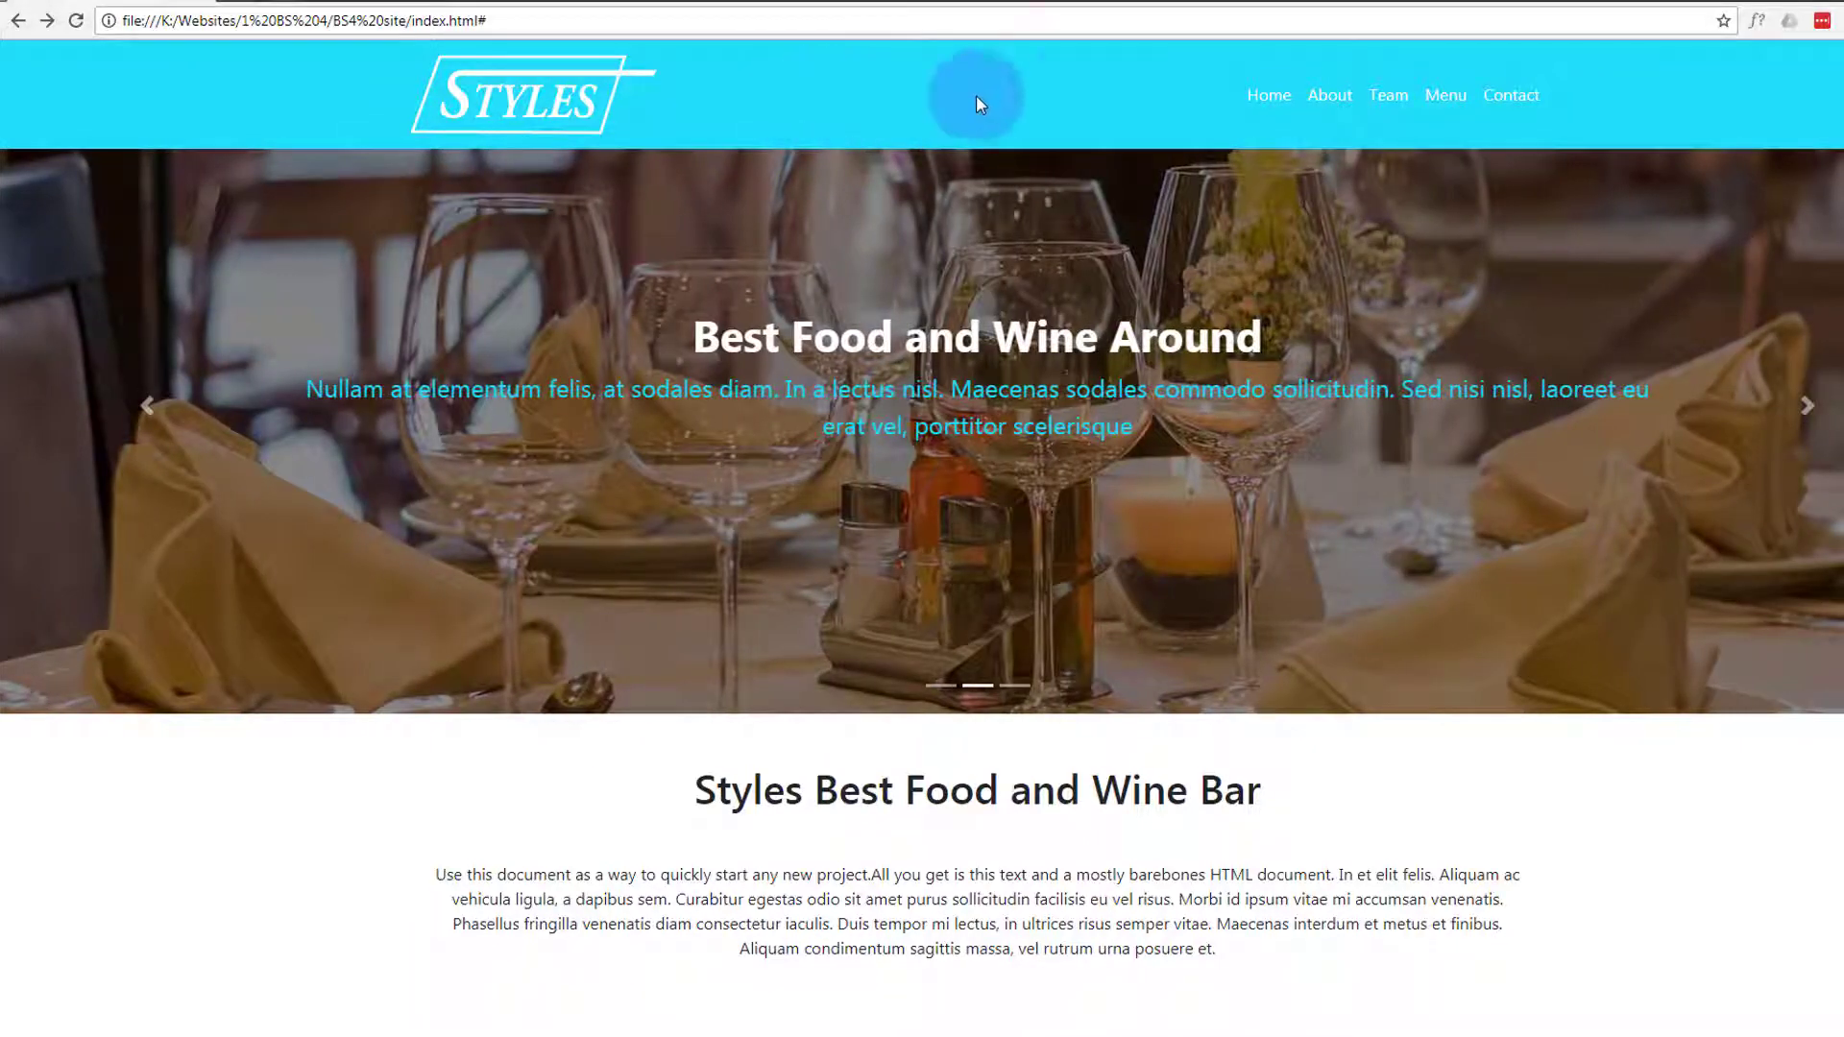
pyautogui.moveTo(1330, 96)
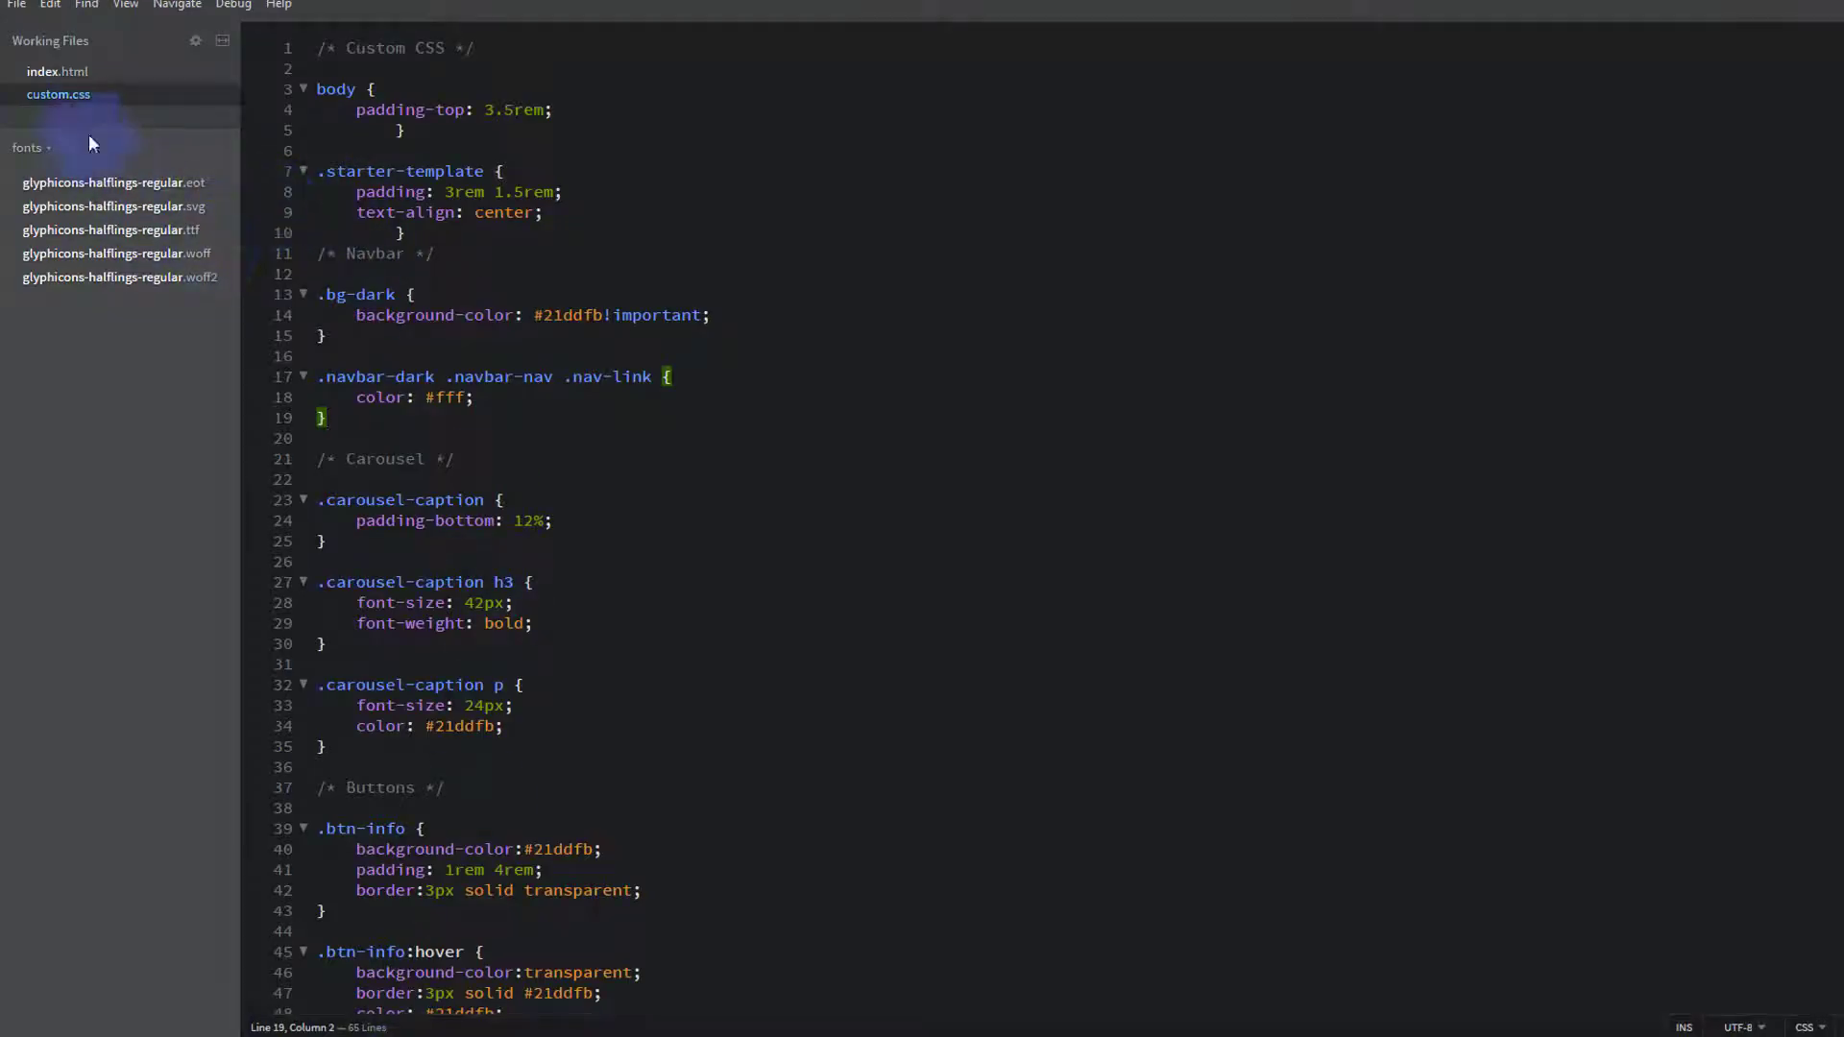
pyautogui.click(56, 72)
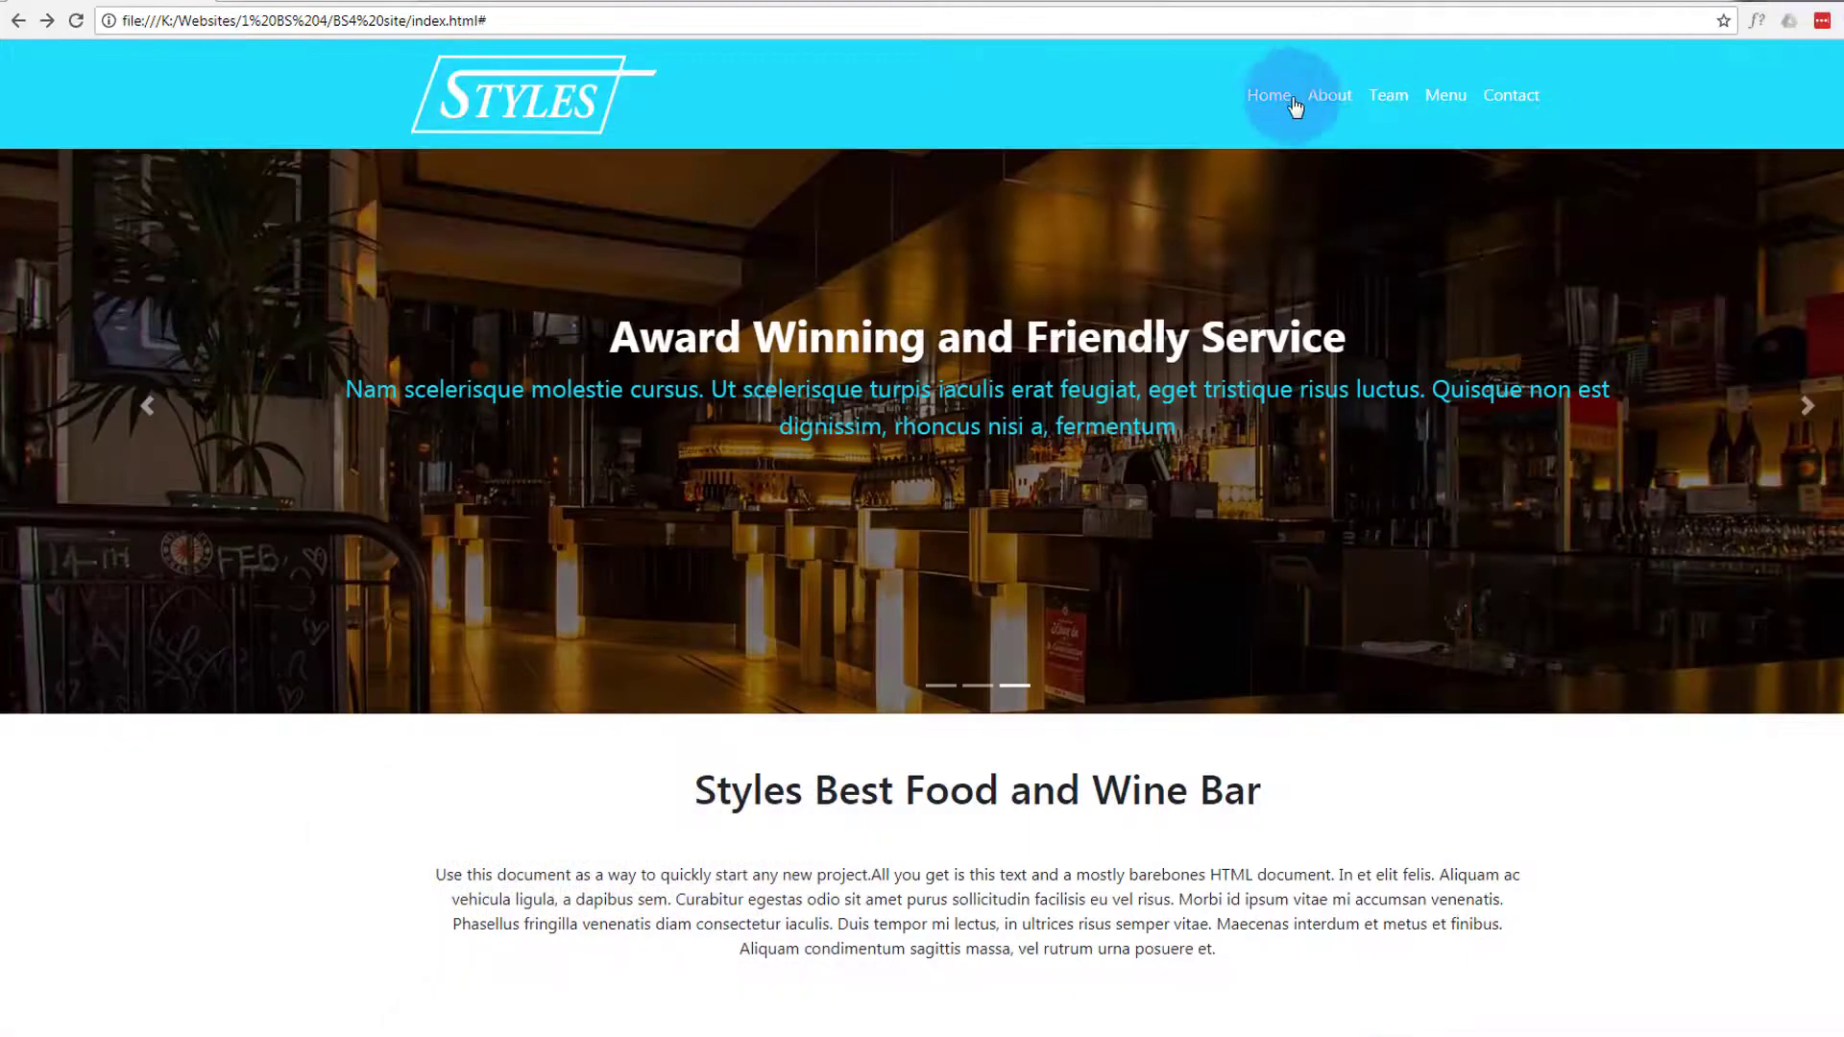
# Inspect the active Home nav item and dock DevTools beside the page.
pyautogui.rightClick(1269, 95)
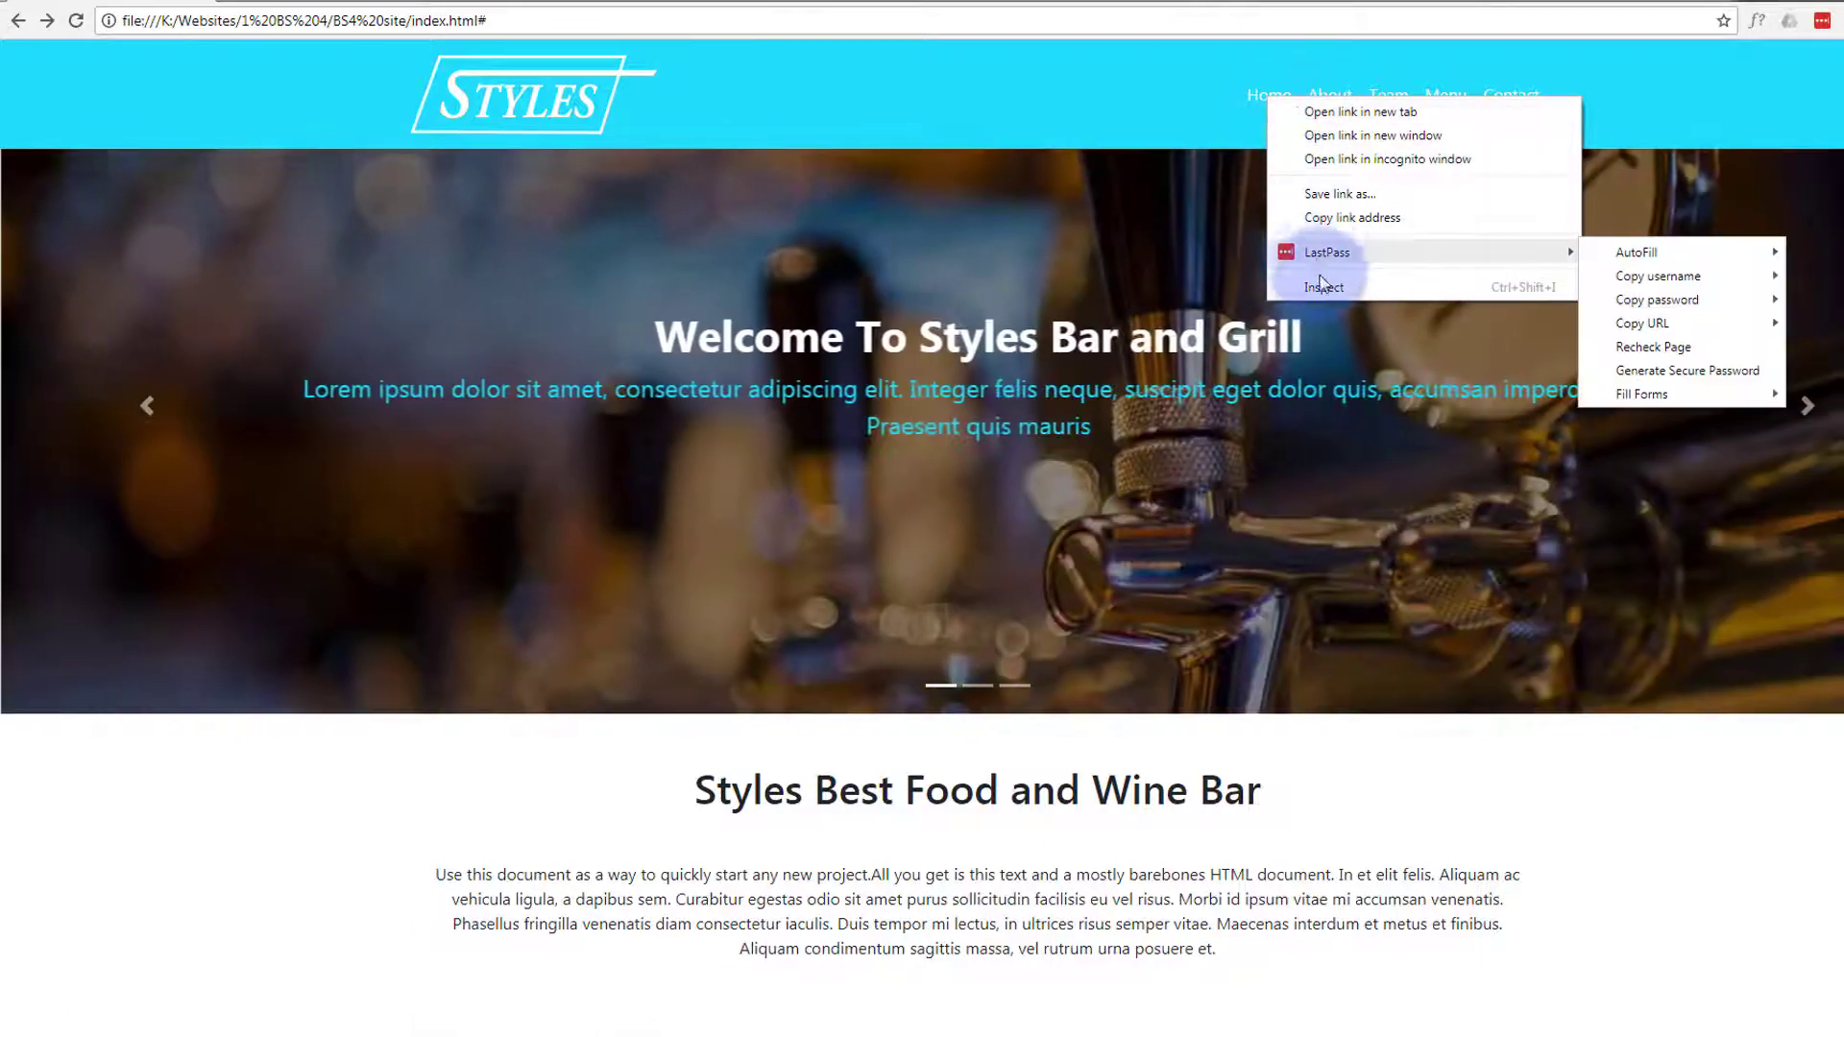
pyautogui.click(1324, 286)
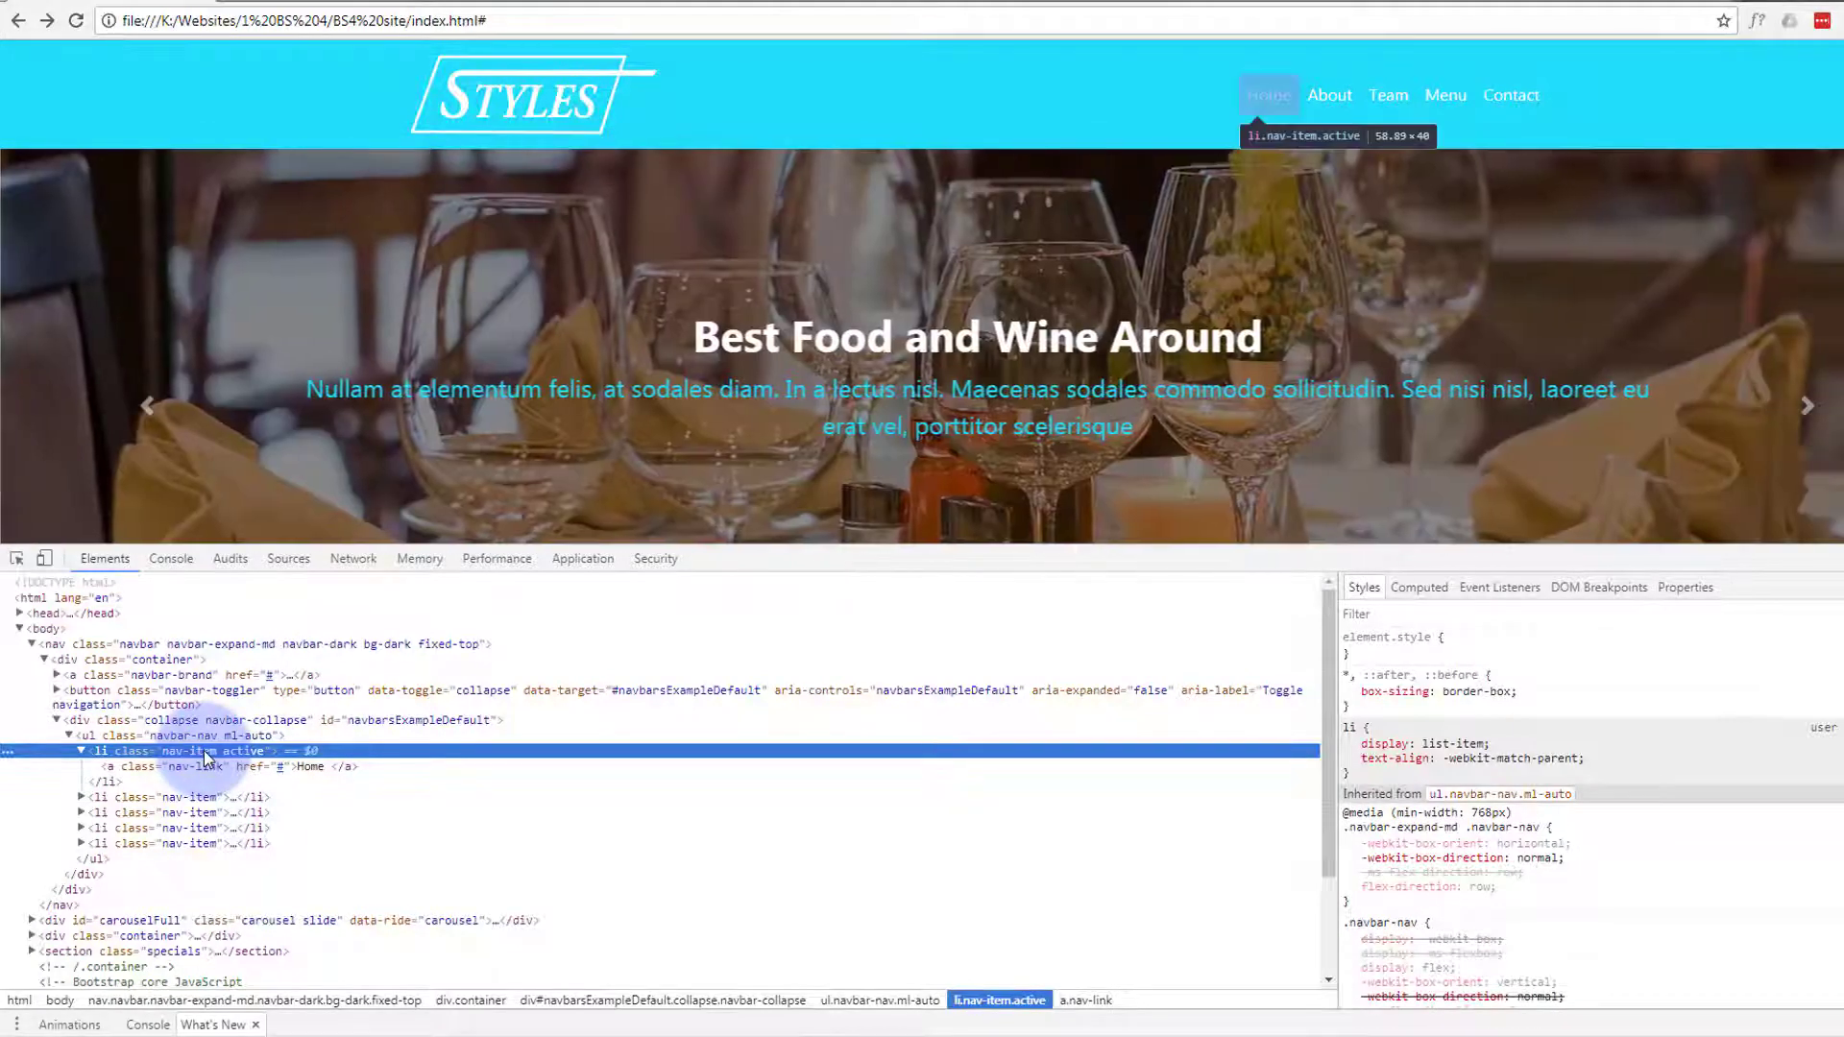
pyautogui.moveTo(453, 643)
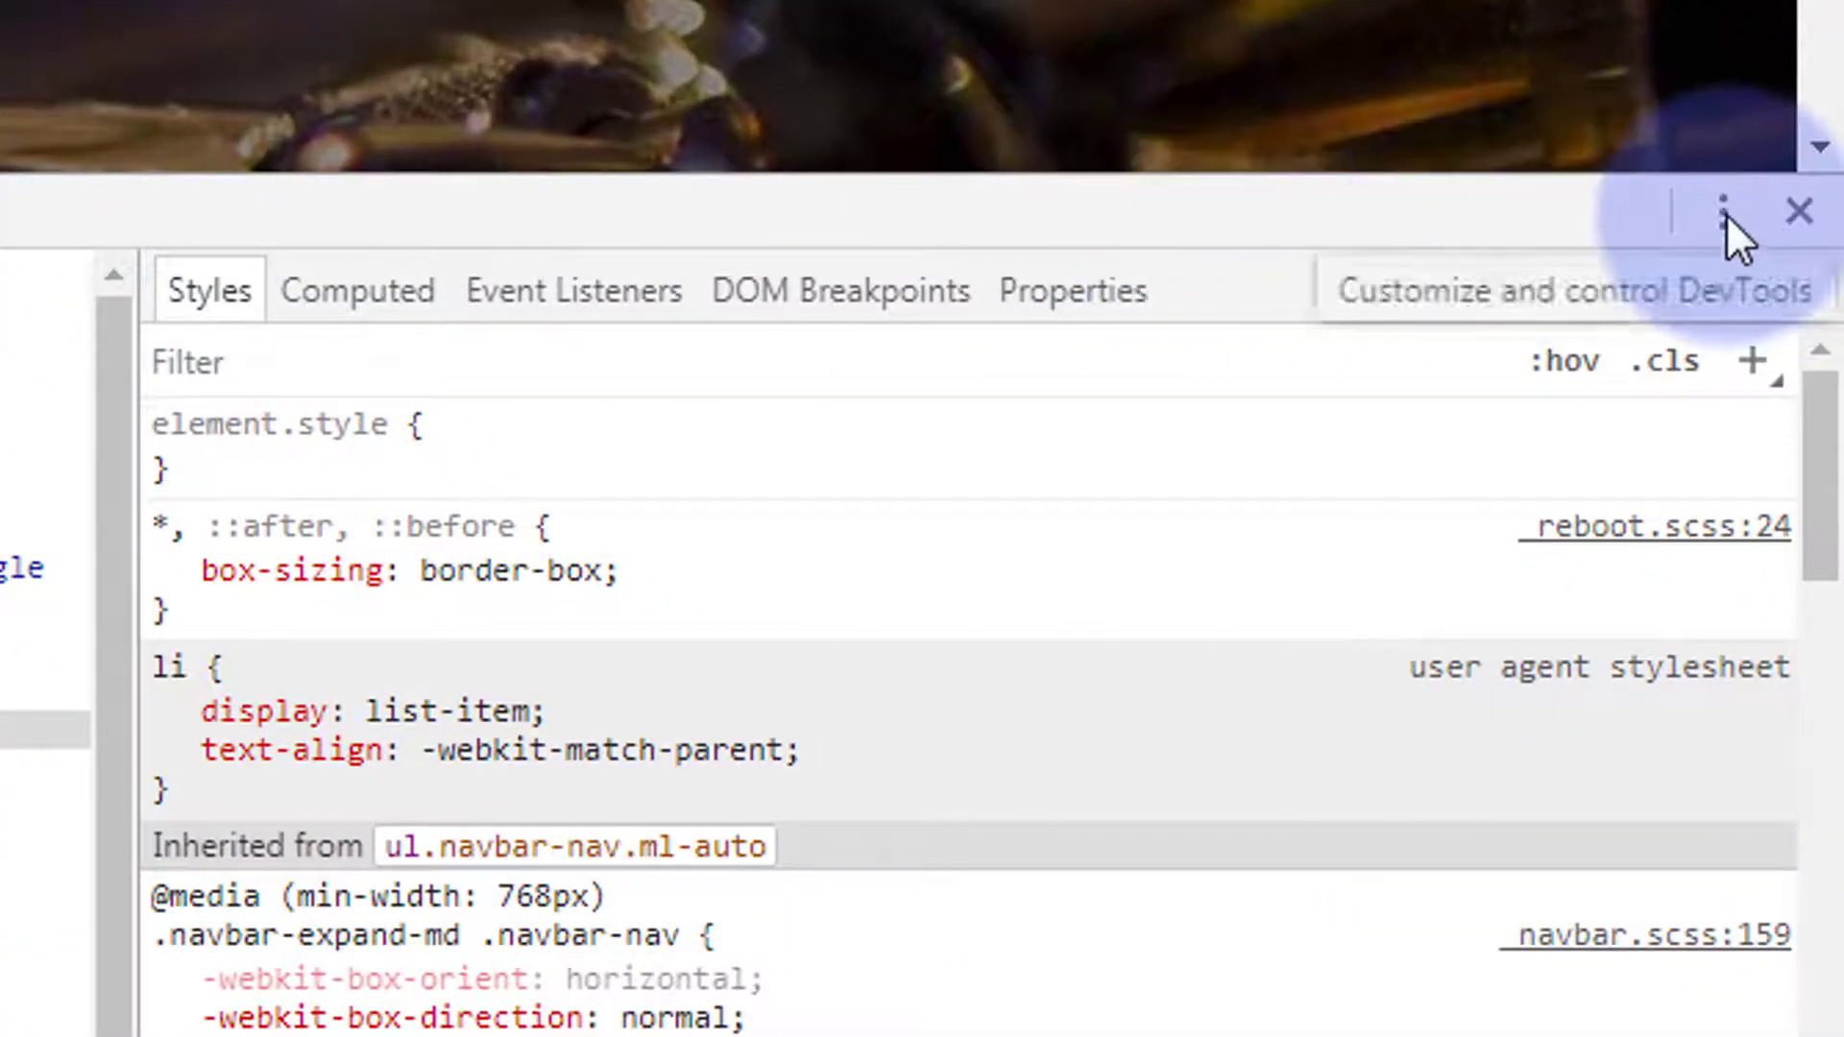
pyautogui.click(1724, 211)
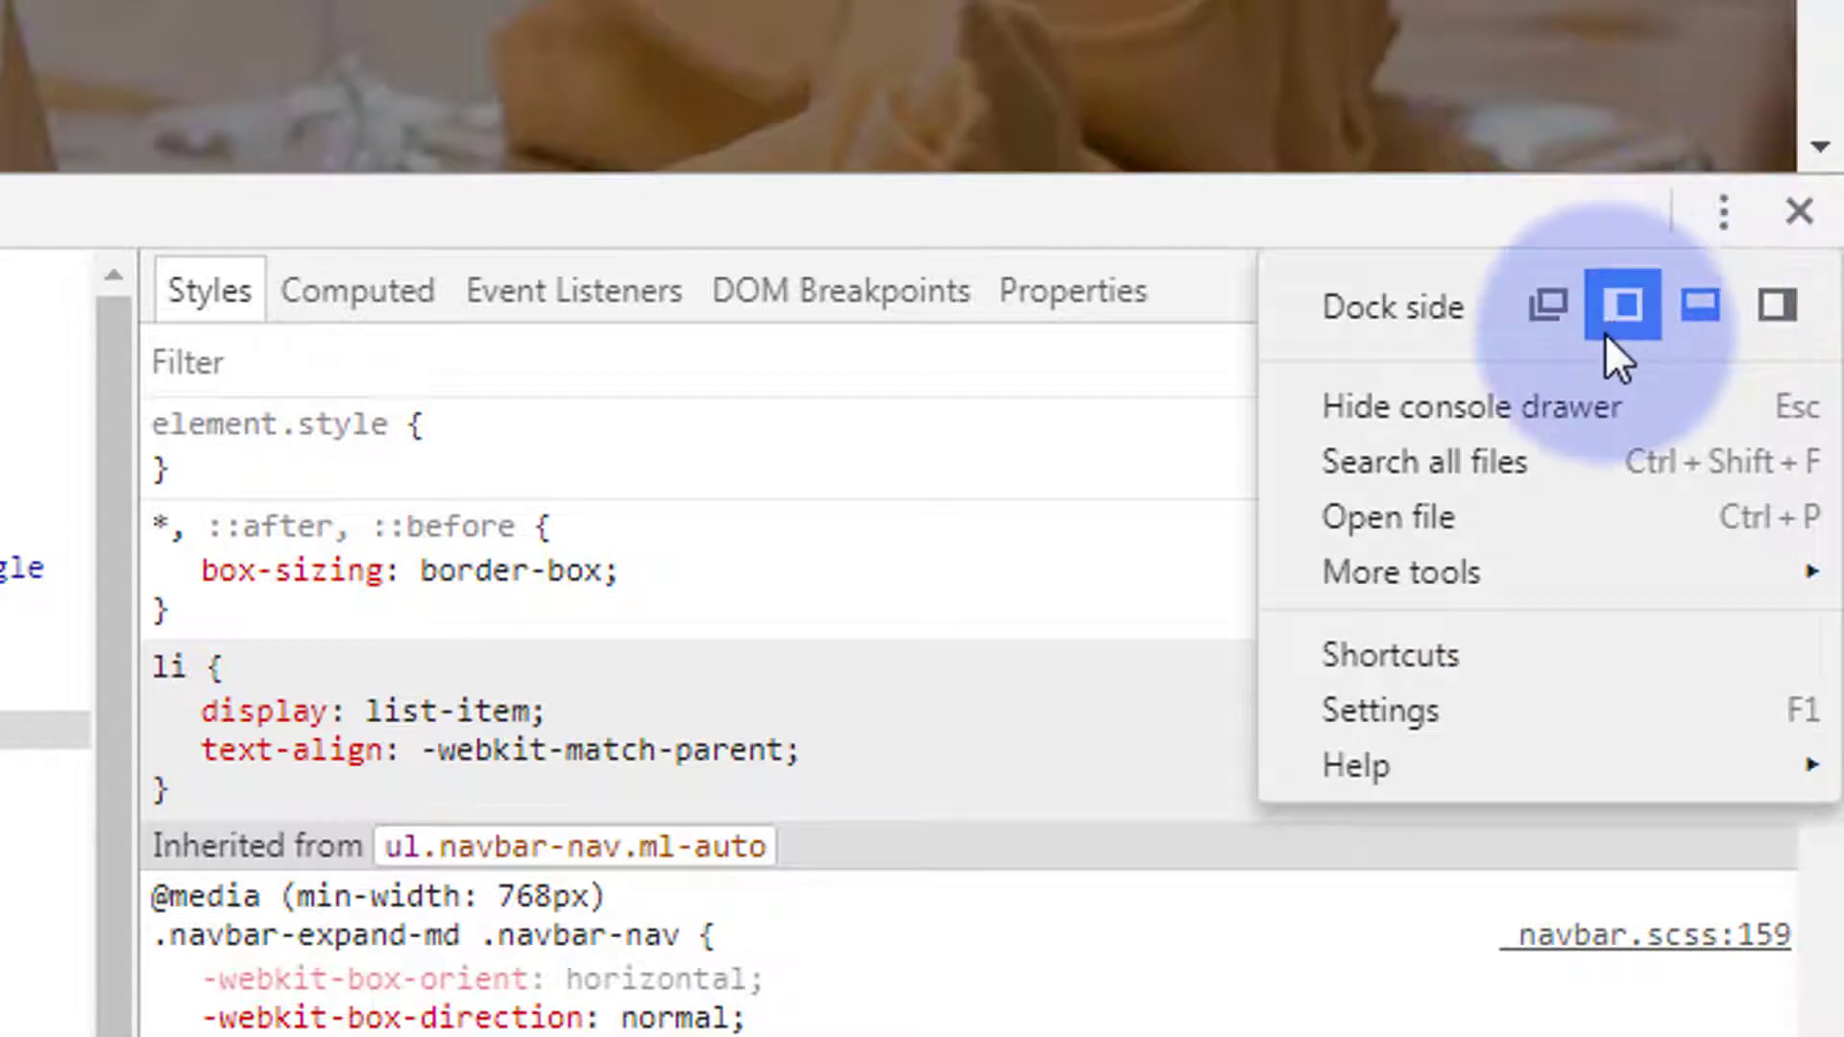
pyautogui.click(1775, 305)
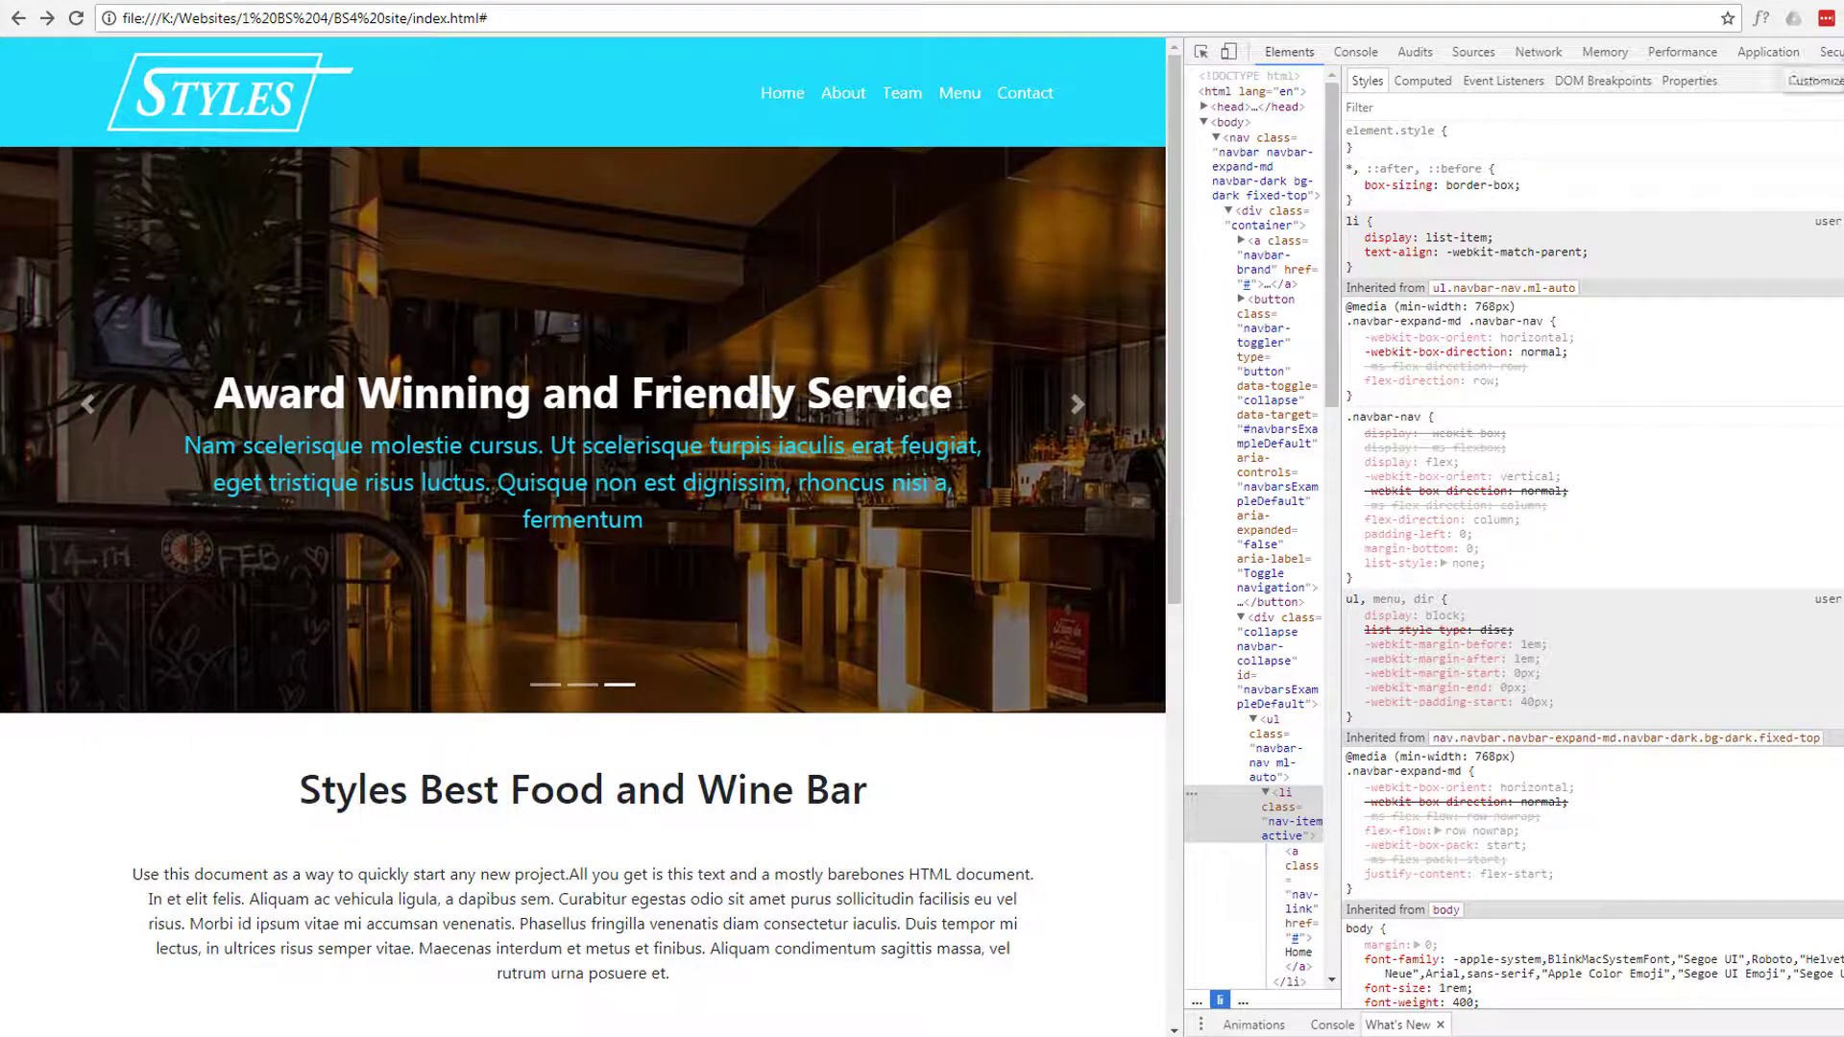
pyautogui.click(1830, 51)
pyautogui.write('border-bottom')
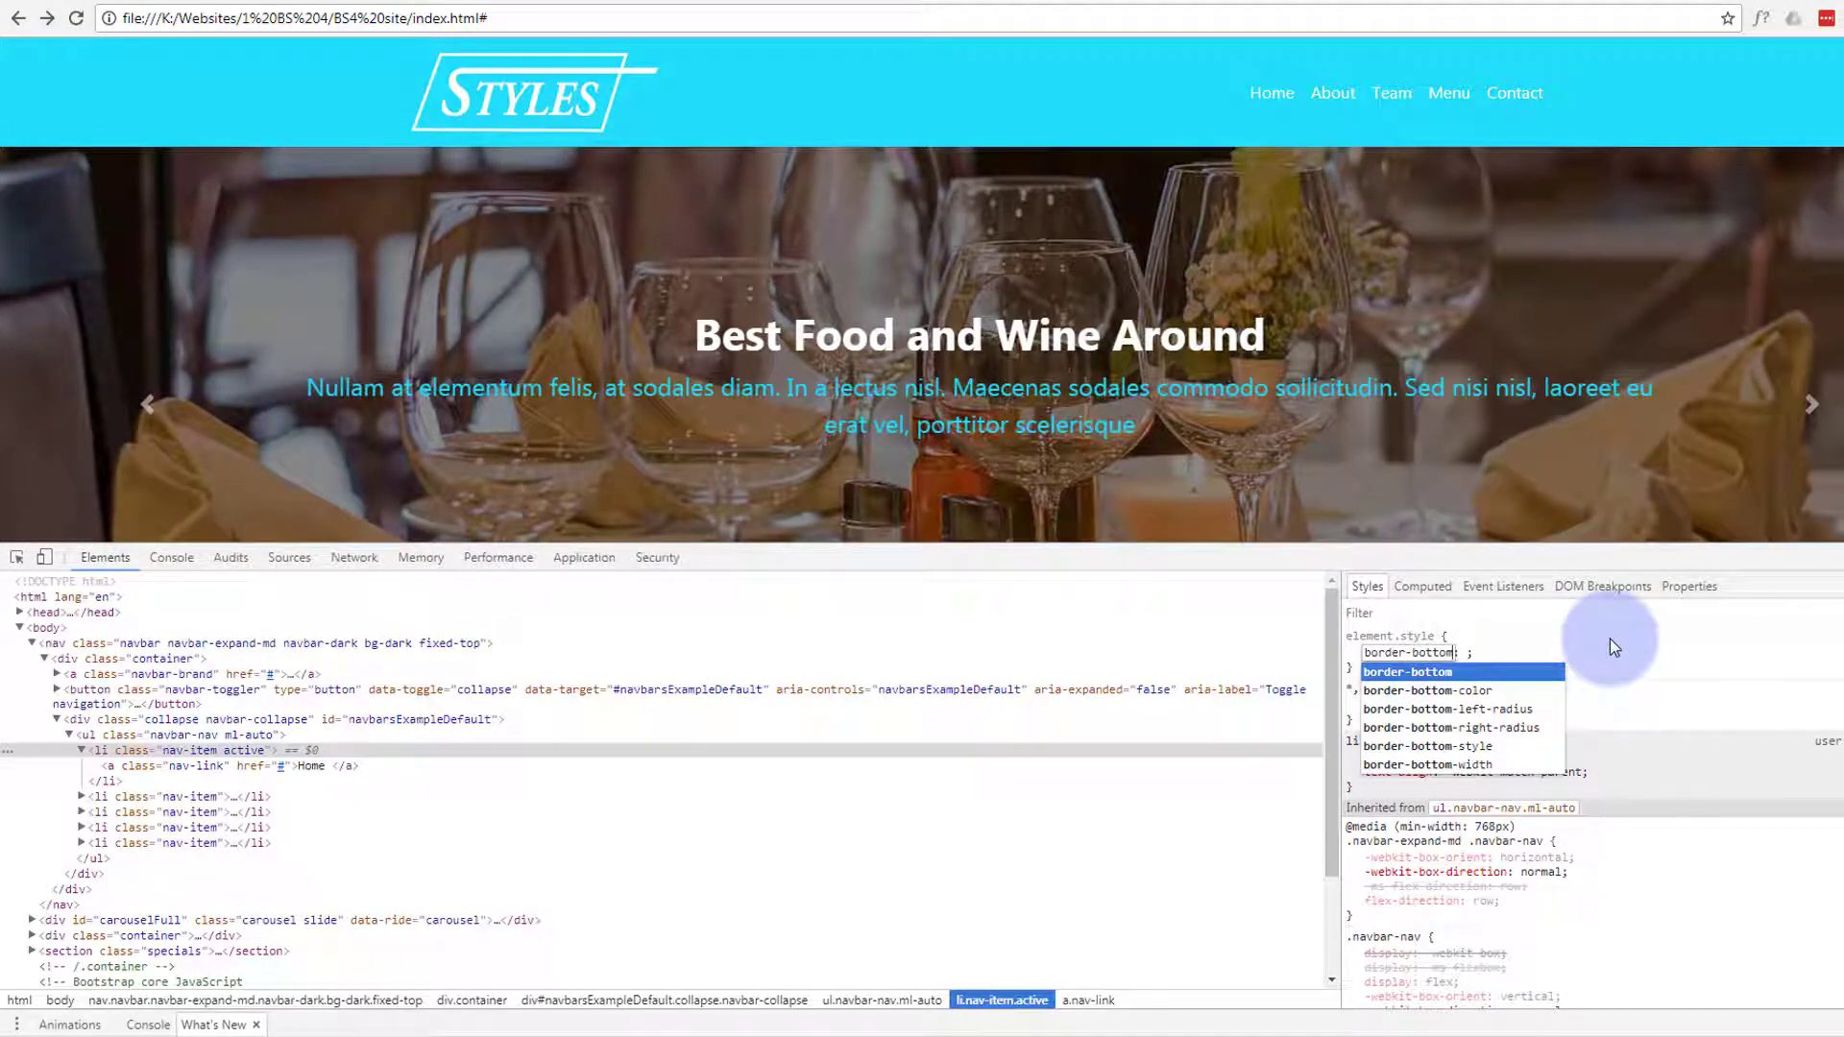
# Add border-bottom: 2px solid #fff to li.nav-item.active and select the declaration.
pyautogui.write('2px solid #fff')
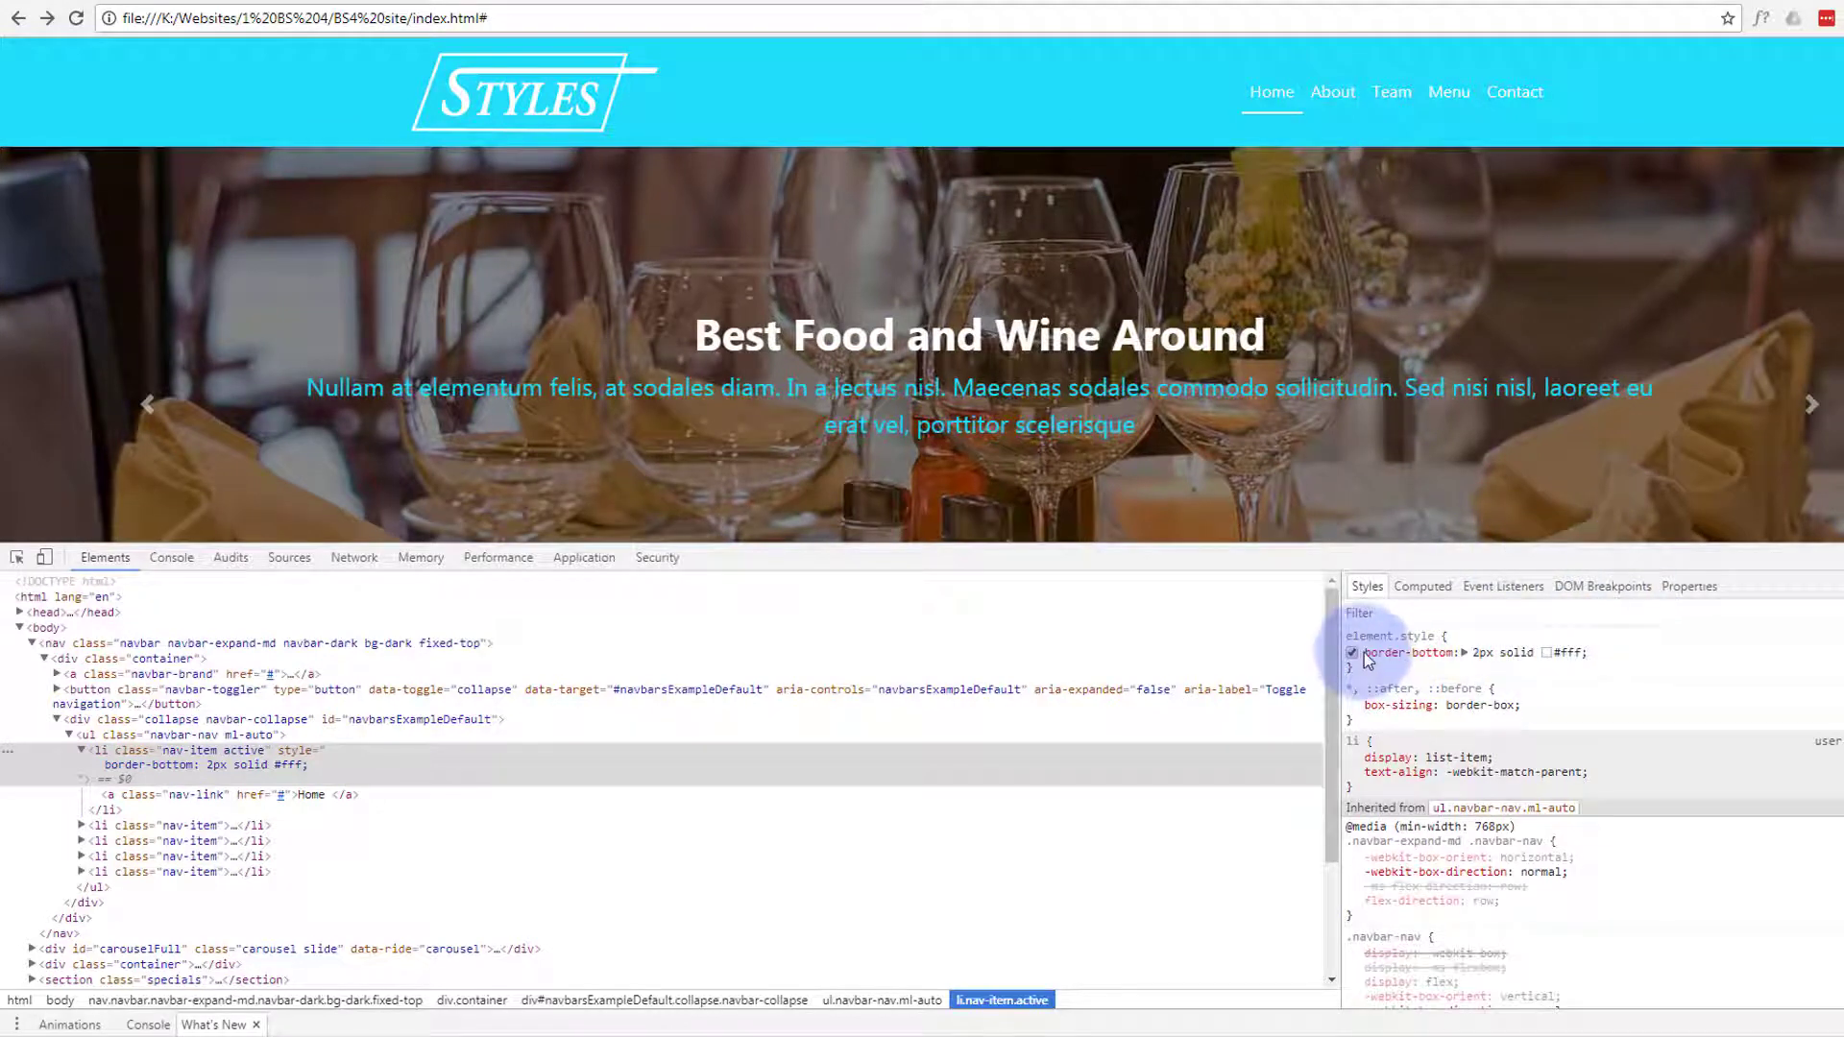
pyautogui.doubleClick(1565, 654)
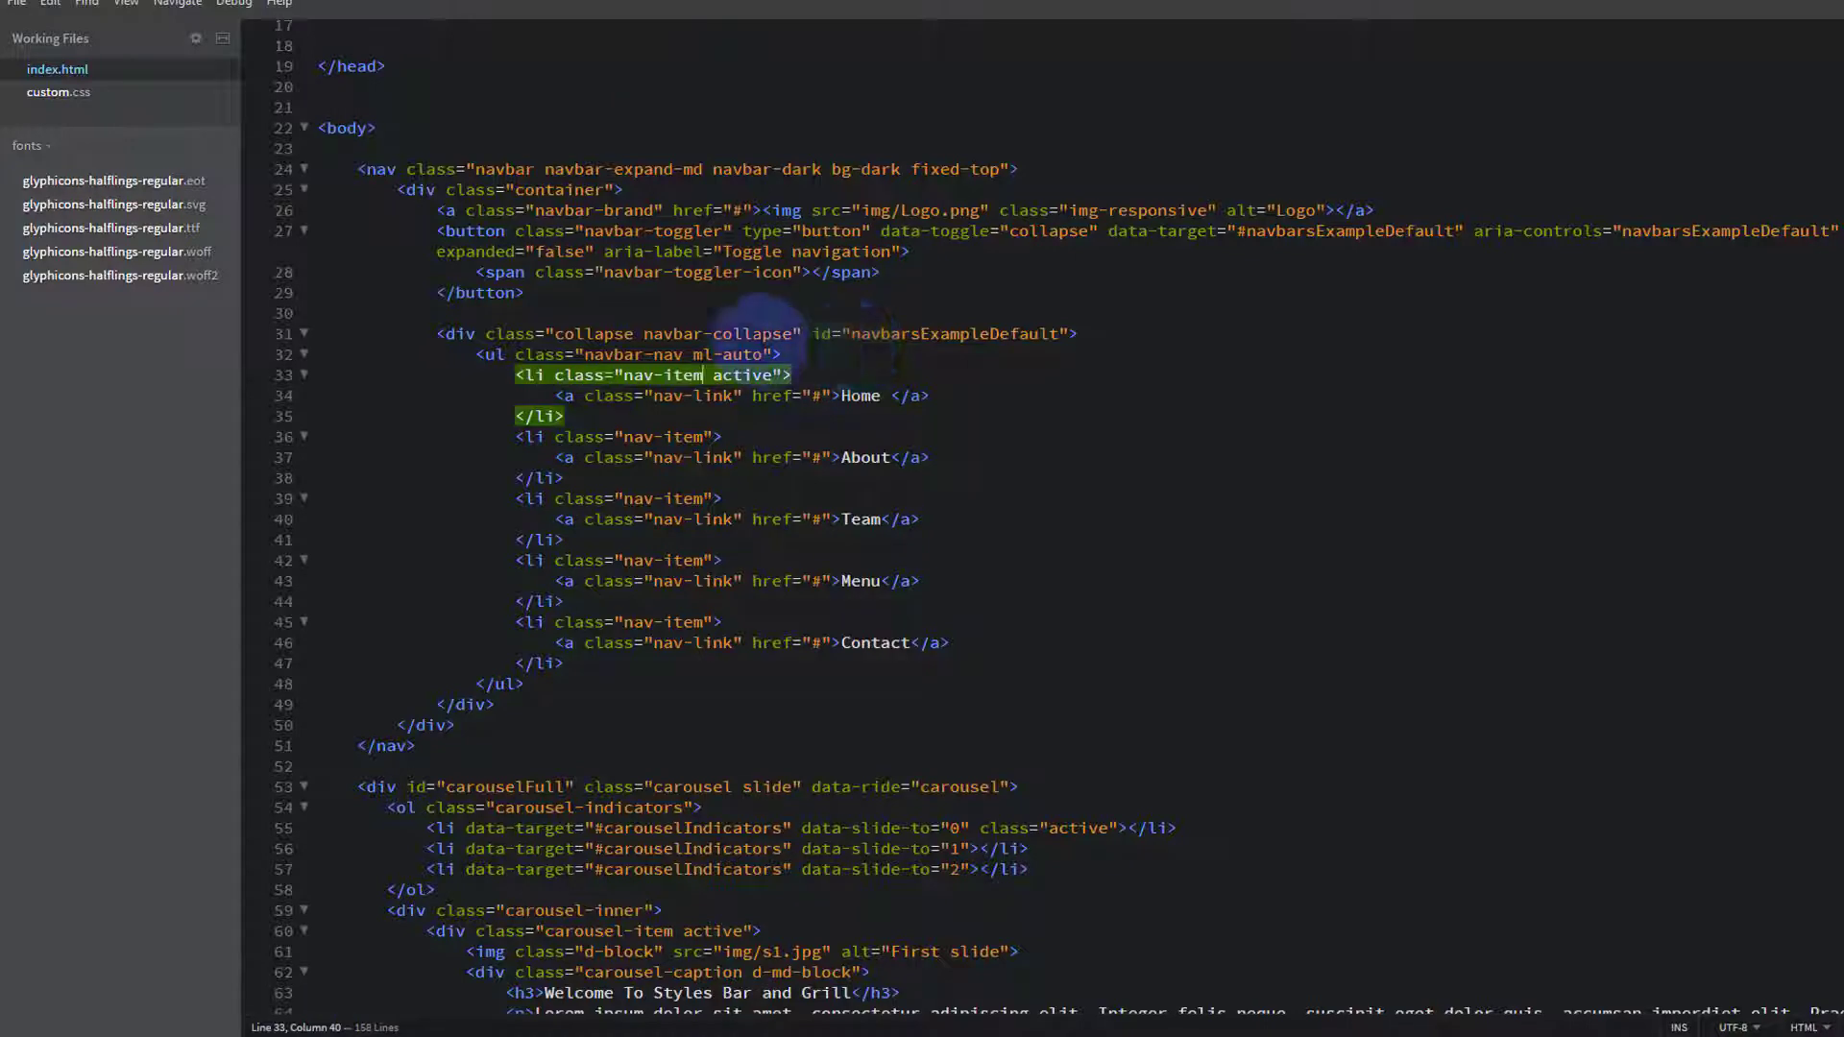
# Add a .active { border-bottom: 2px solid #fff; } rule to custom.css.
pyautogui.click(58, 93)
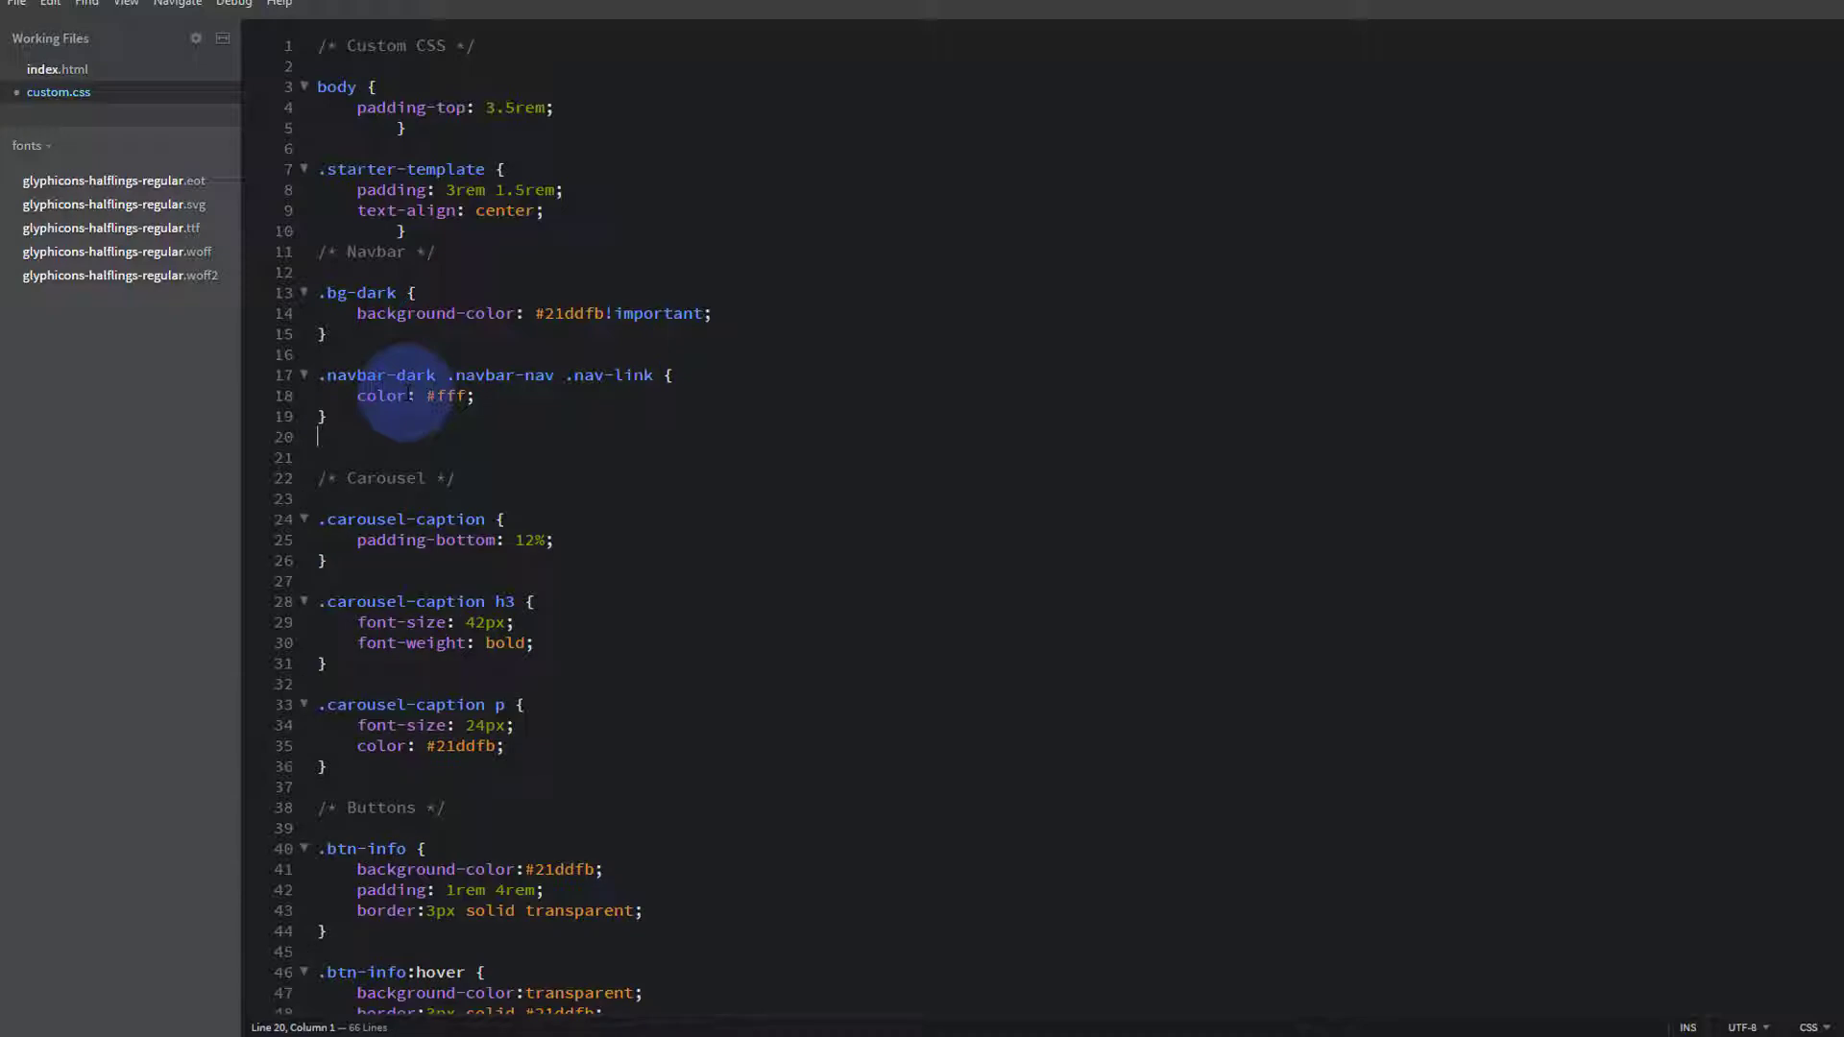
pyautogui.press('enter')
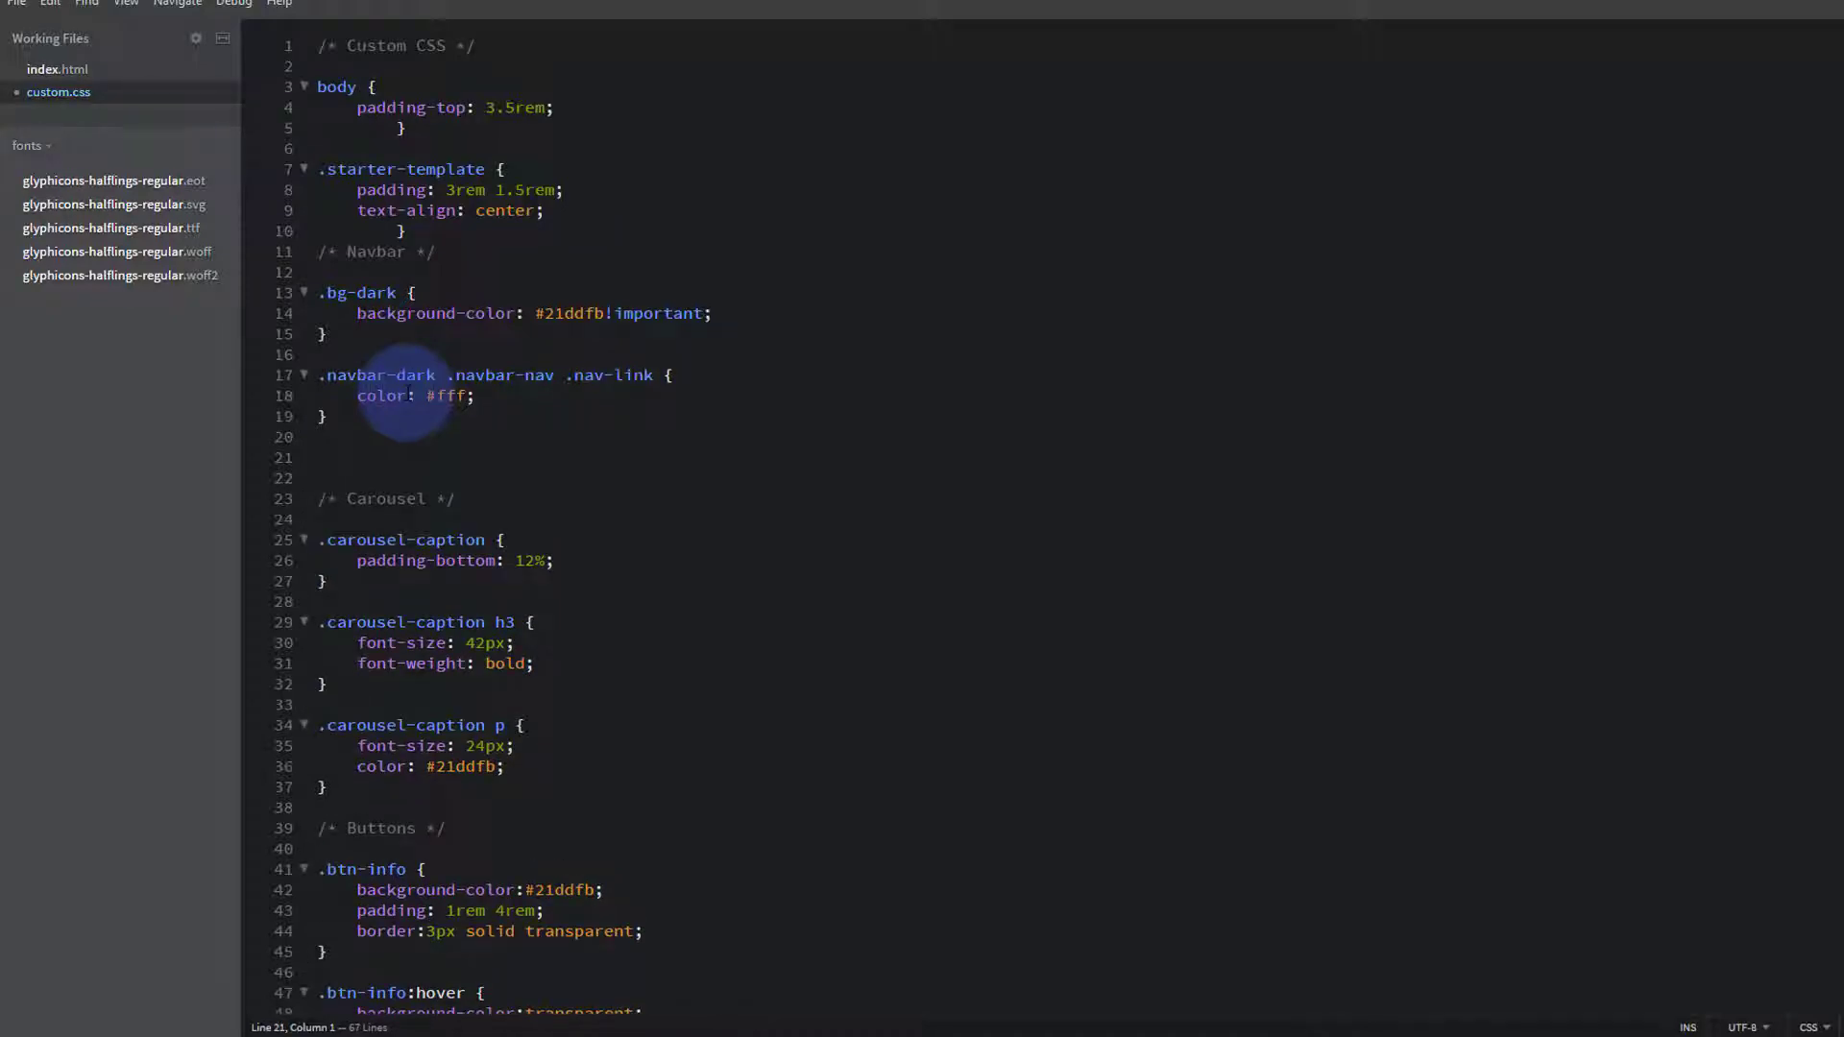
pyautogui.write('.active')
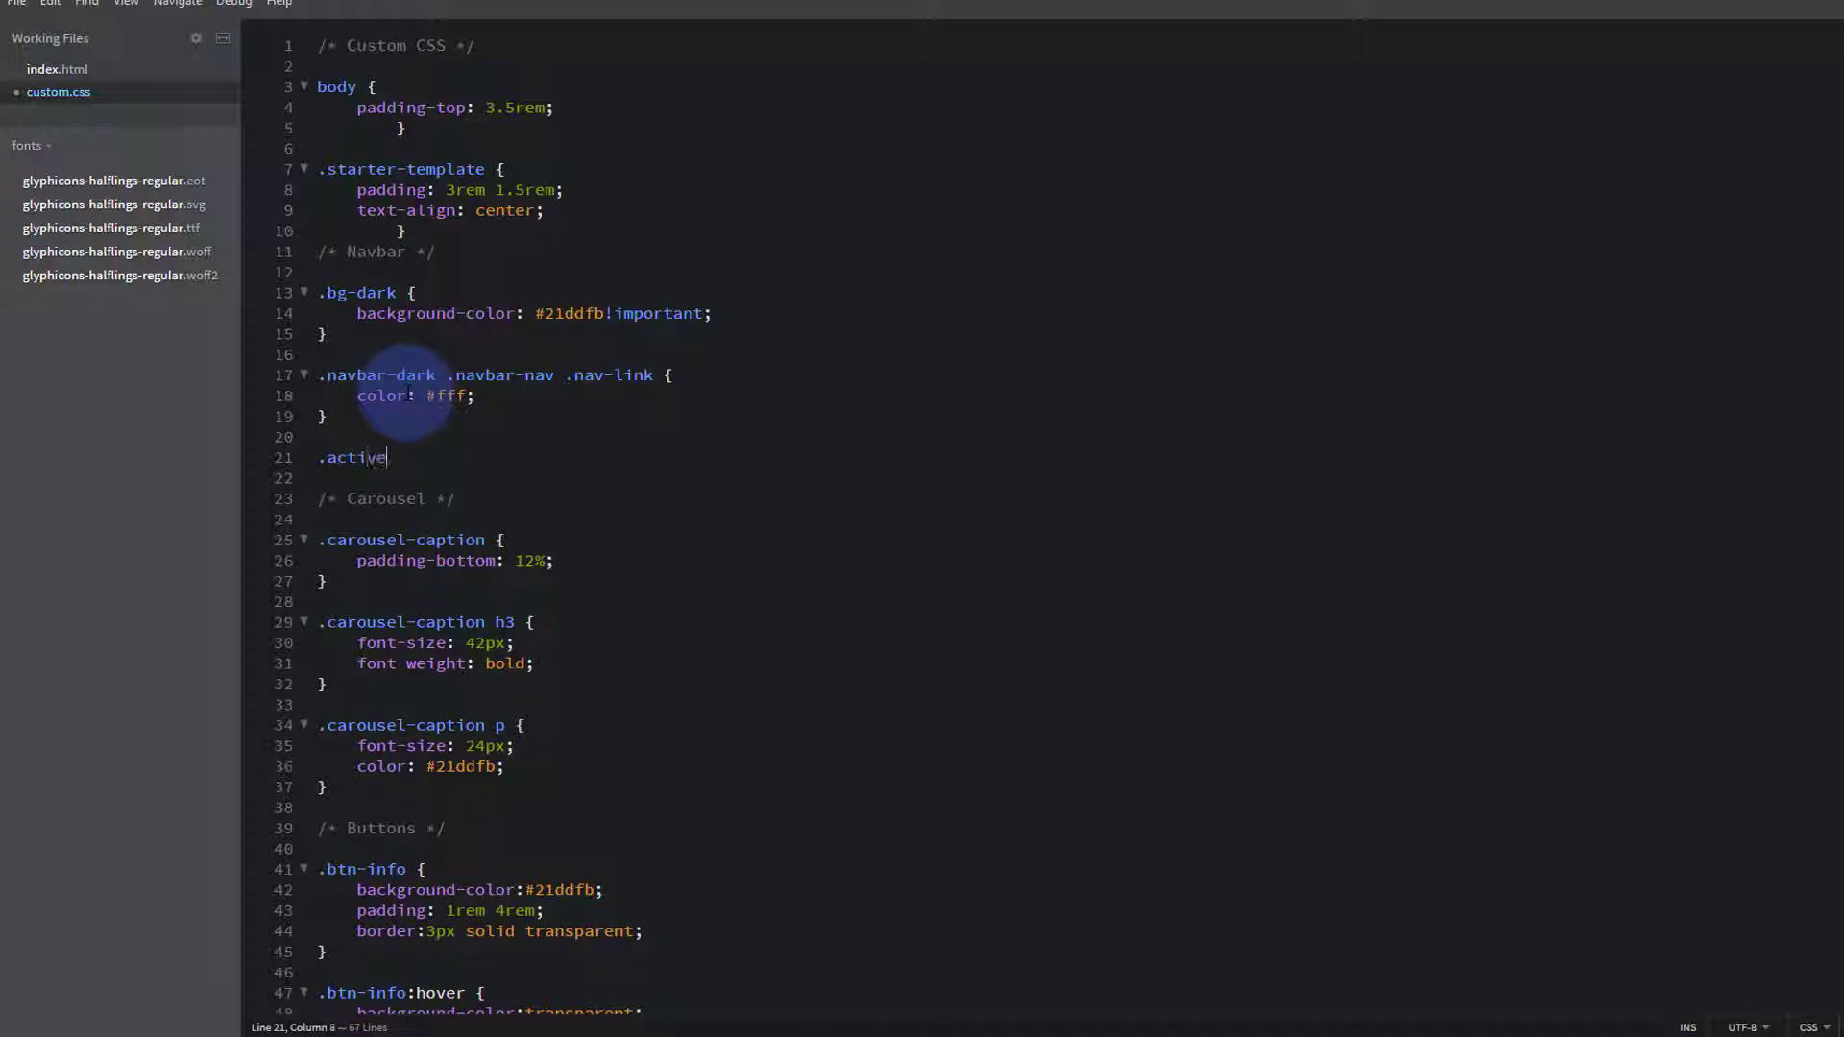
pyautogui.write('{ }')
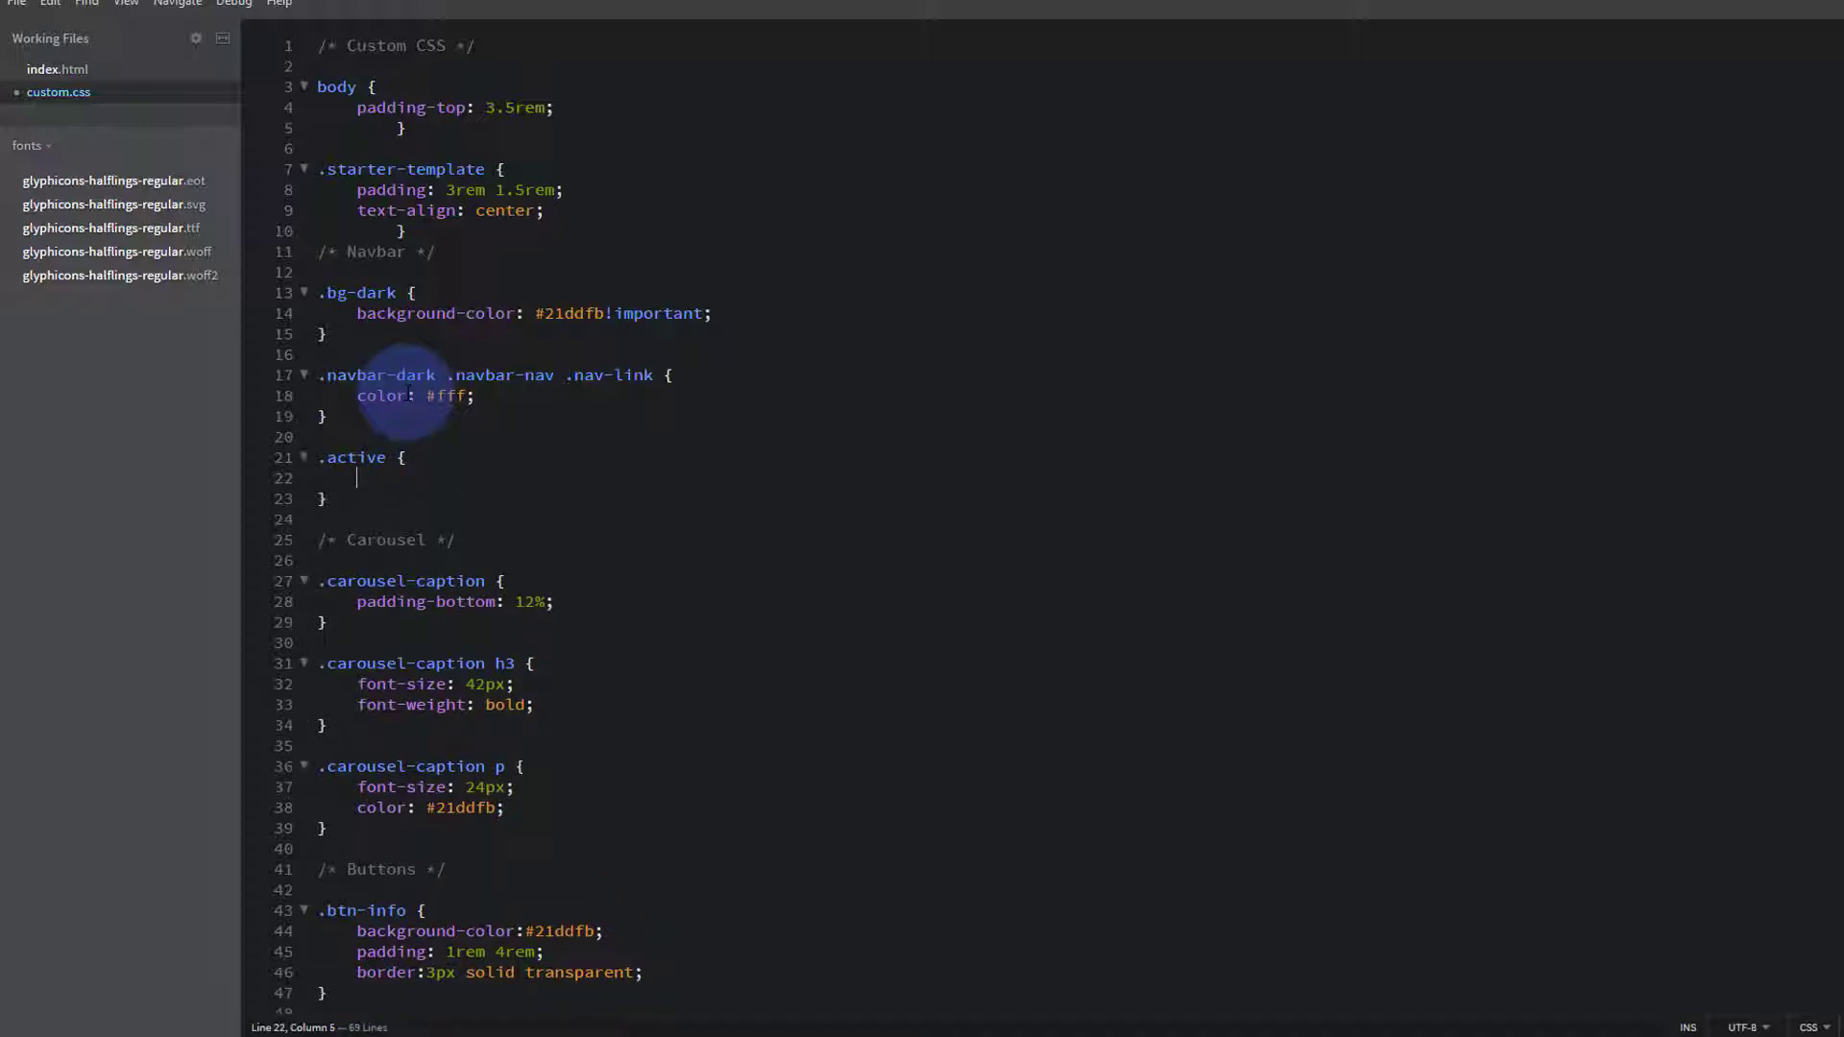
pyautogui.write('border-bottom: 2px solid #fff;')
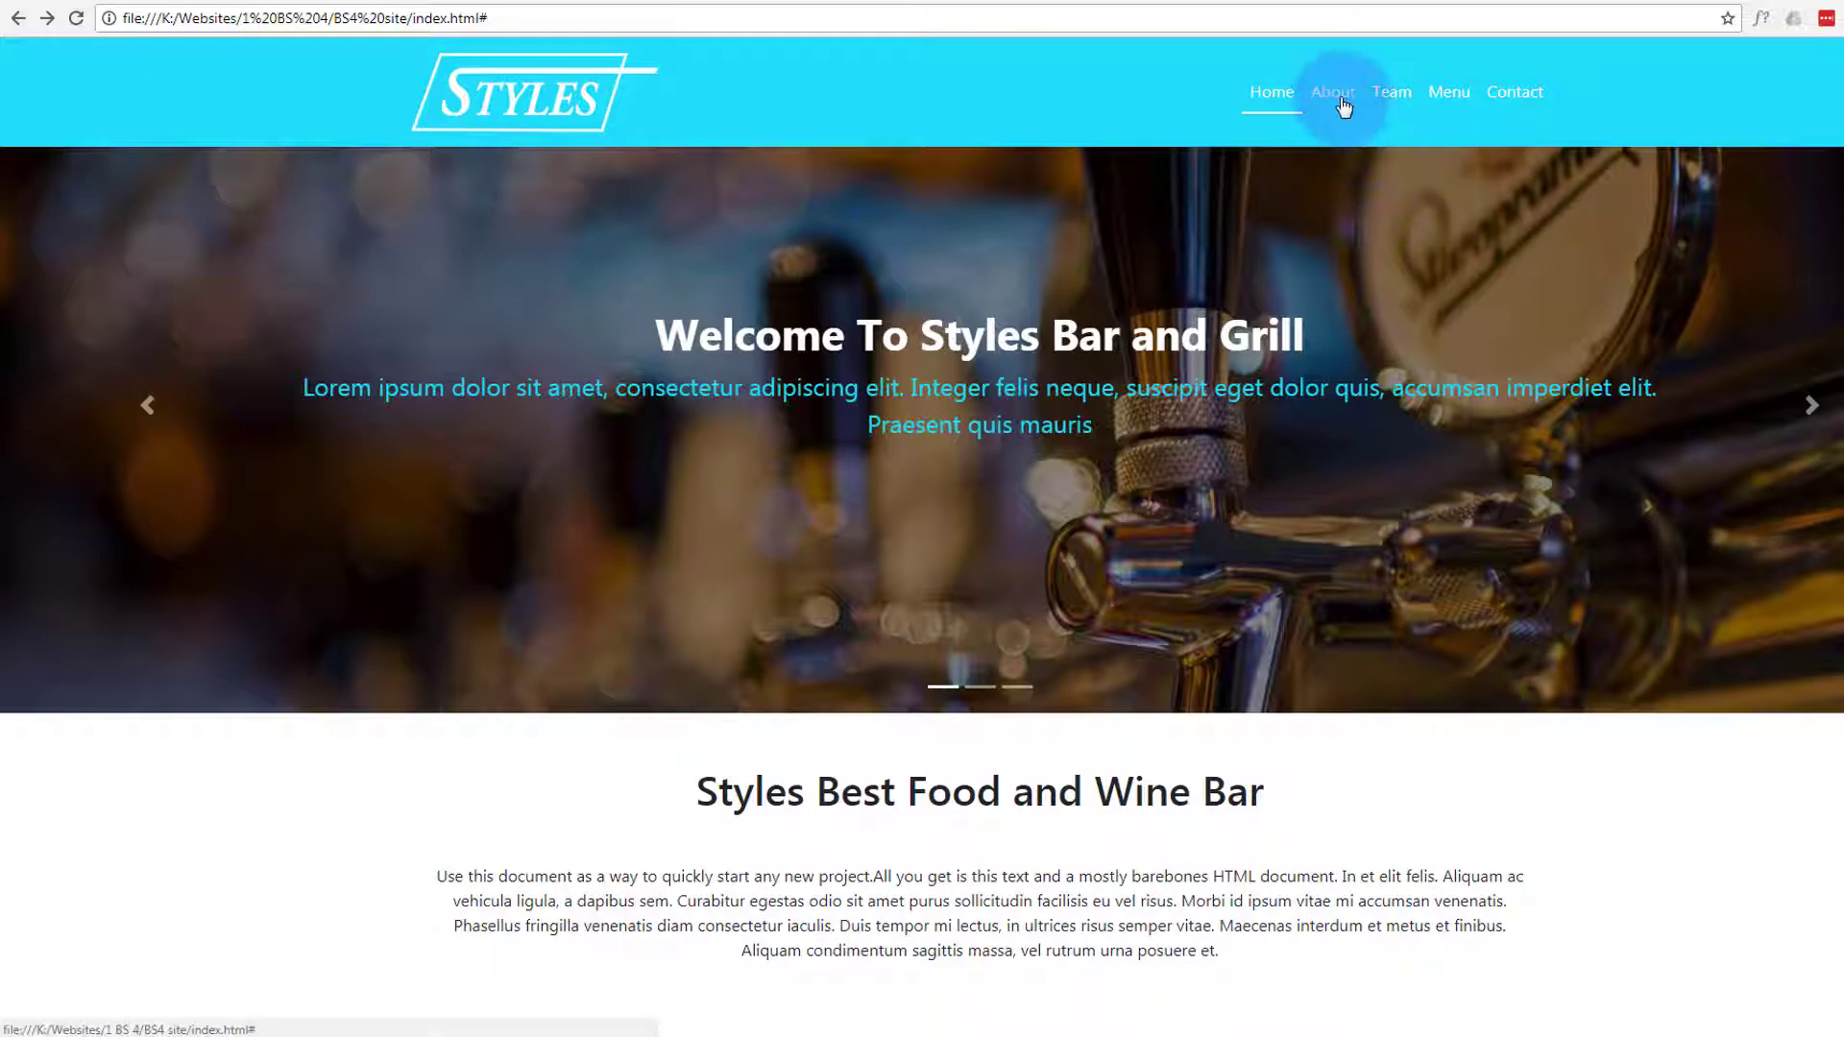
pyautogui.moveTo(1515, 92)
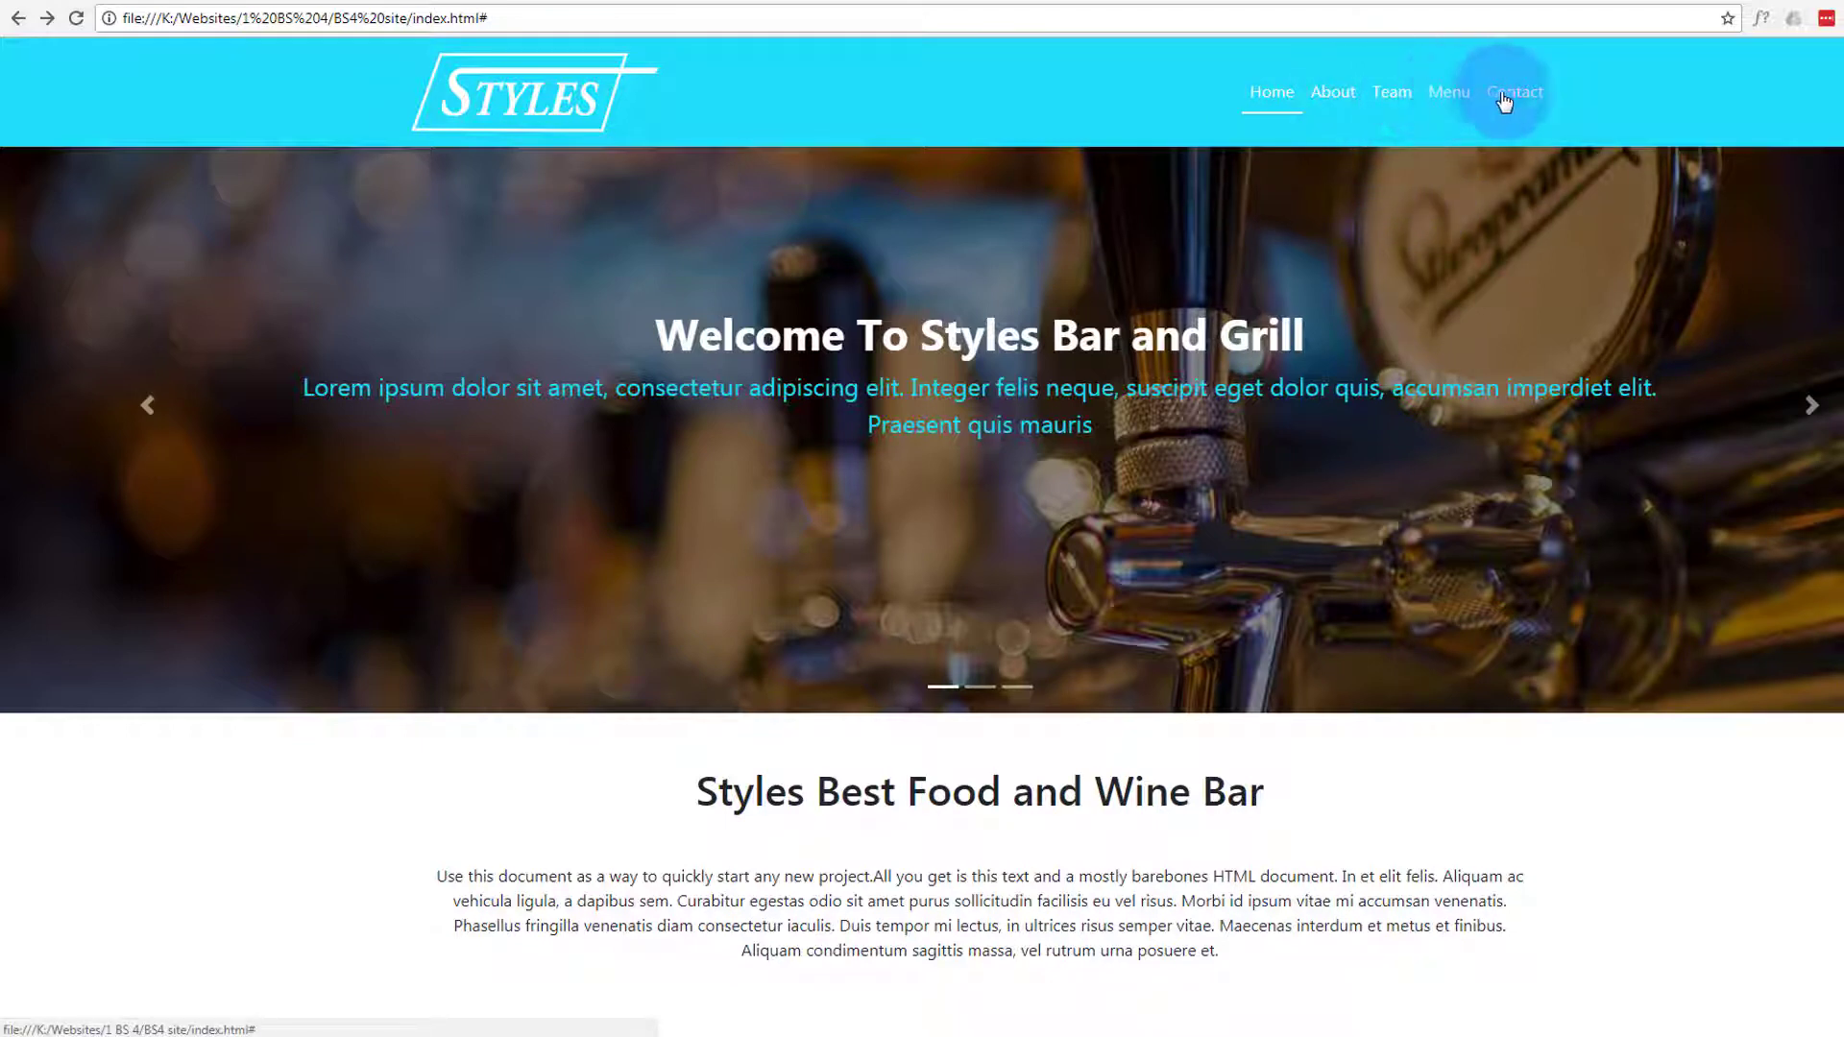
pyautogui.moveTo(1269, 92)
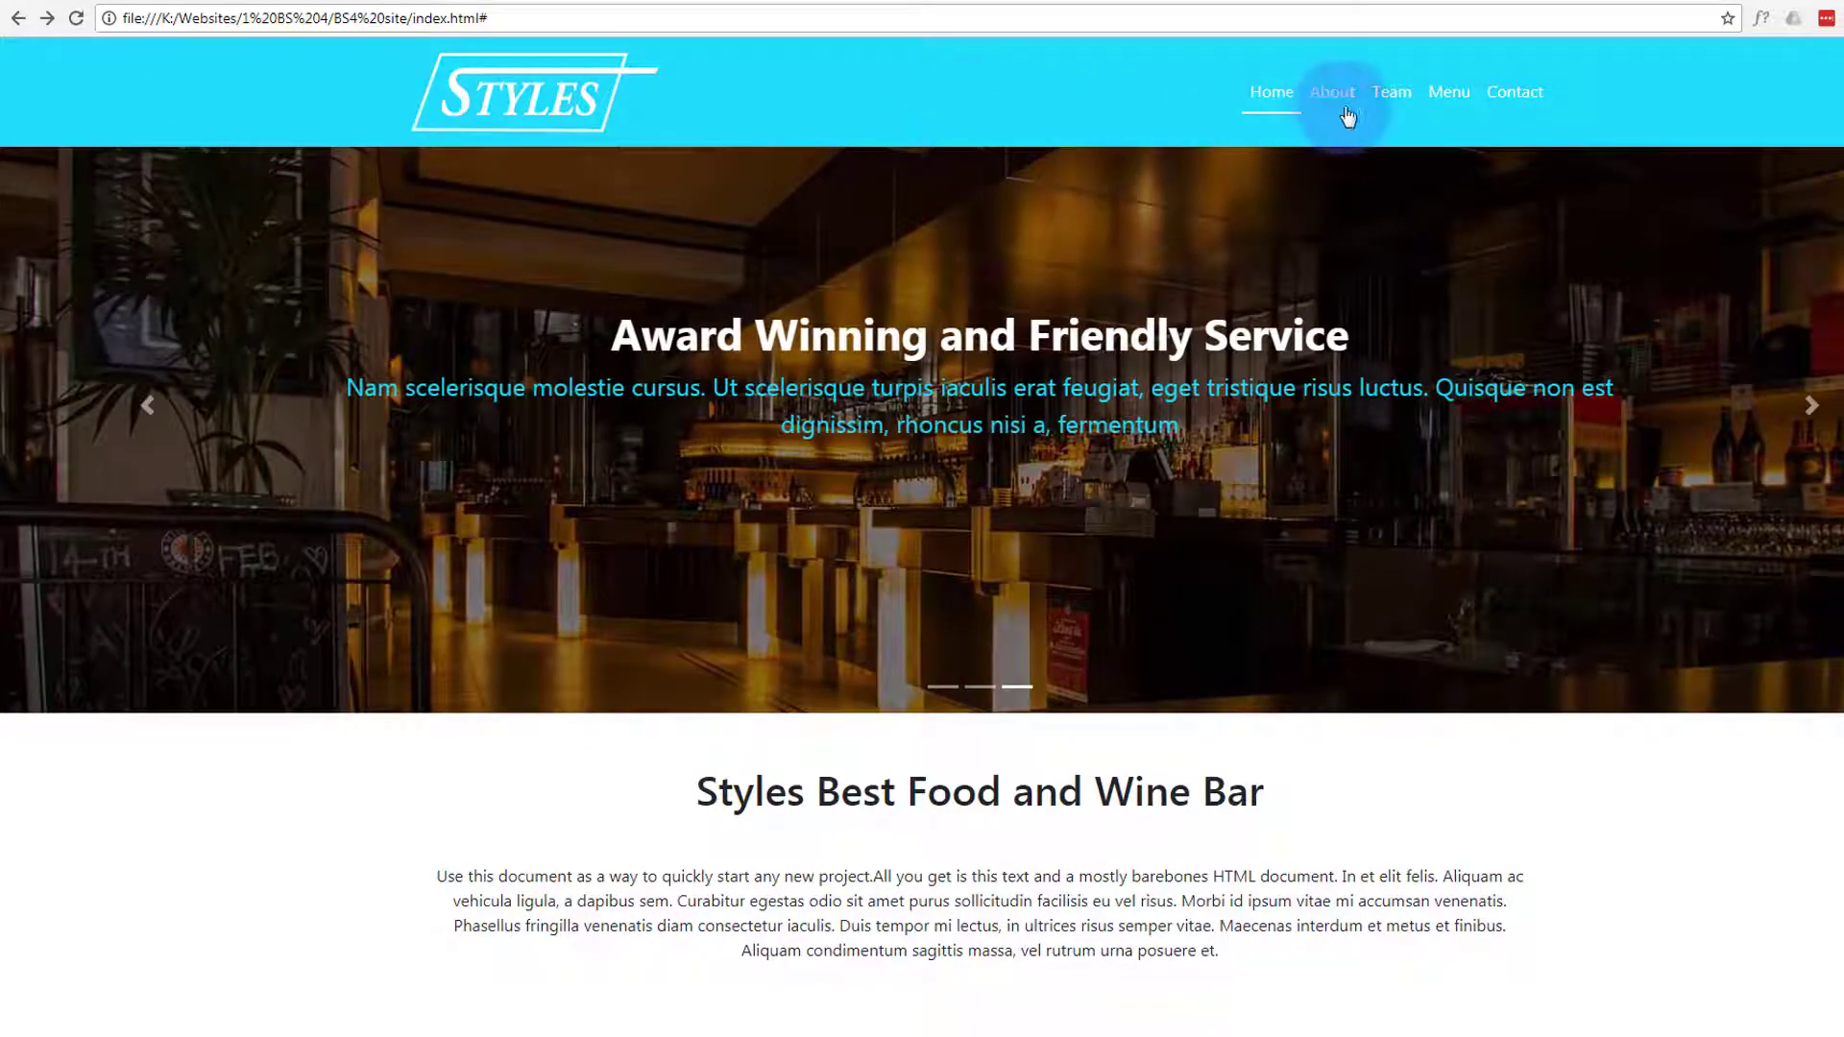
pyautogui.moveTo(1390, 92)
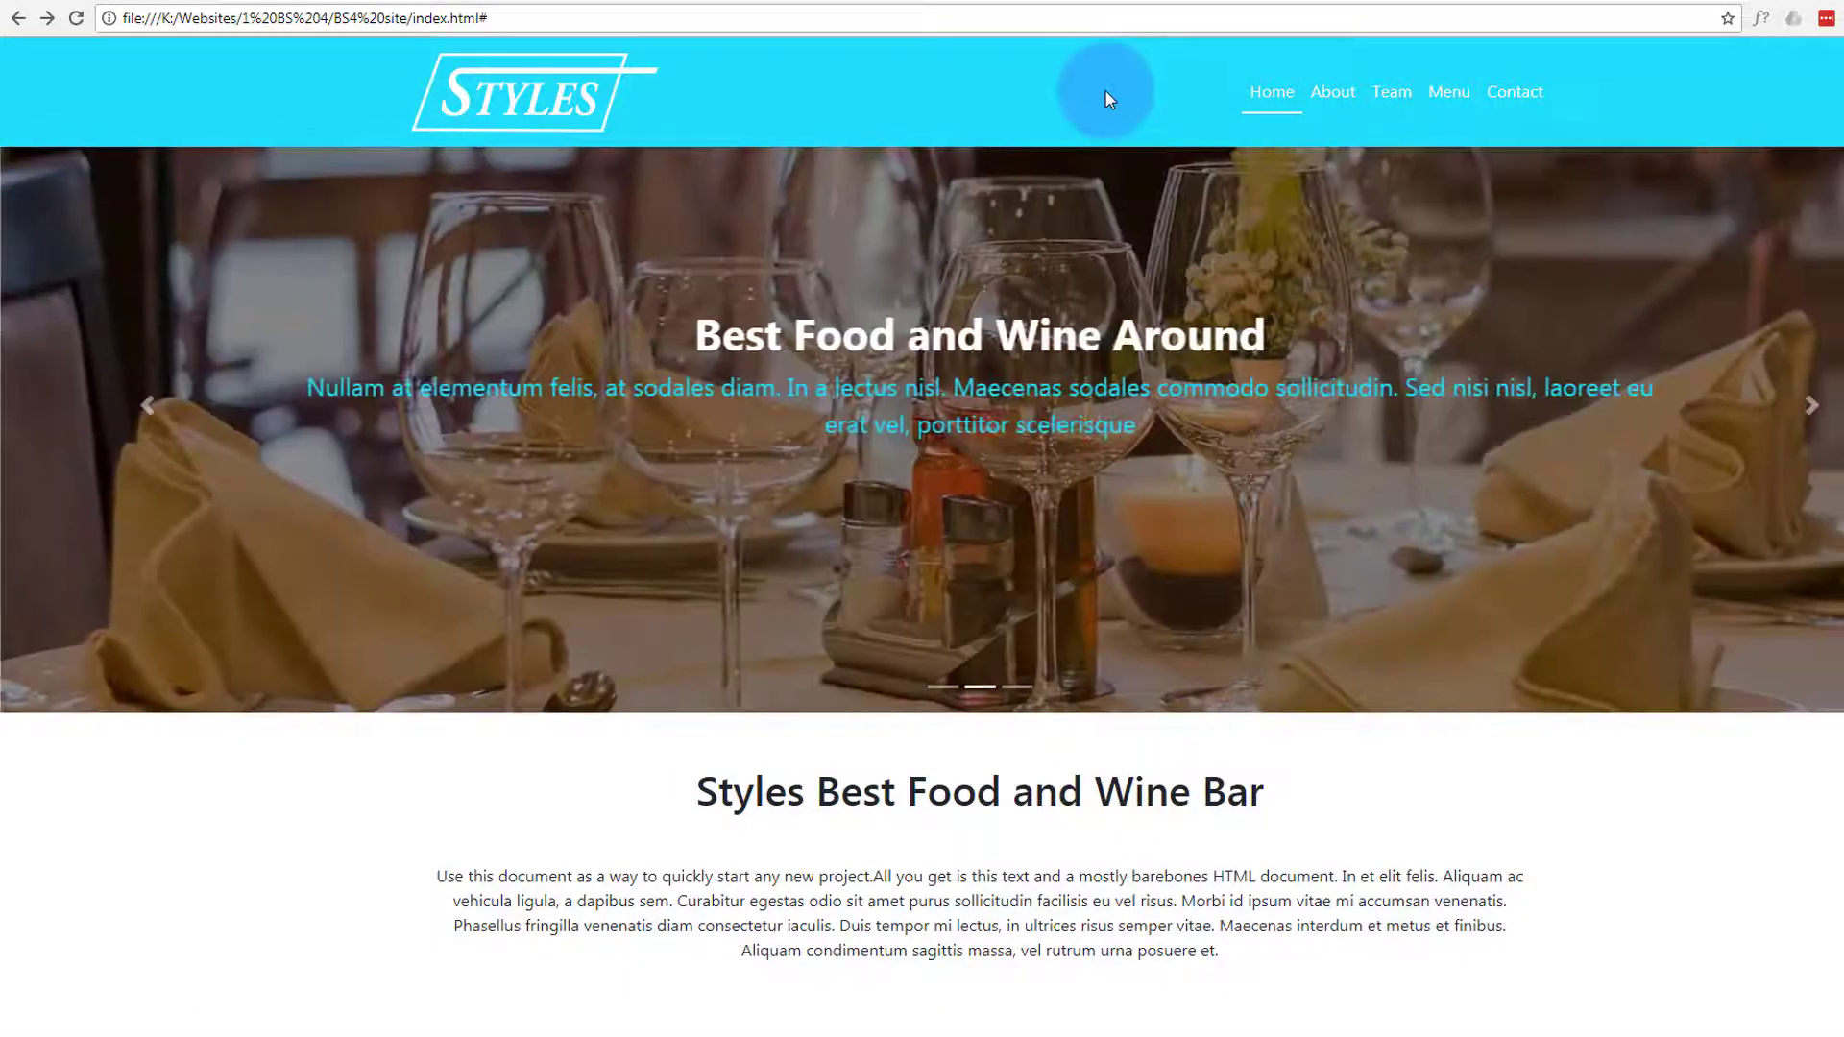
pyautogui.moveTo(1392, 92)
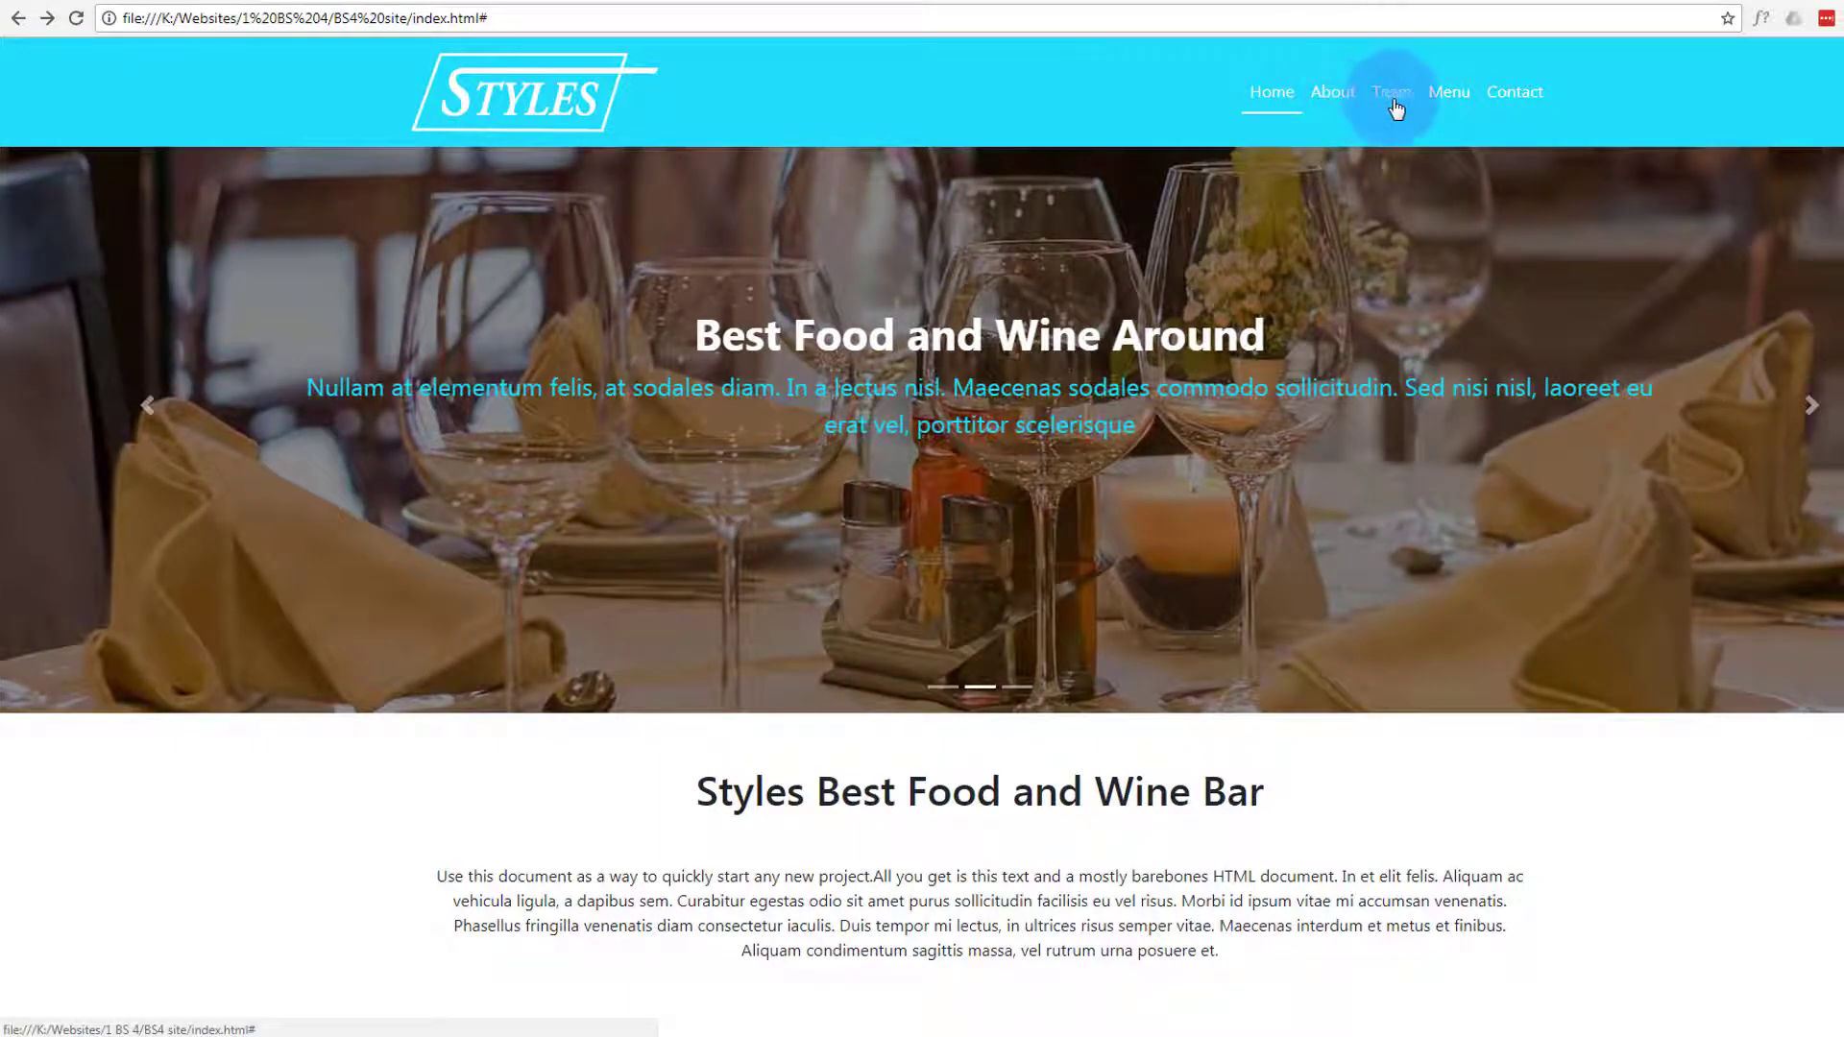
pyautogui.moveTo(1515, 92)
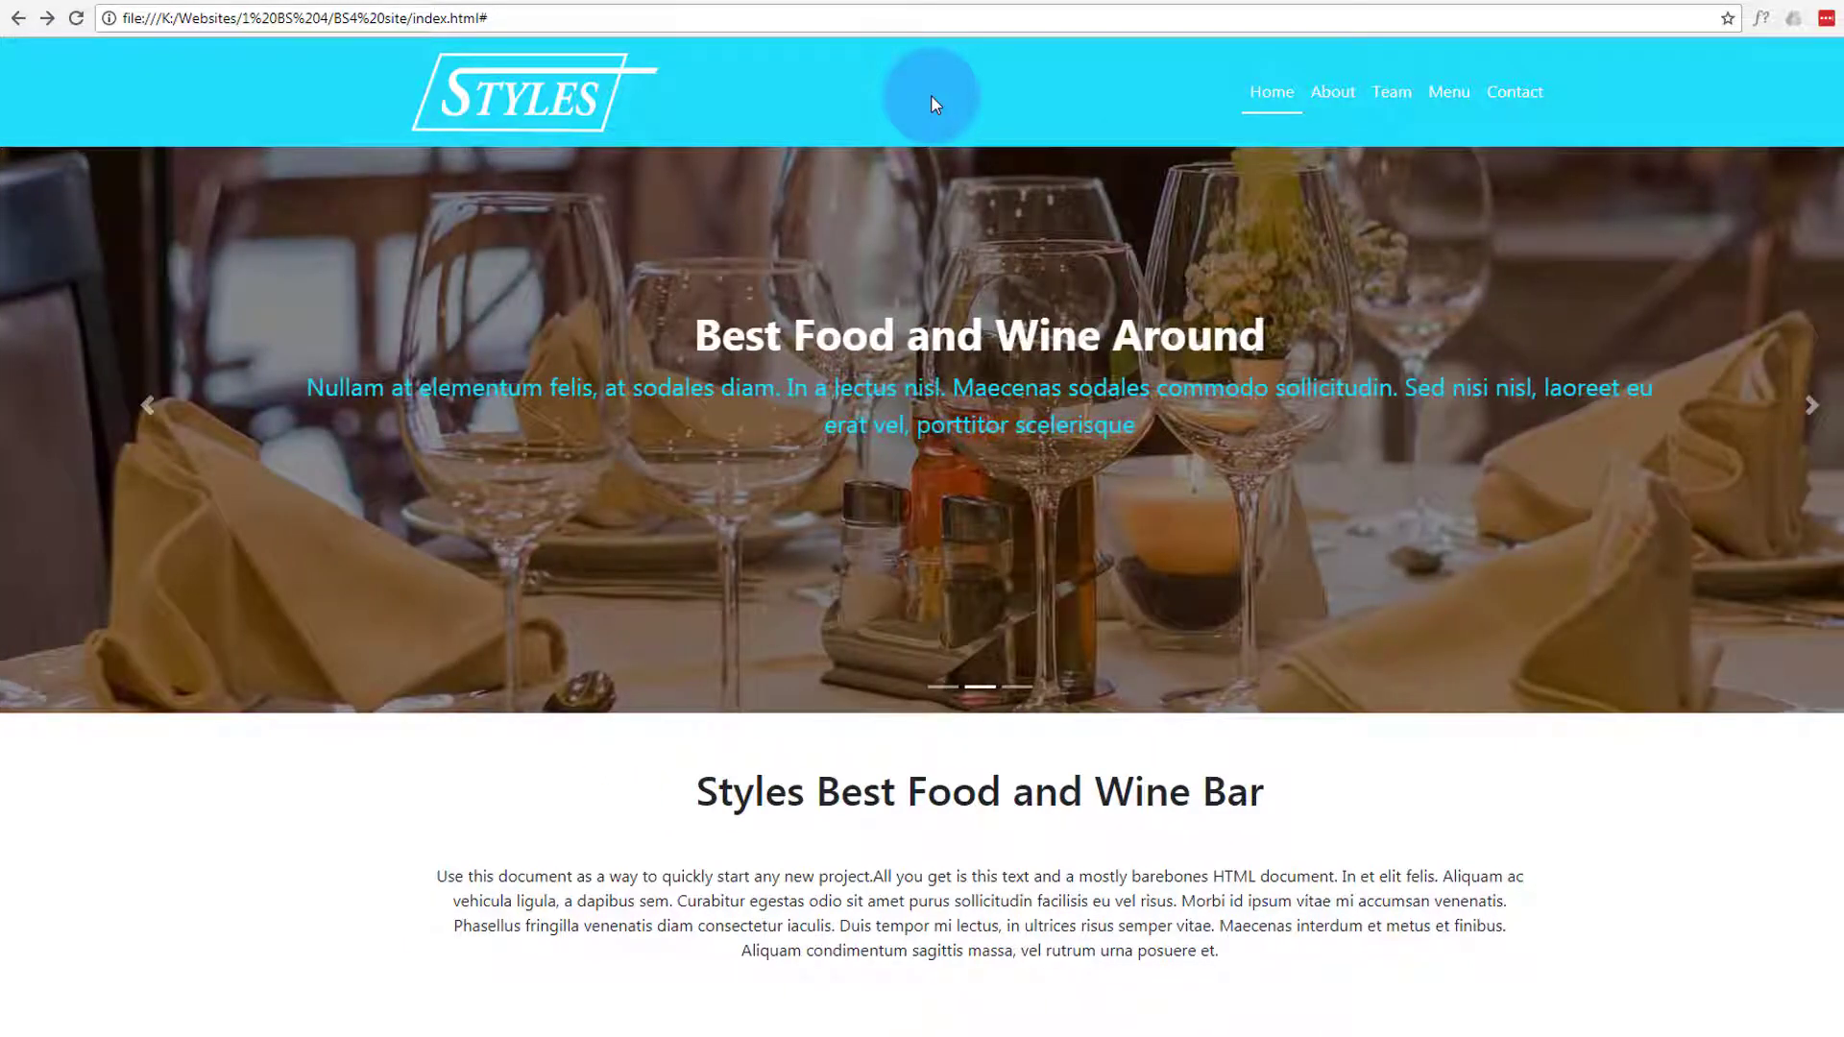
pyautogui.moveTo(1270, 92)
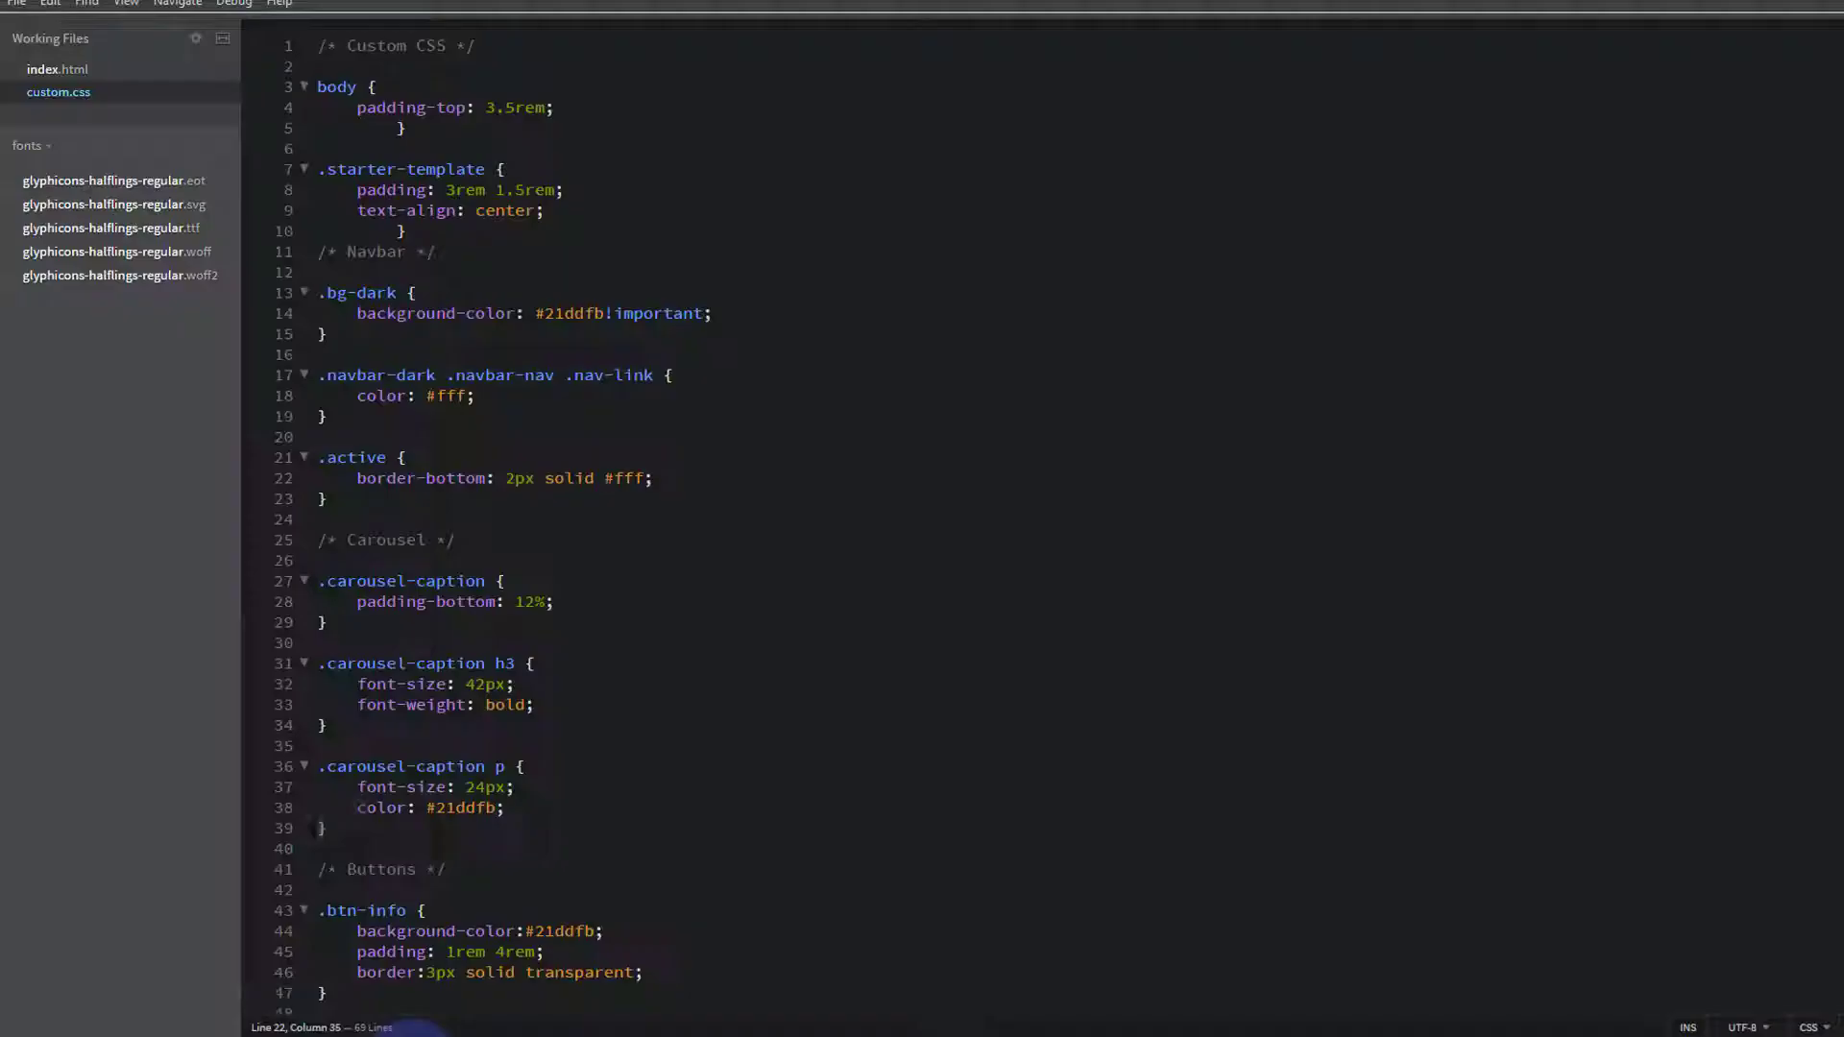
# Insert mr-4 into the Home <li> class list in index.html.
pyautogui.click(57, 68)
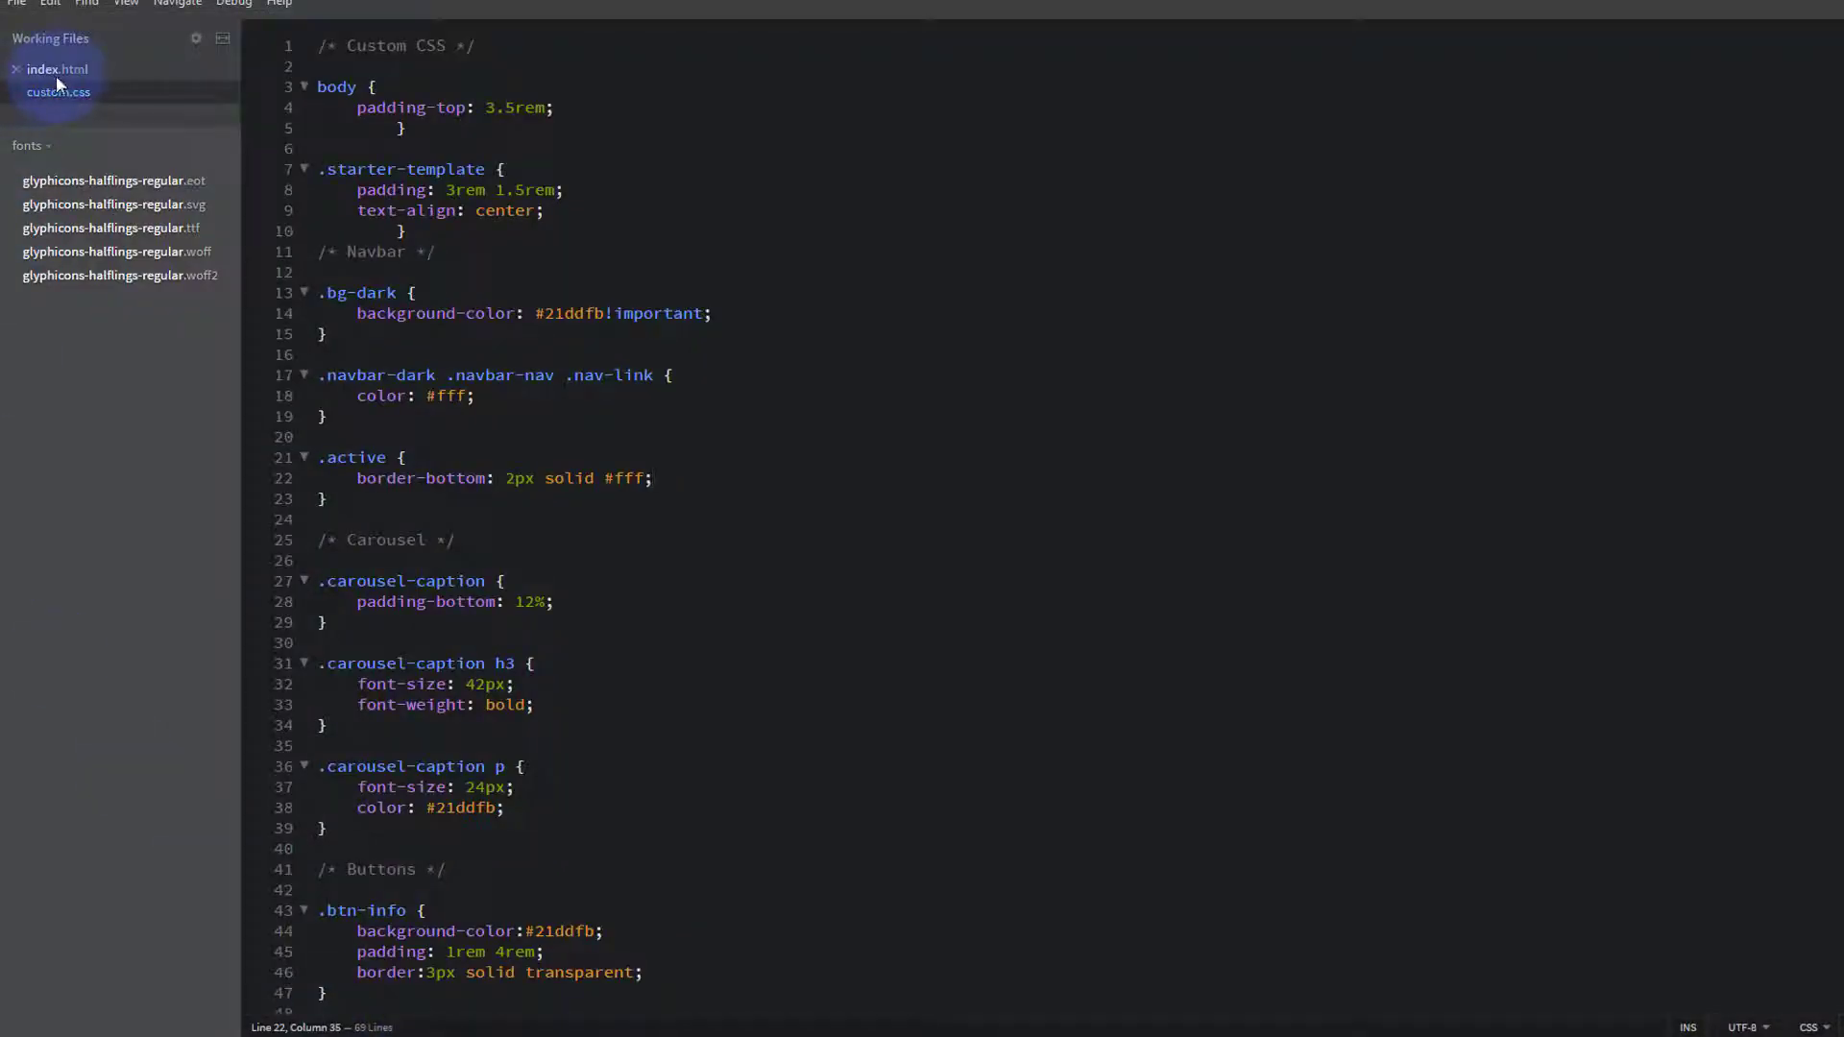
pyautogui.click(58, 68)
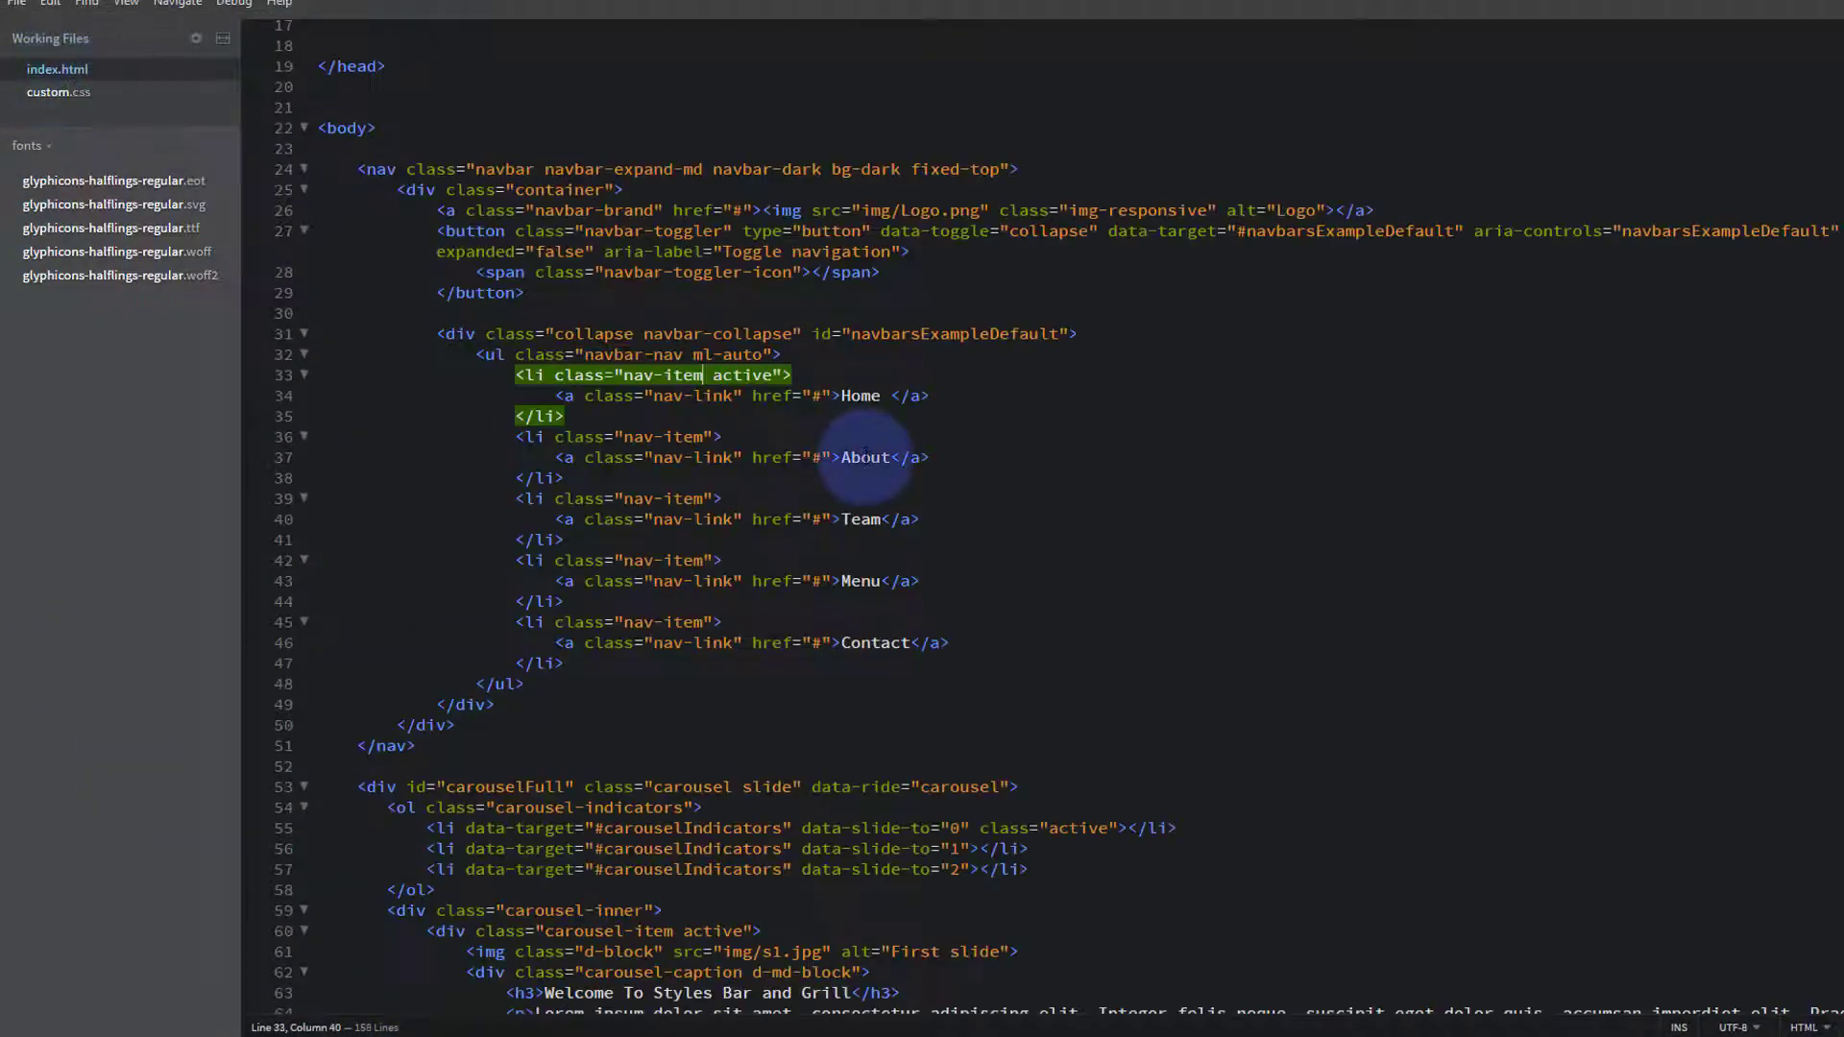
pyautogui.moveTo(1041, 376)
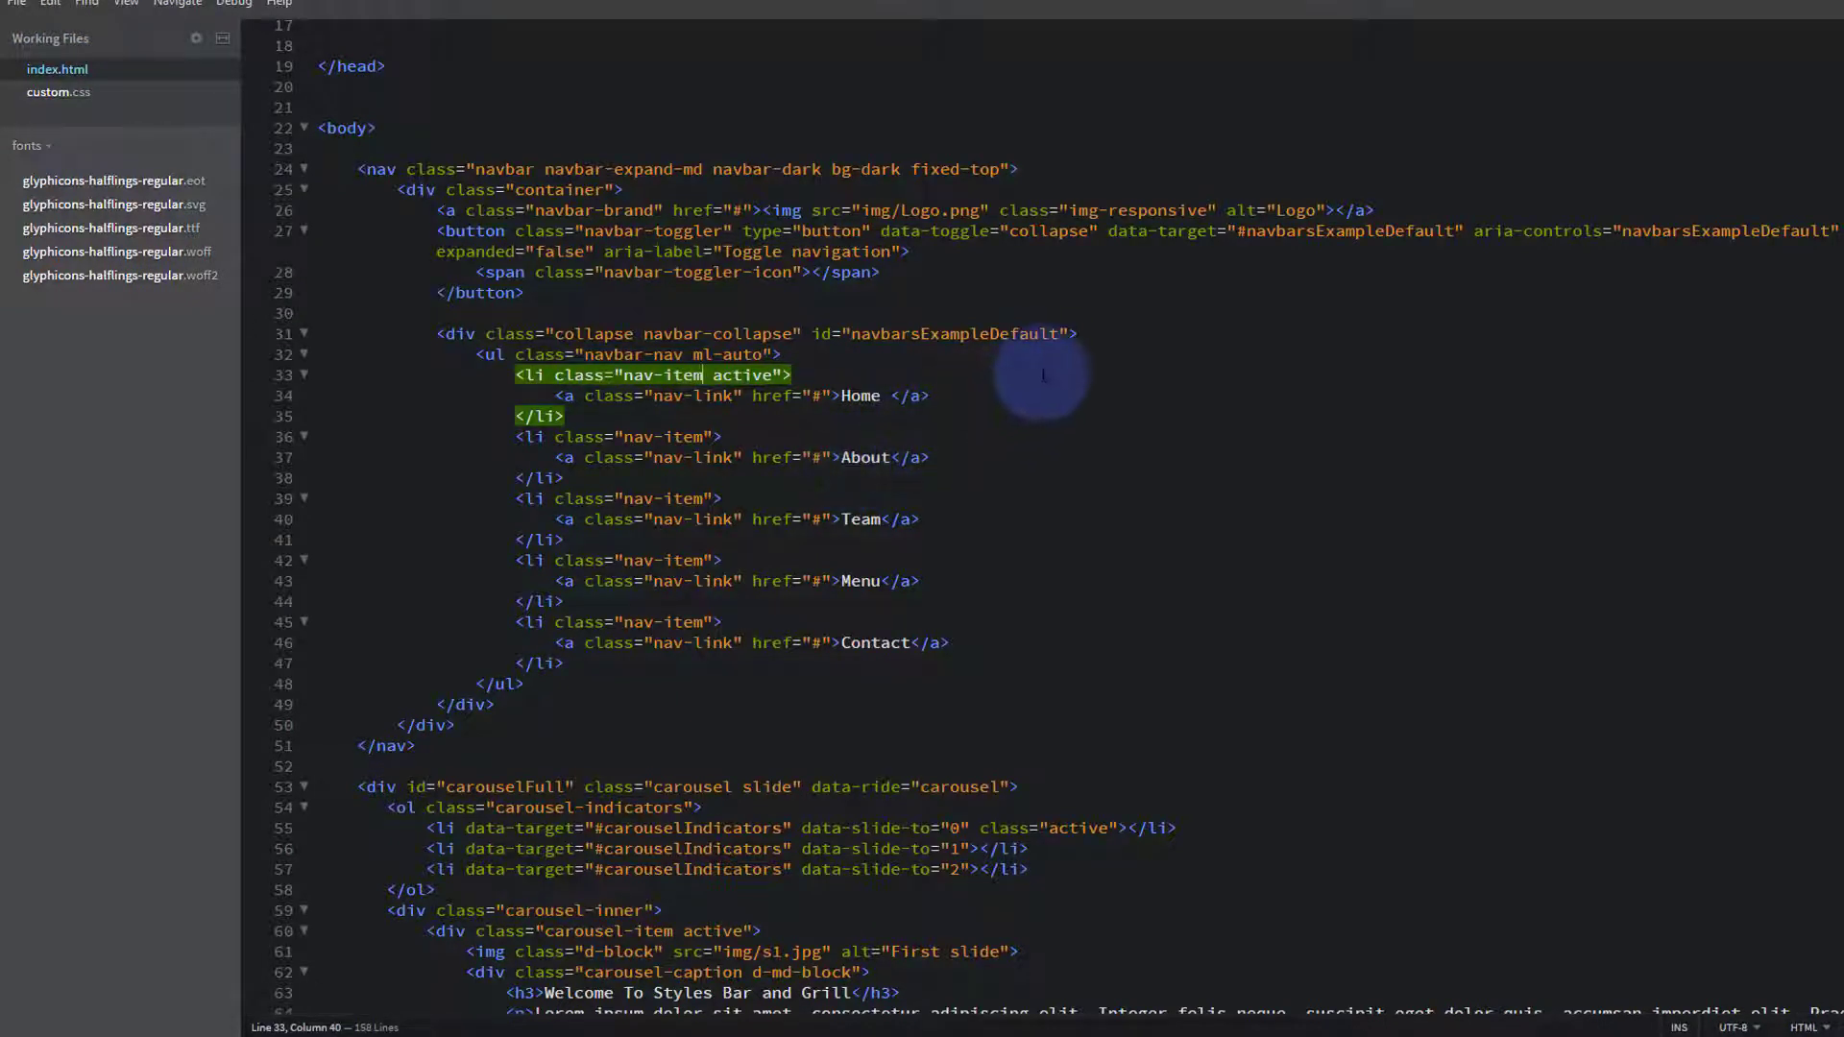
pyautogui.click(794, 373)
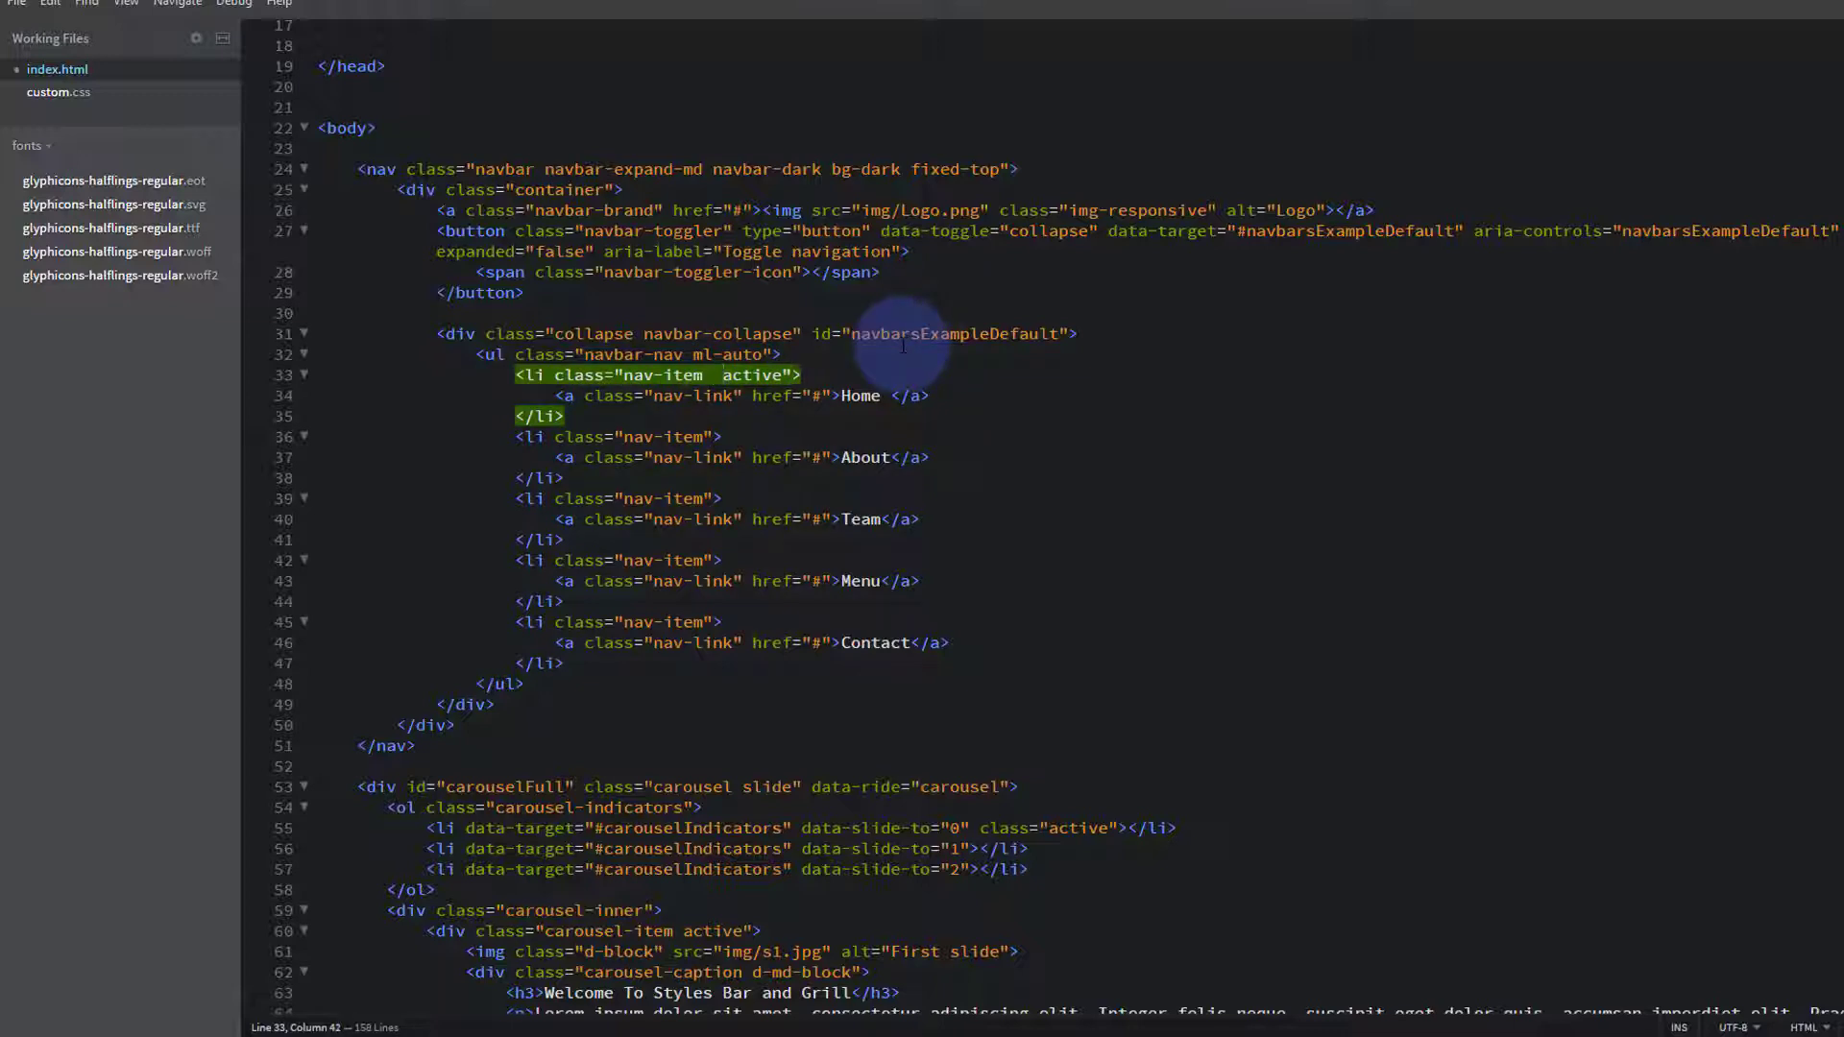
pyautogui.write('mr-')
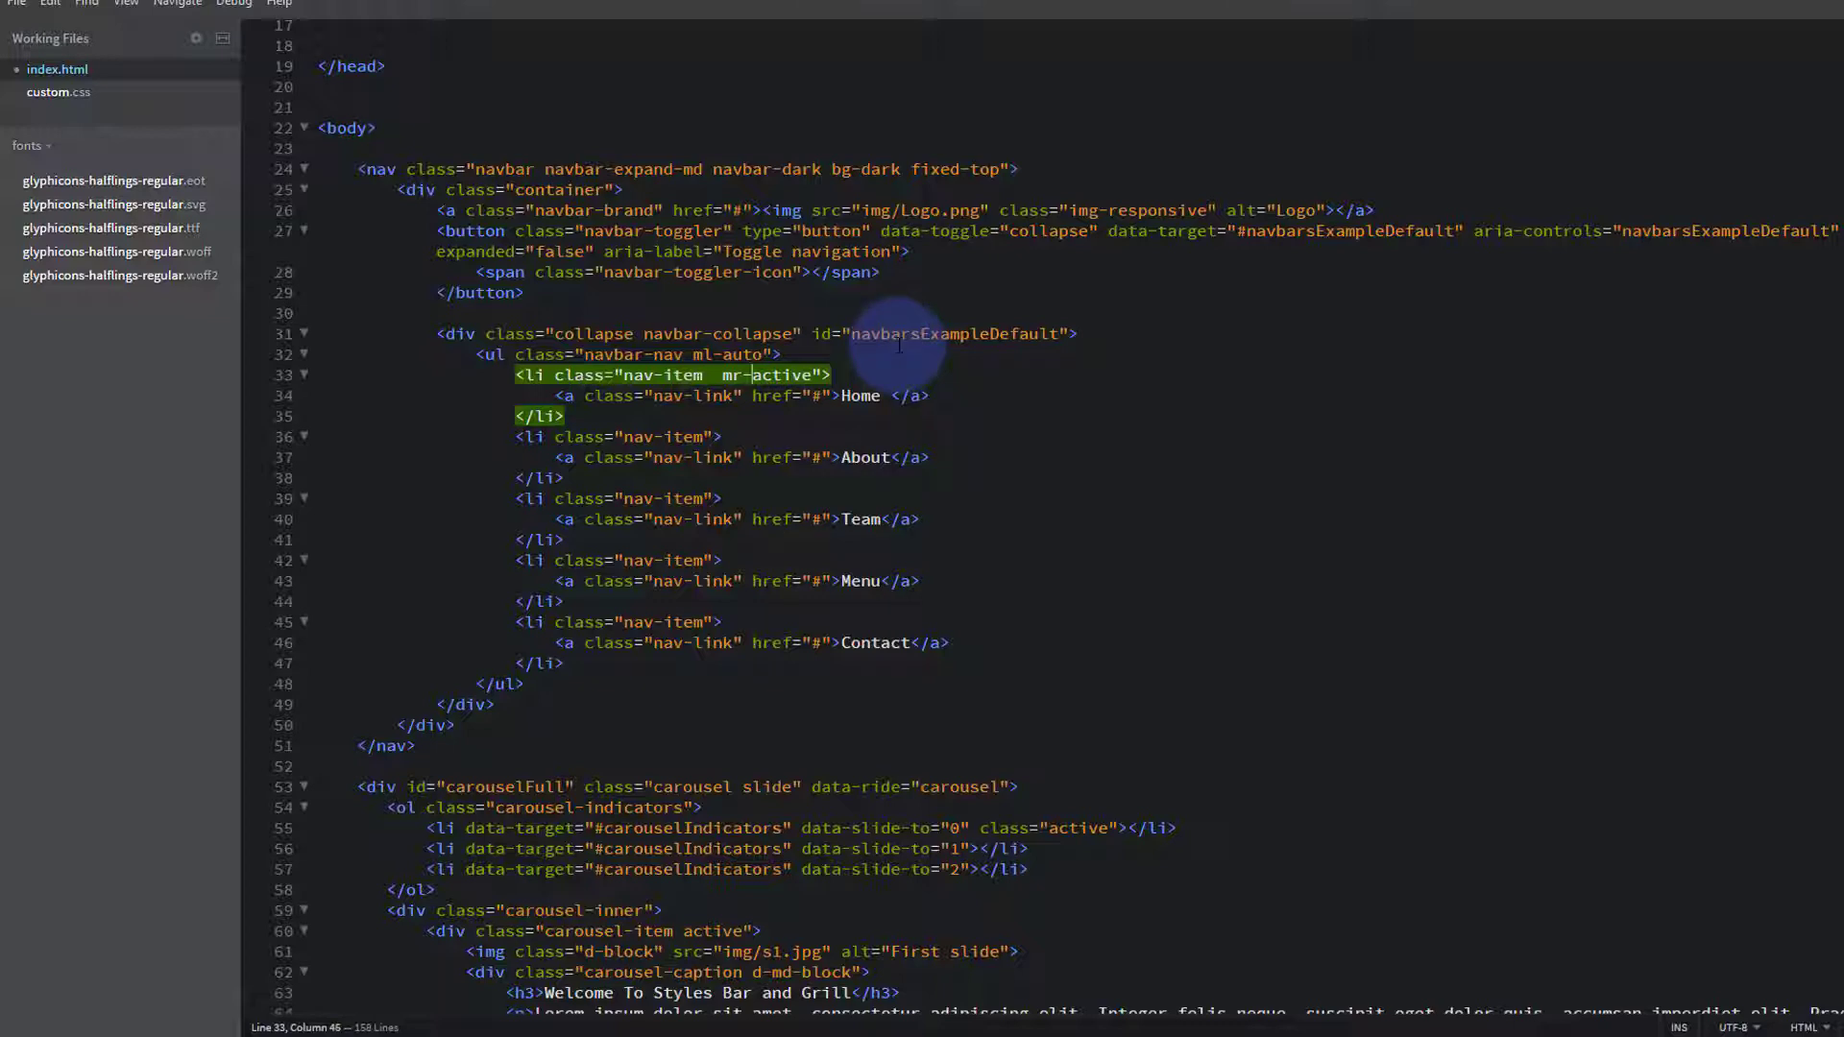
pyautogui.write('4')
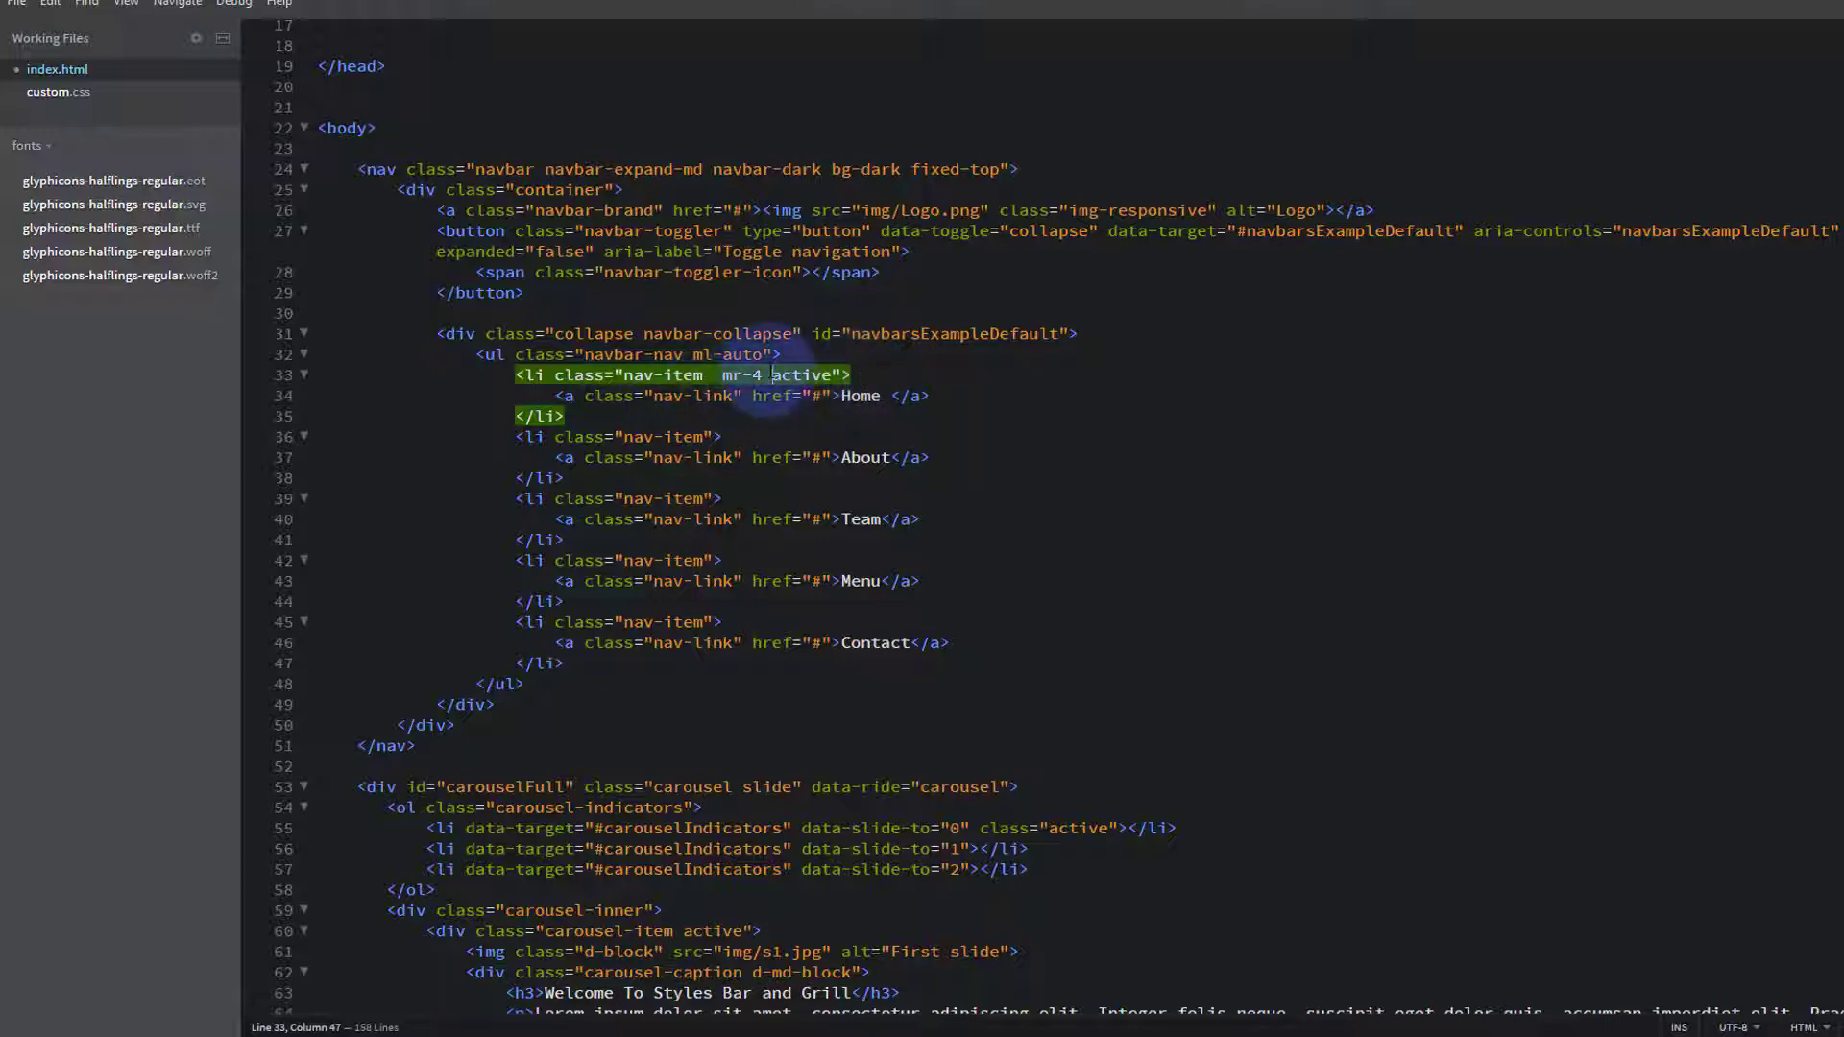
pyautogui.moveTo(941, 369)
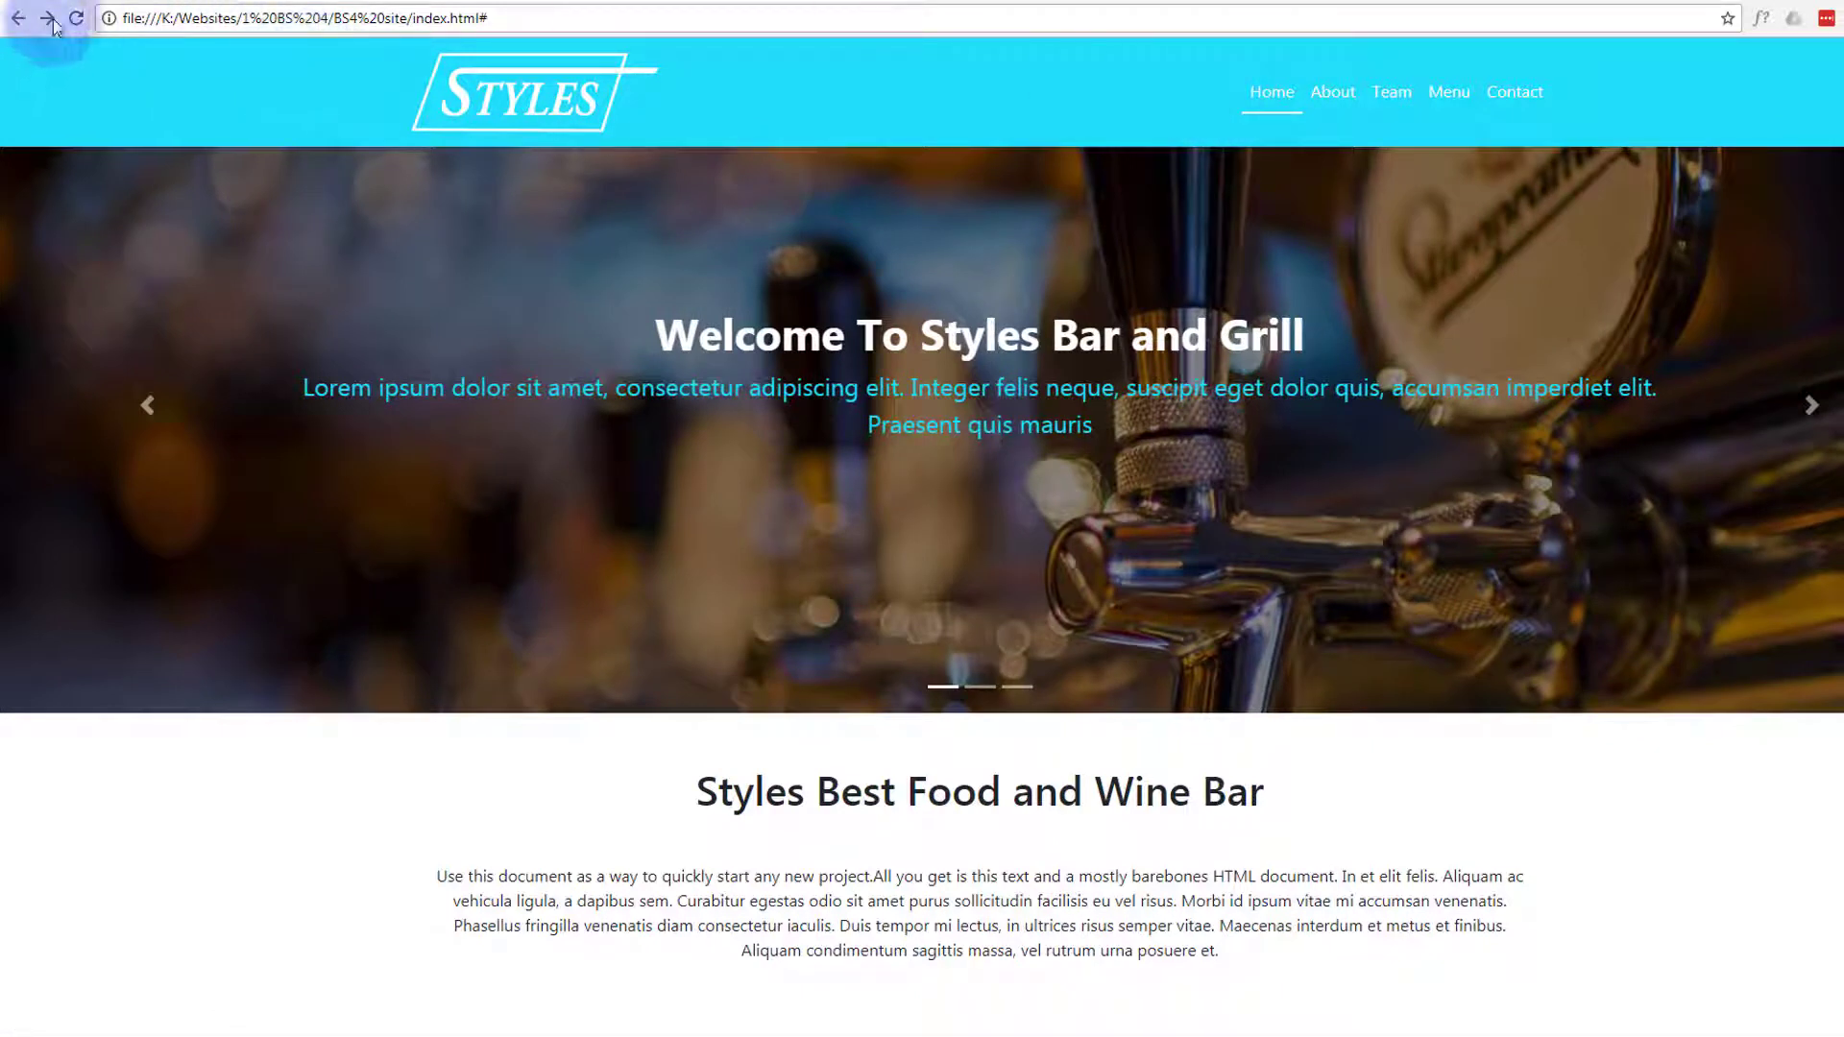
pyautogui.moveTo(138, 110)
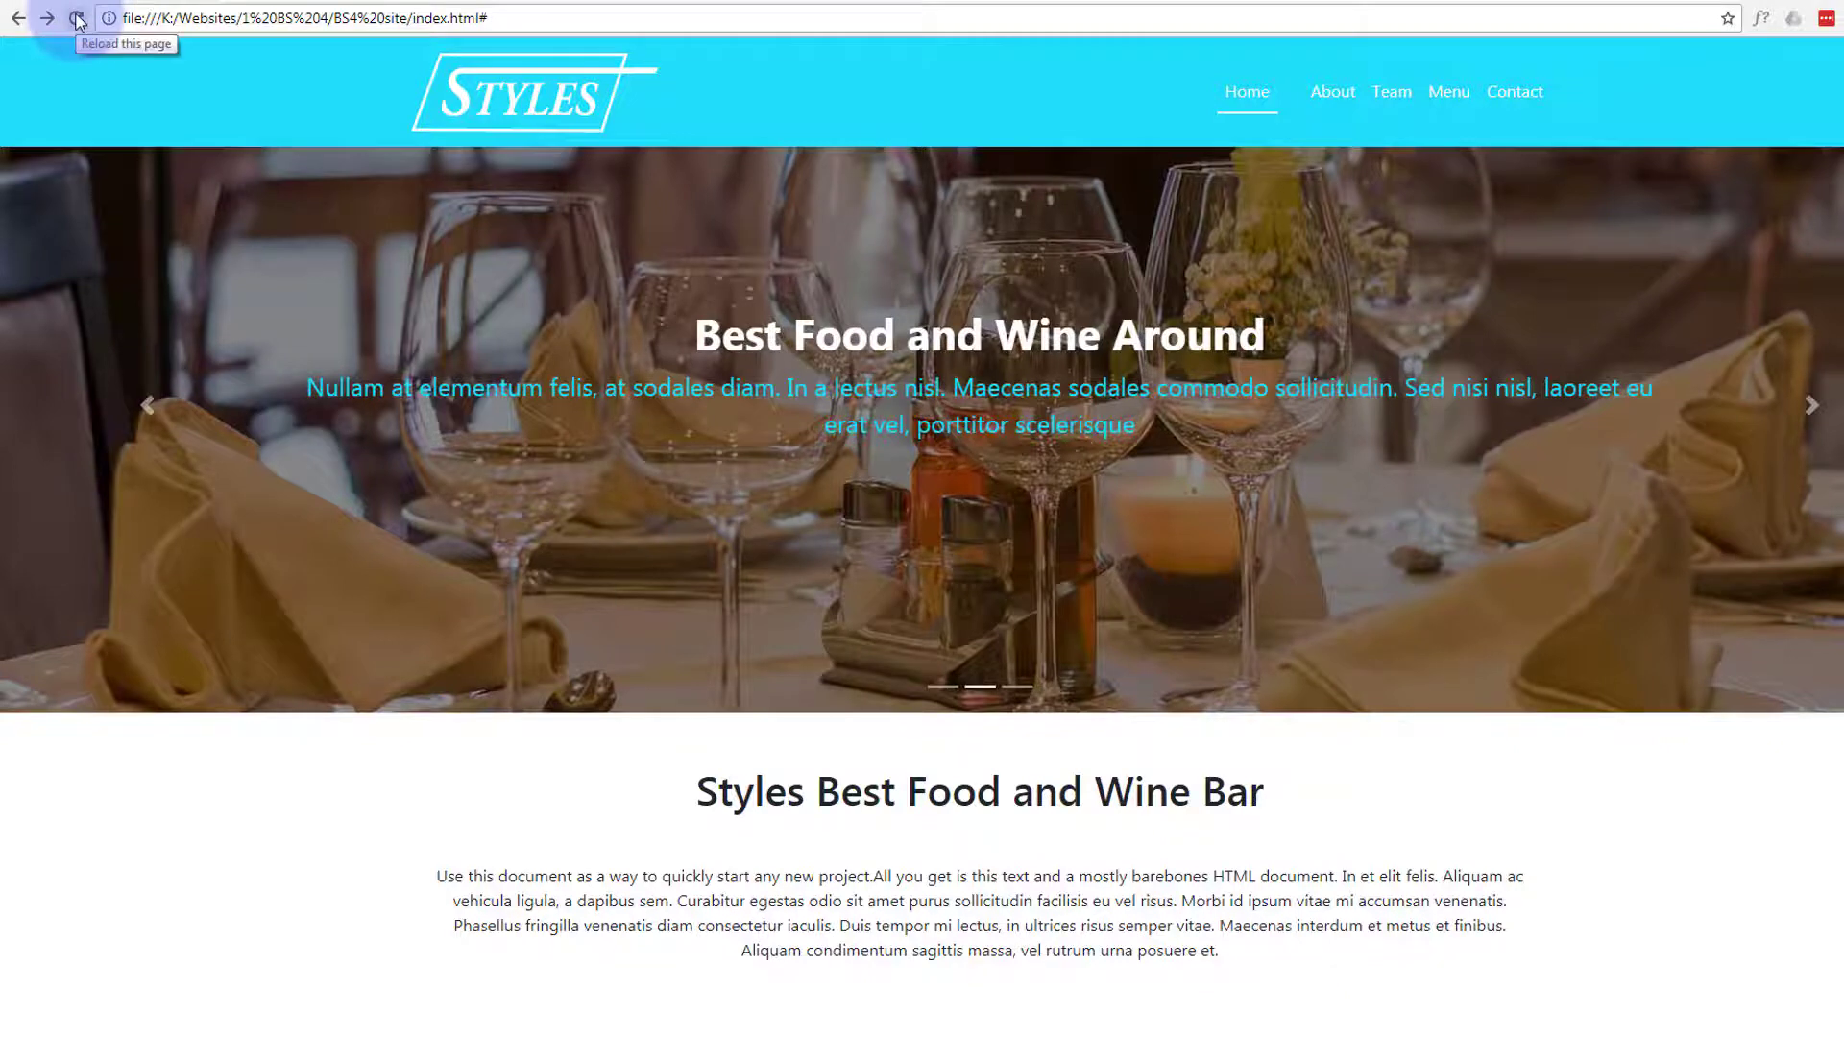
# Reload the restaurant page to see the evenly spaced navbar links.
pyautogui.click(76, 17)
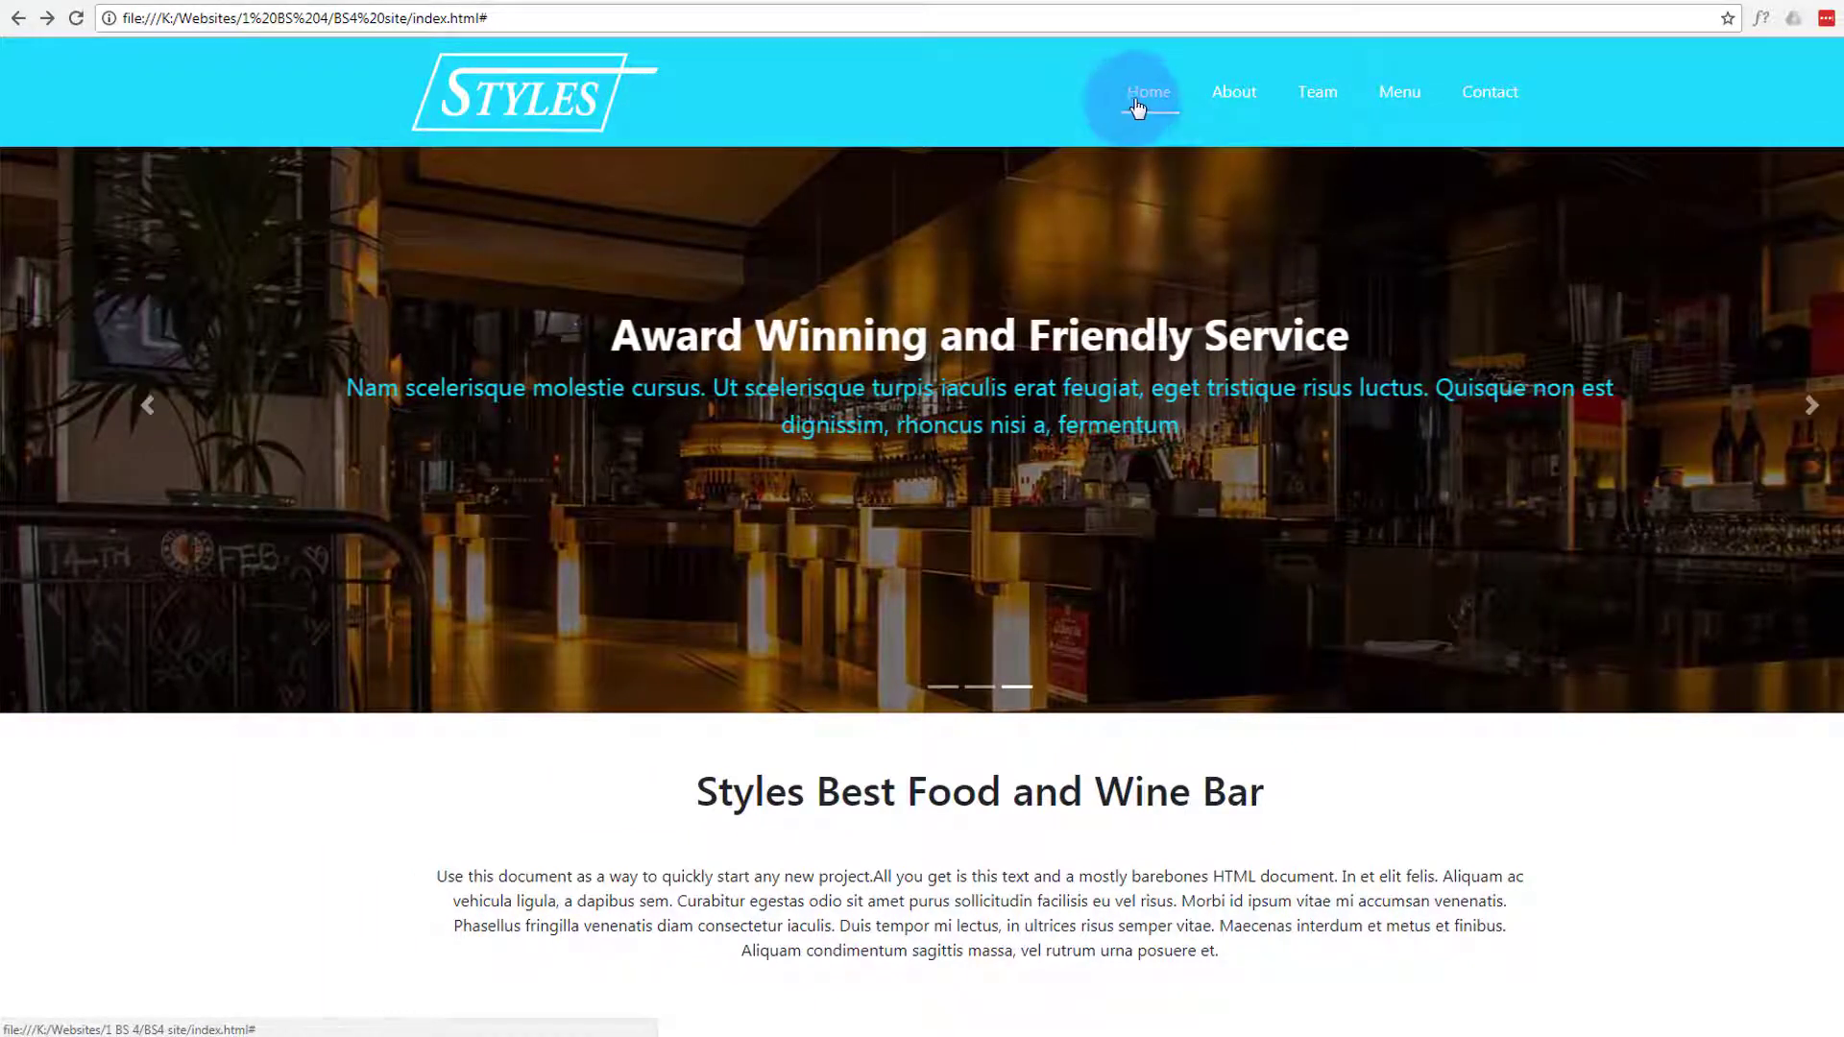
pyautogui.moveTo(1233, 93)
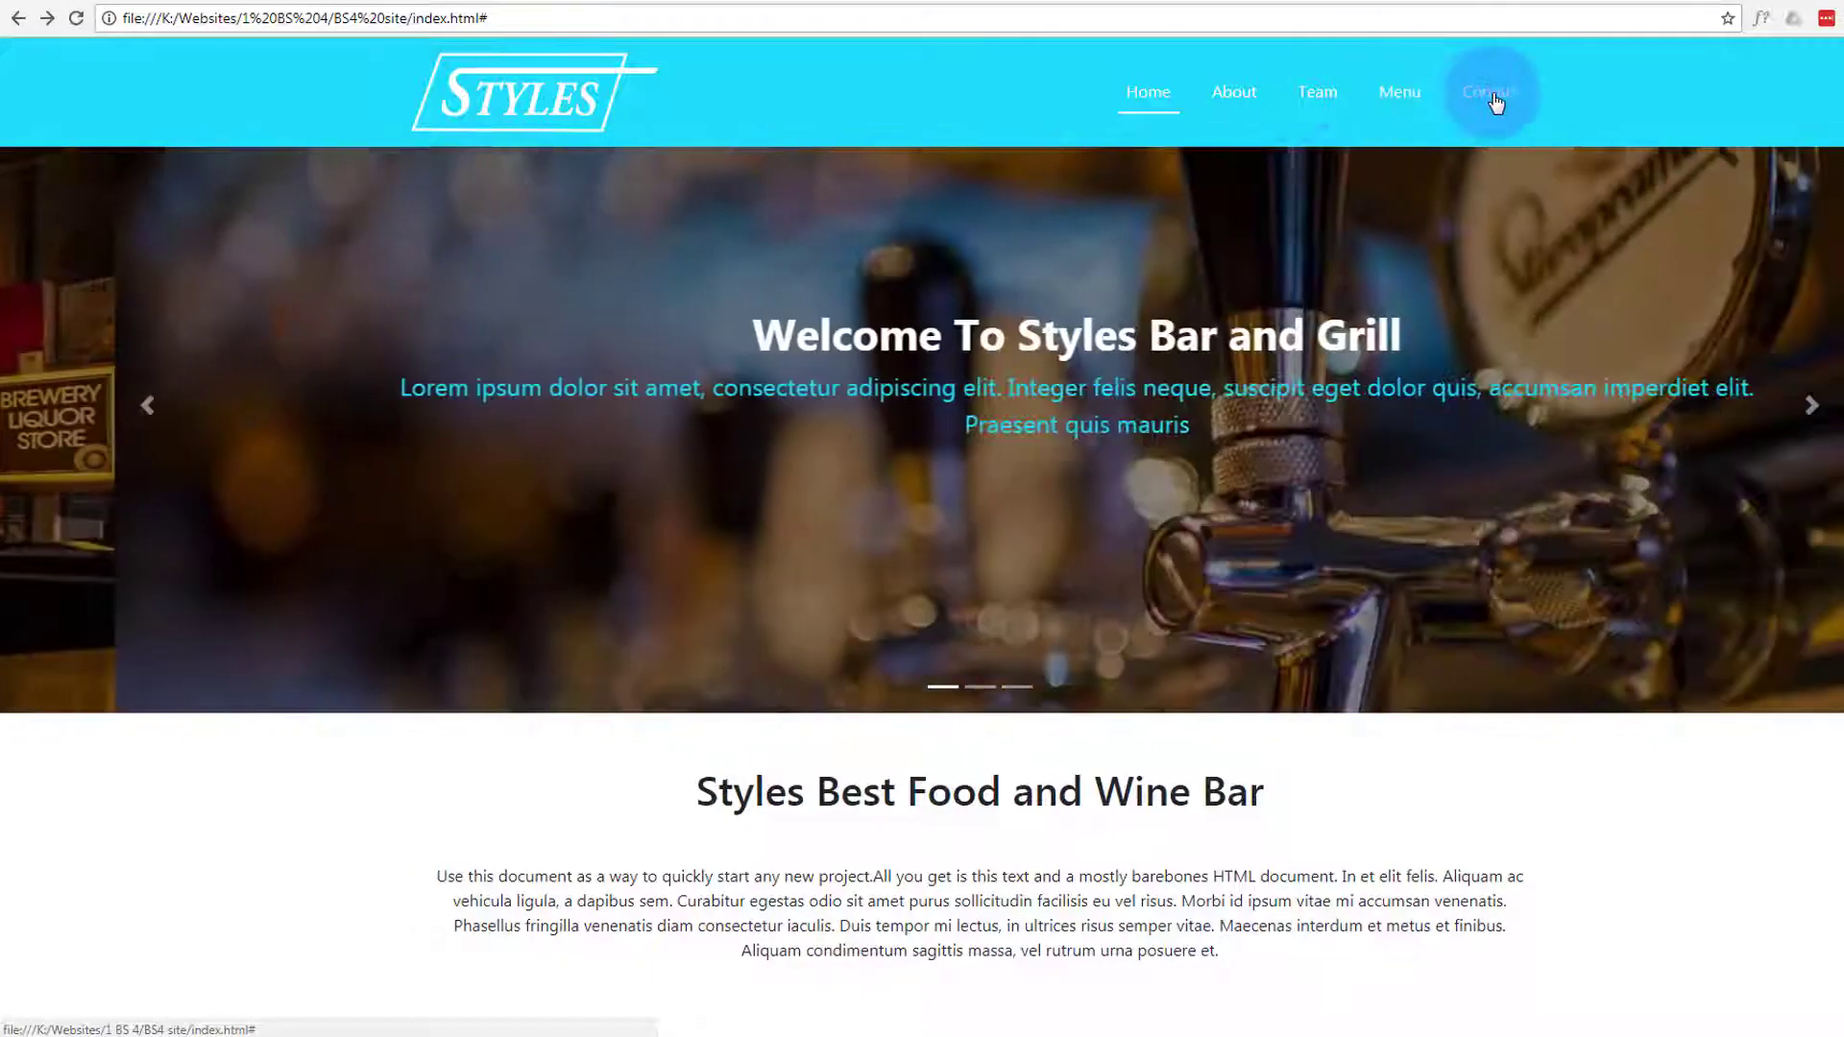
# Inspect the About link's anchor element and view its padding styles.
pyautogui.rightClick(1490, 92)
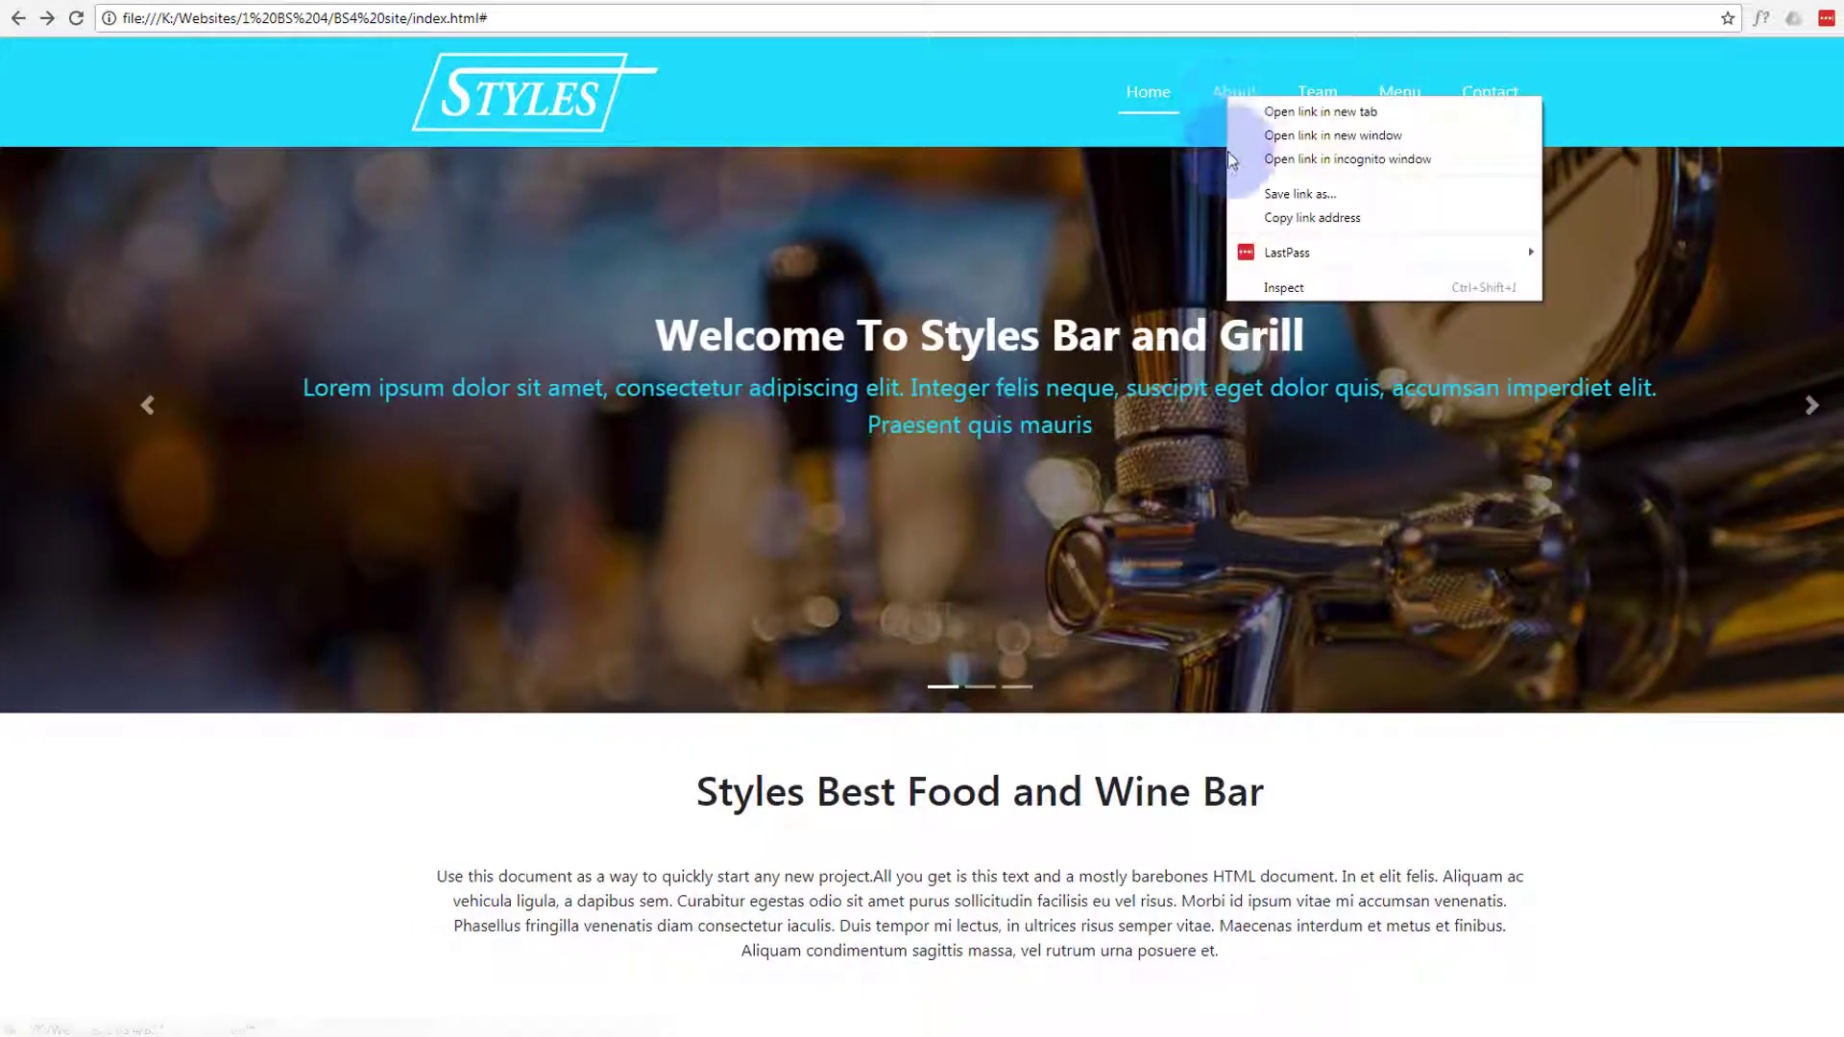
pyautogui.click(1284, 288)
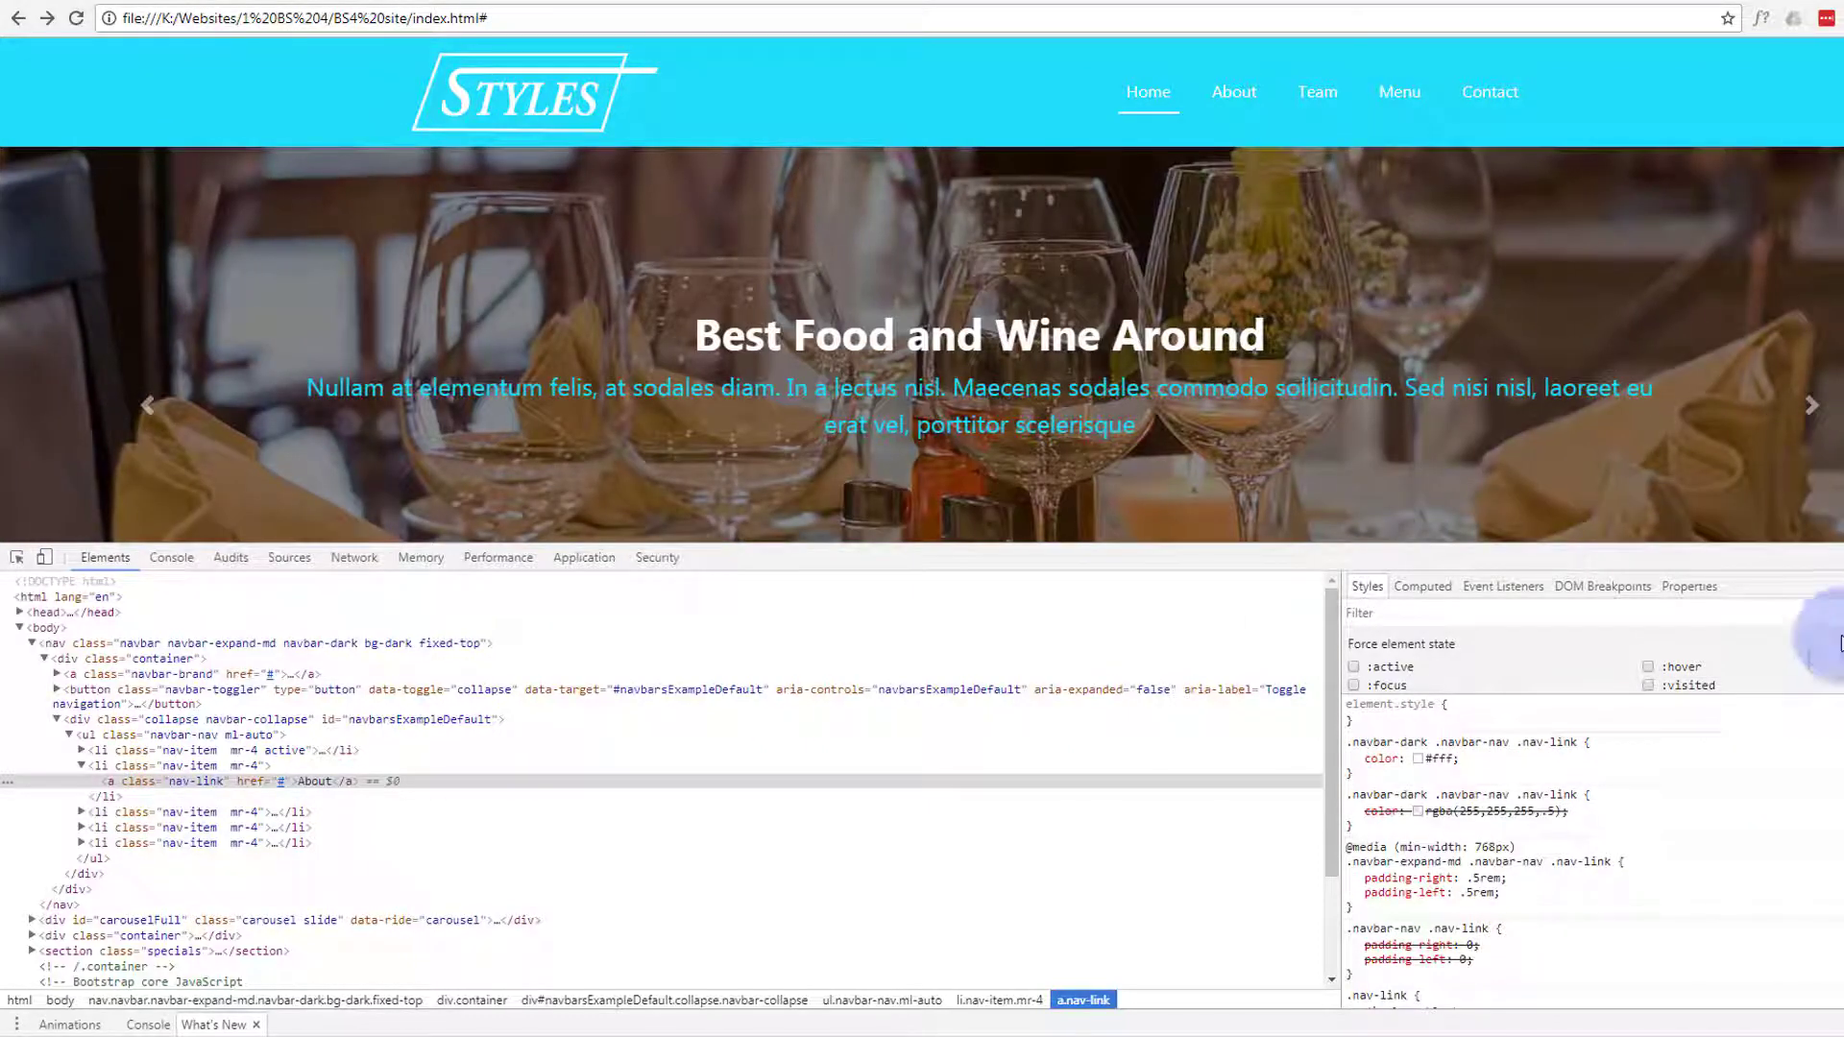
pyautogui.click(1353, 759)
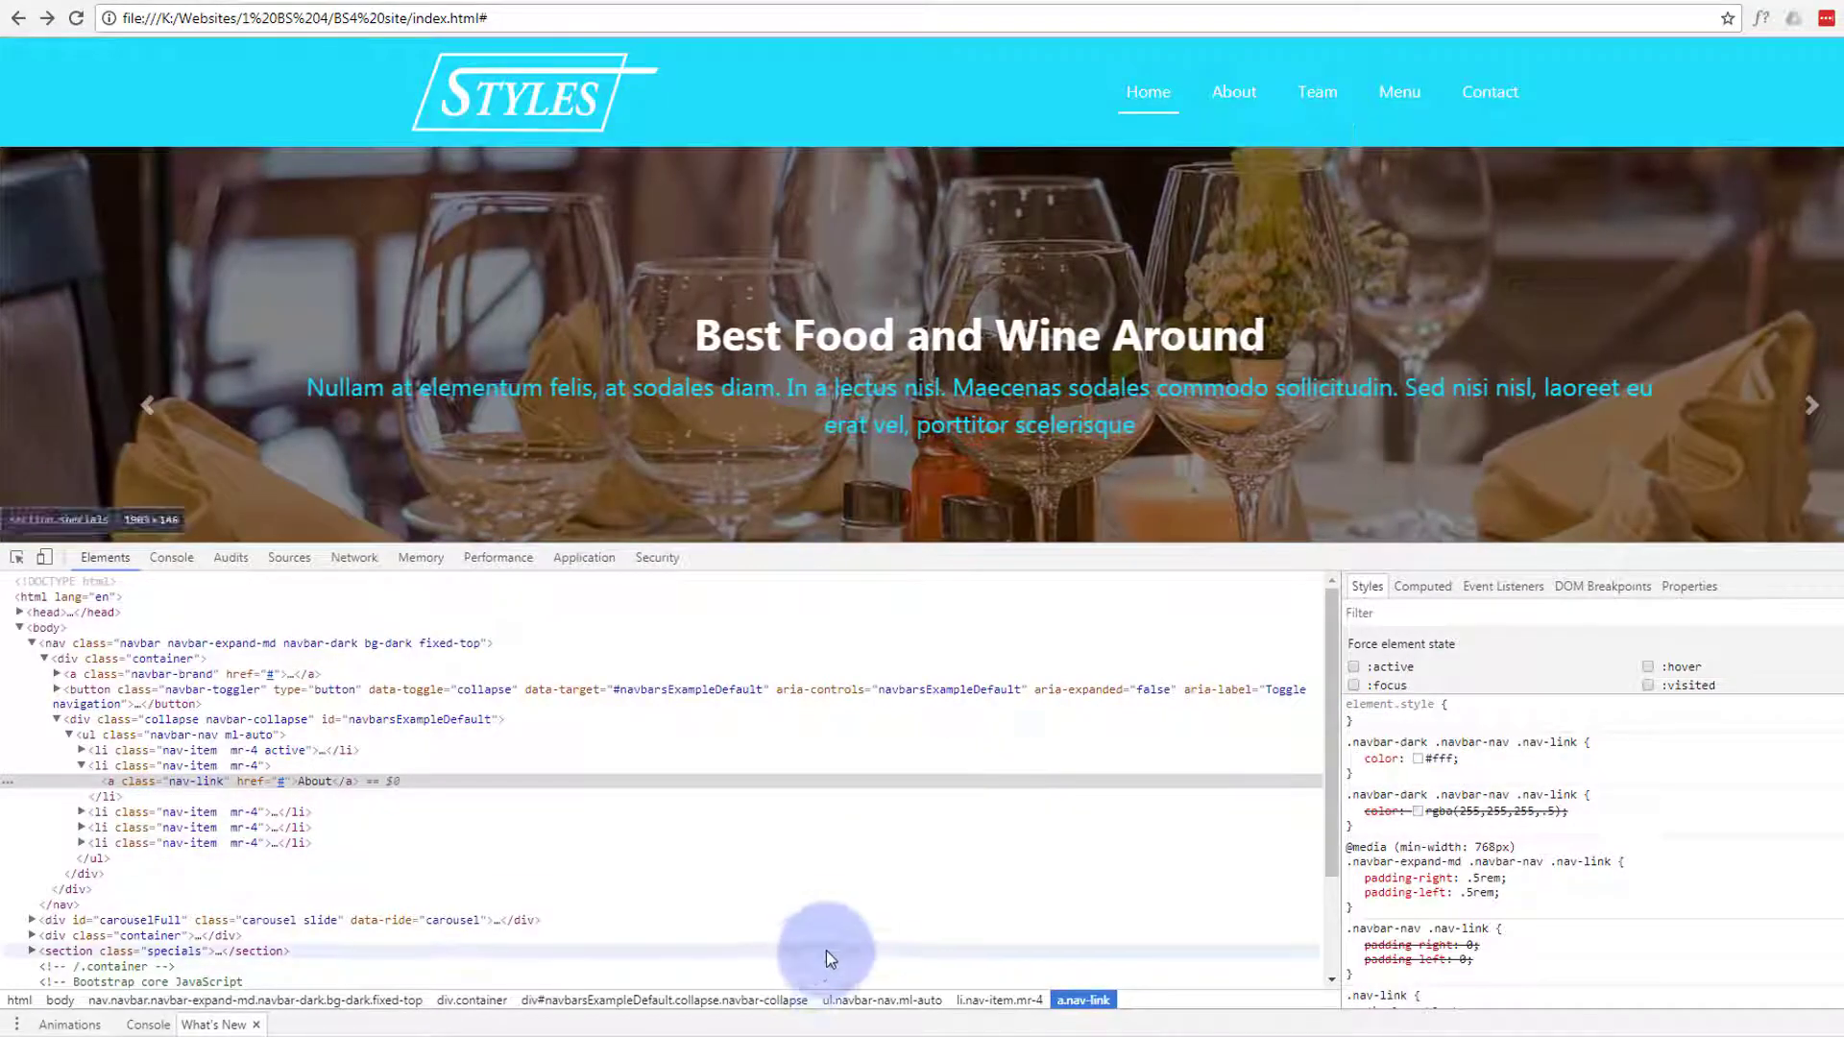
pyautogui.moveTo(1018, 979)
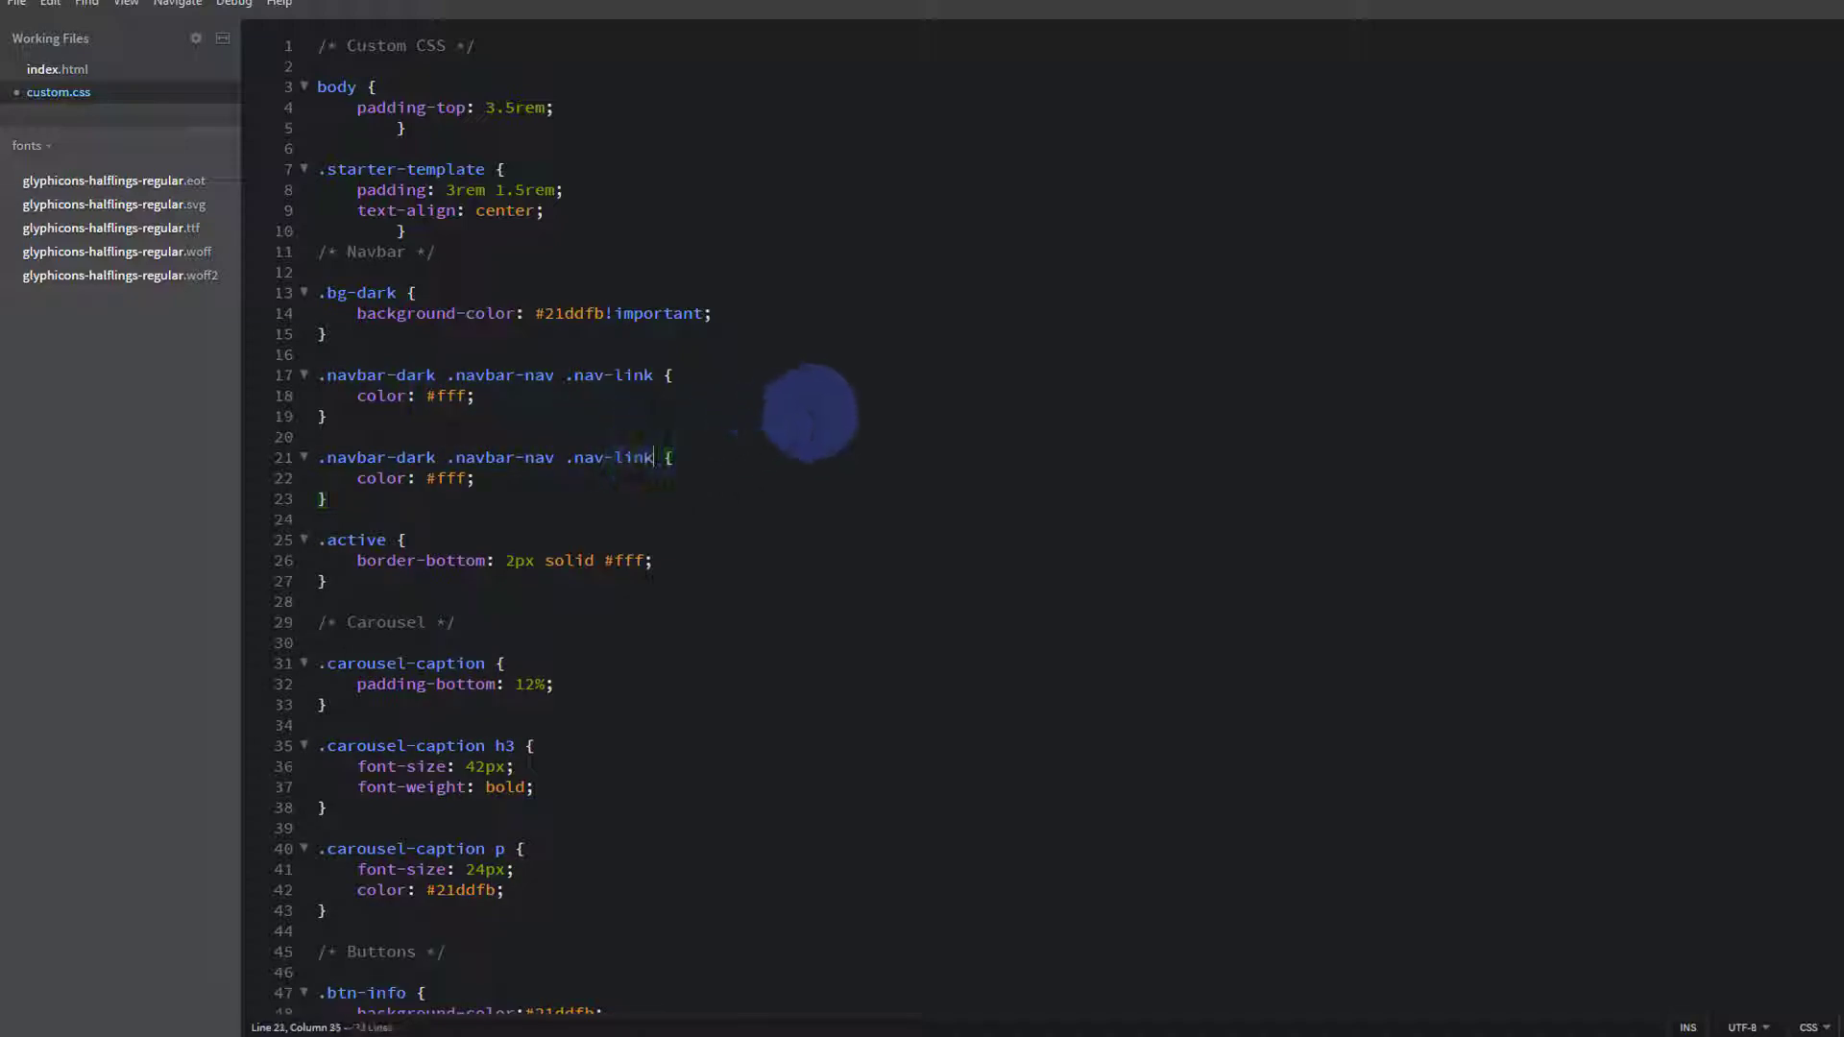
# Append :hover to the duplicated .nav-link selector, then select the active item's border-bottom declaration.
pyautogui.write(':')
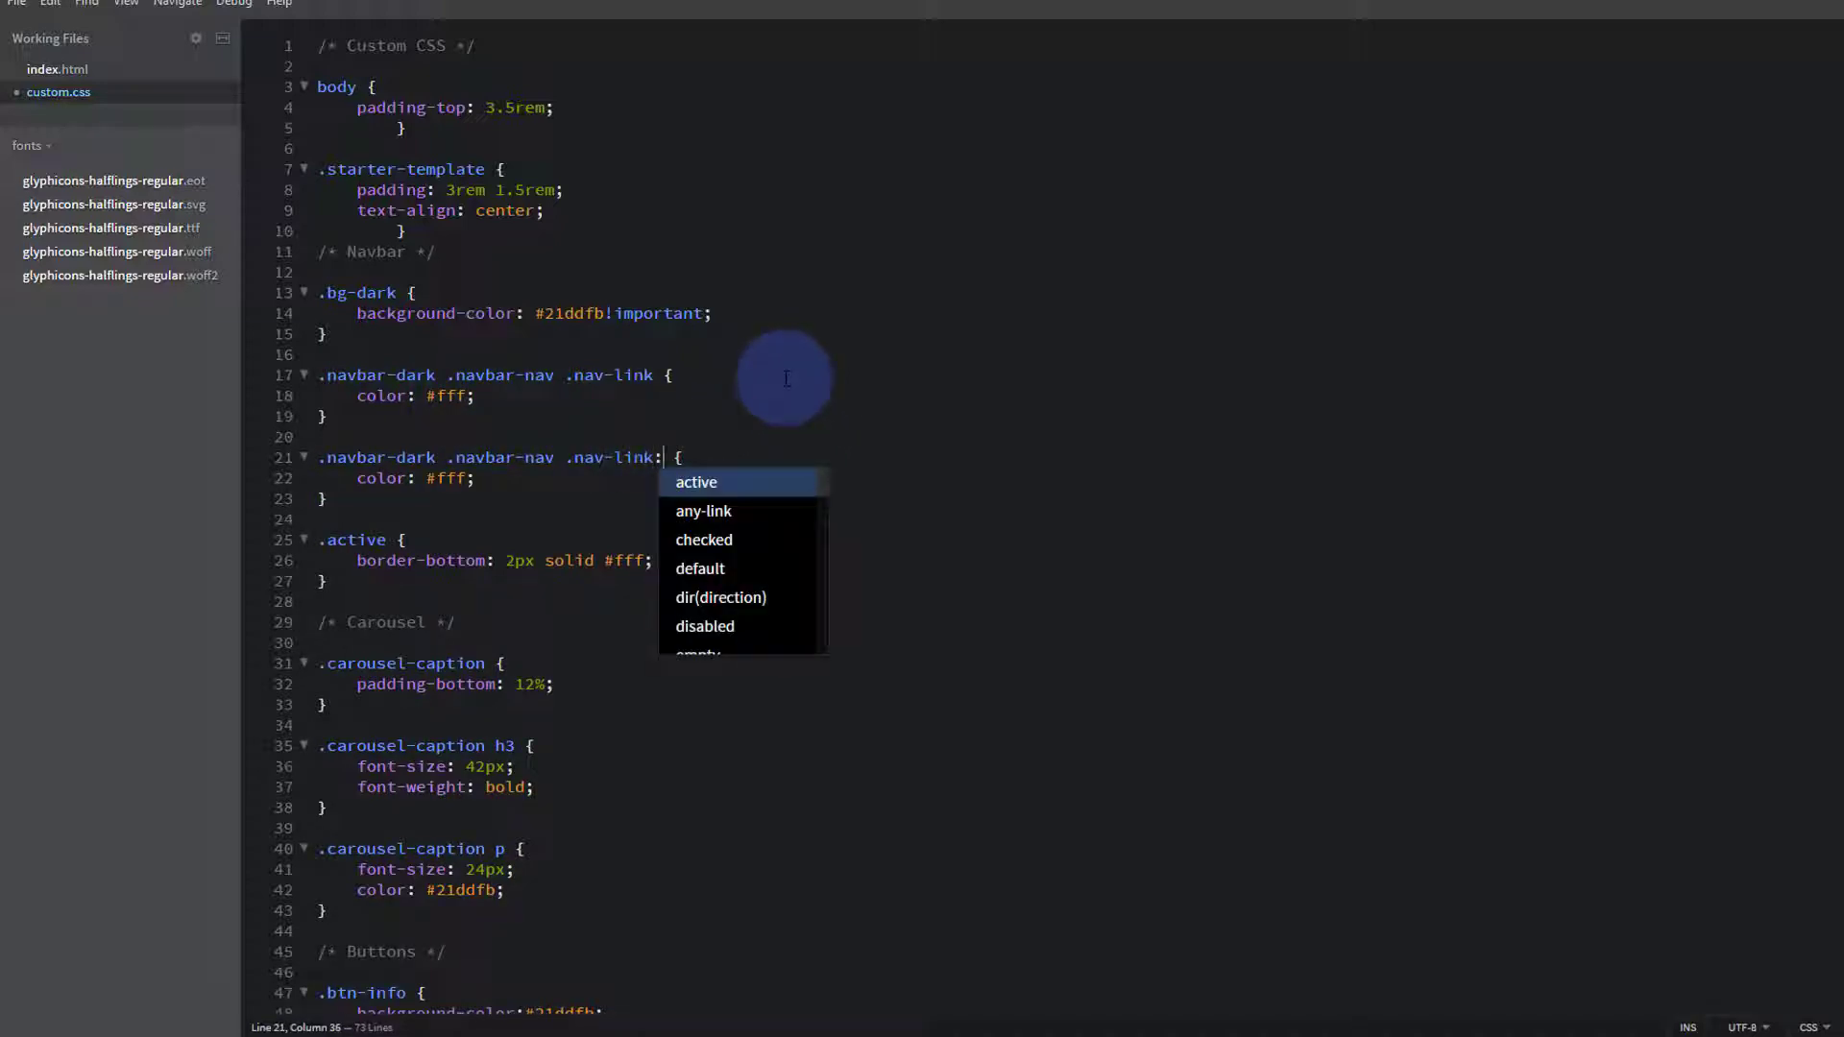
pyautogui.write('hover')
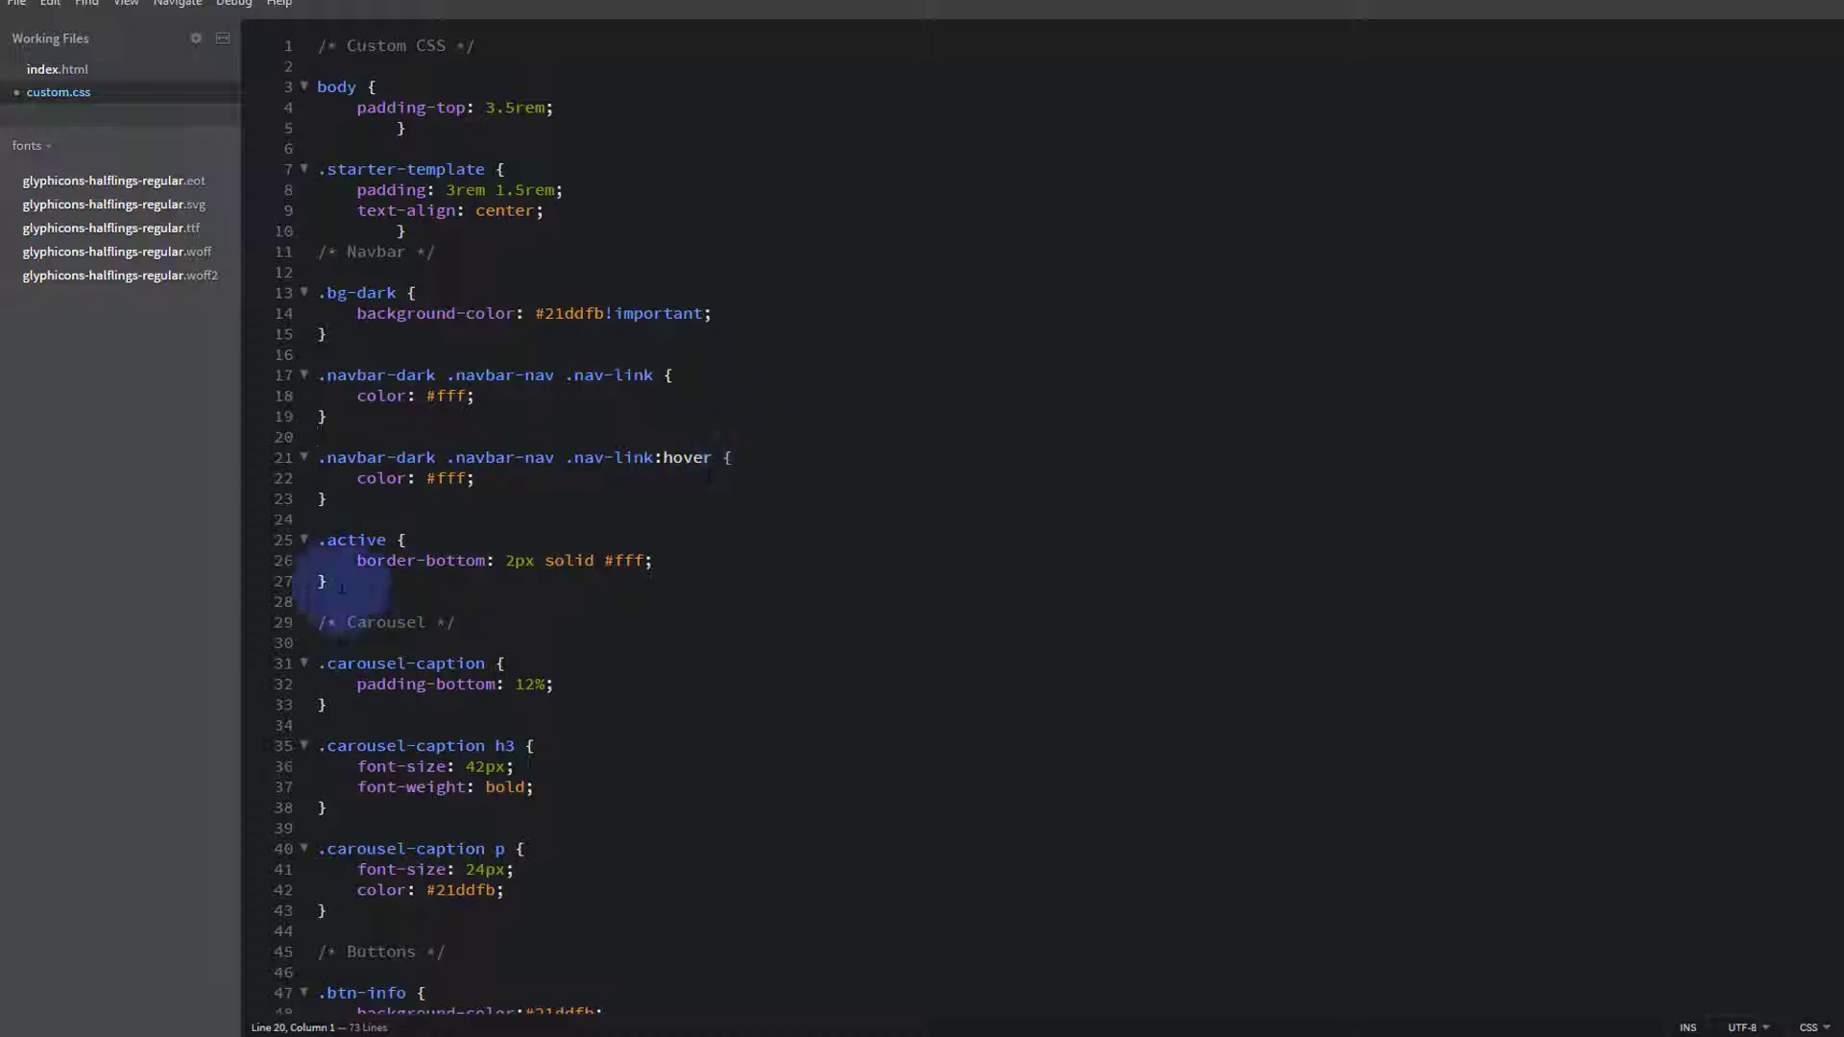
pyautogui.moveTo(357, 560); pyautogui.dragTo(653, 560)
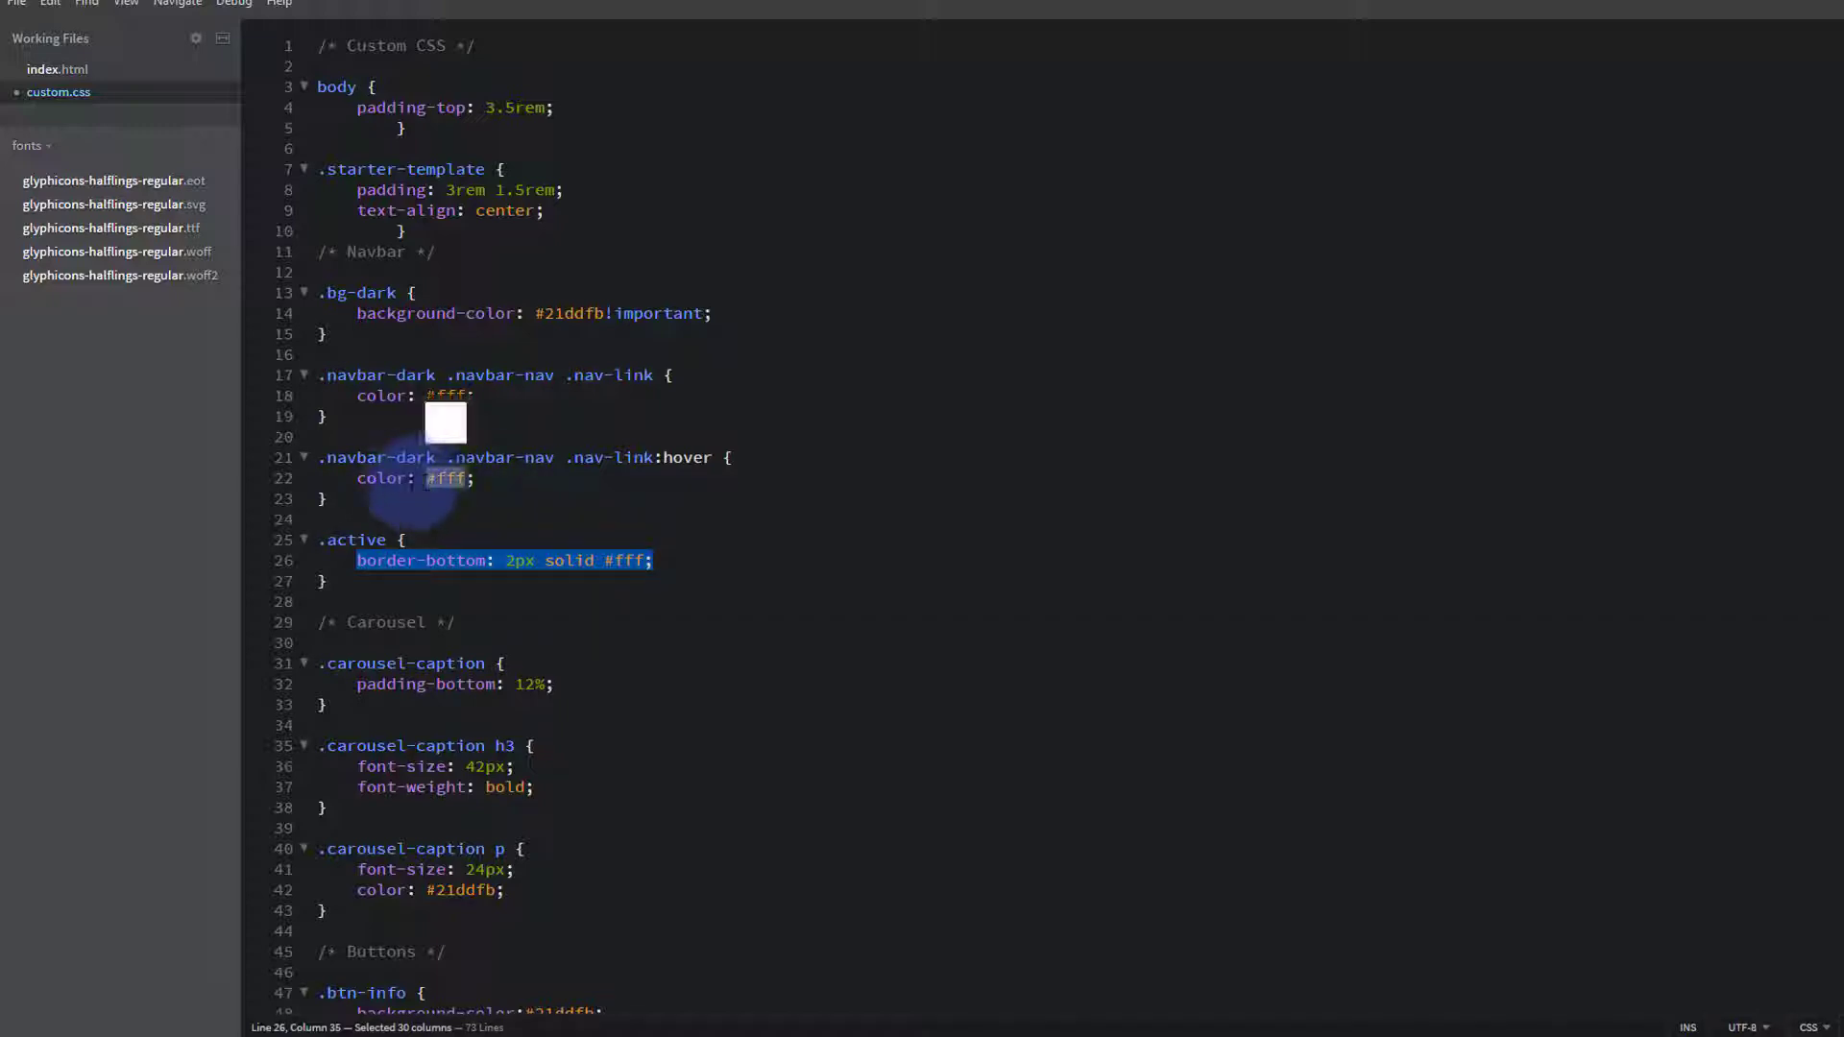
pyautogui.click(470, 478)
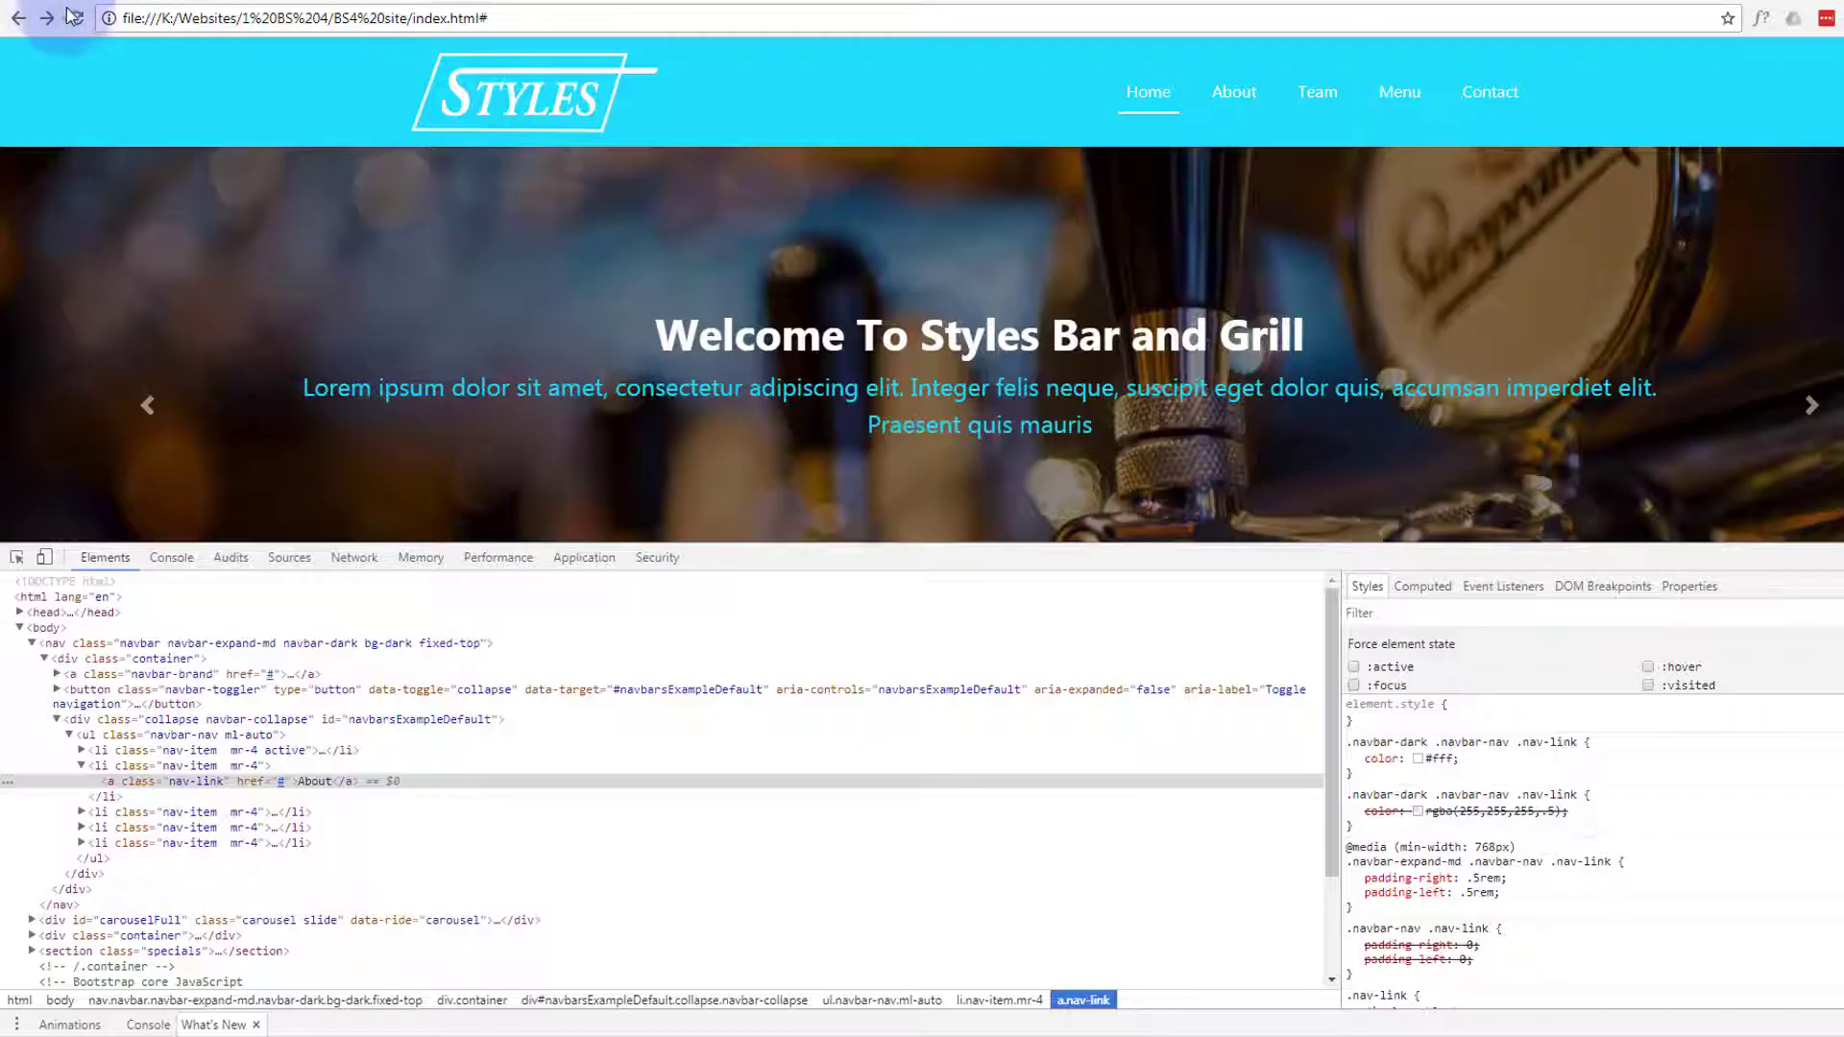
pyautogui.click(1232, 92)
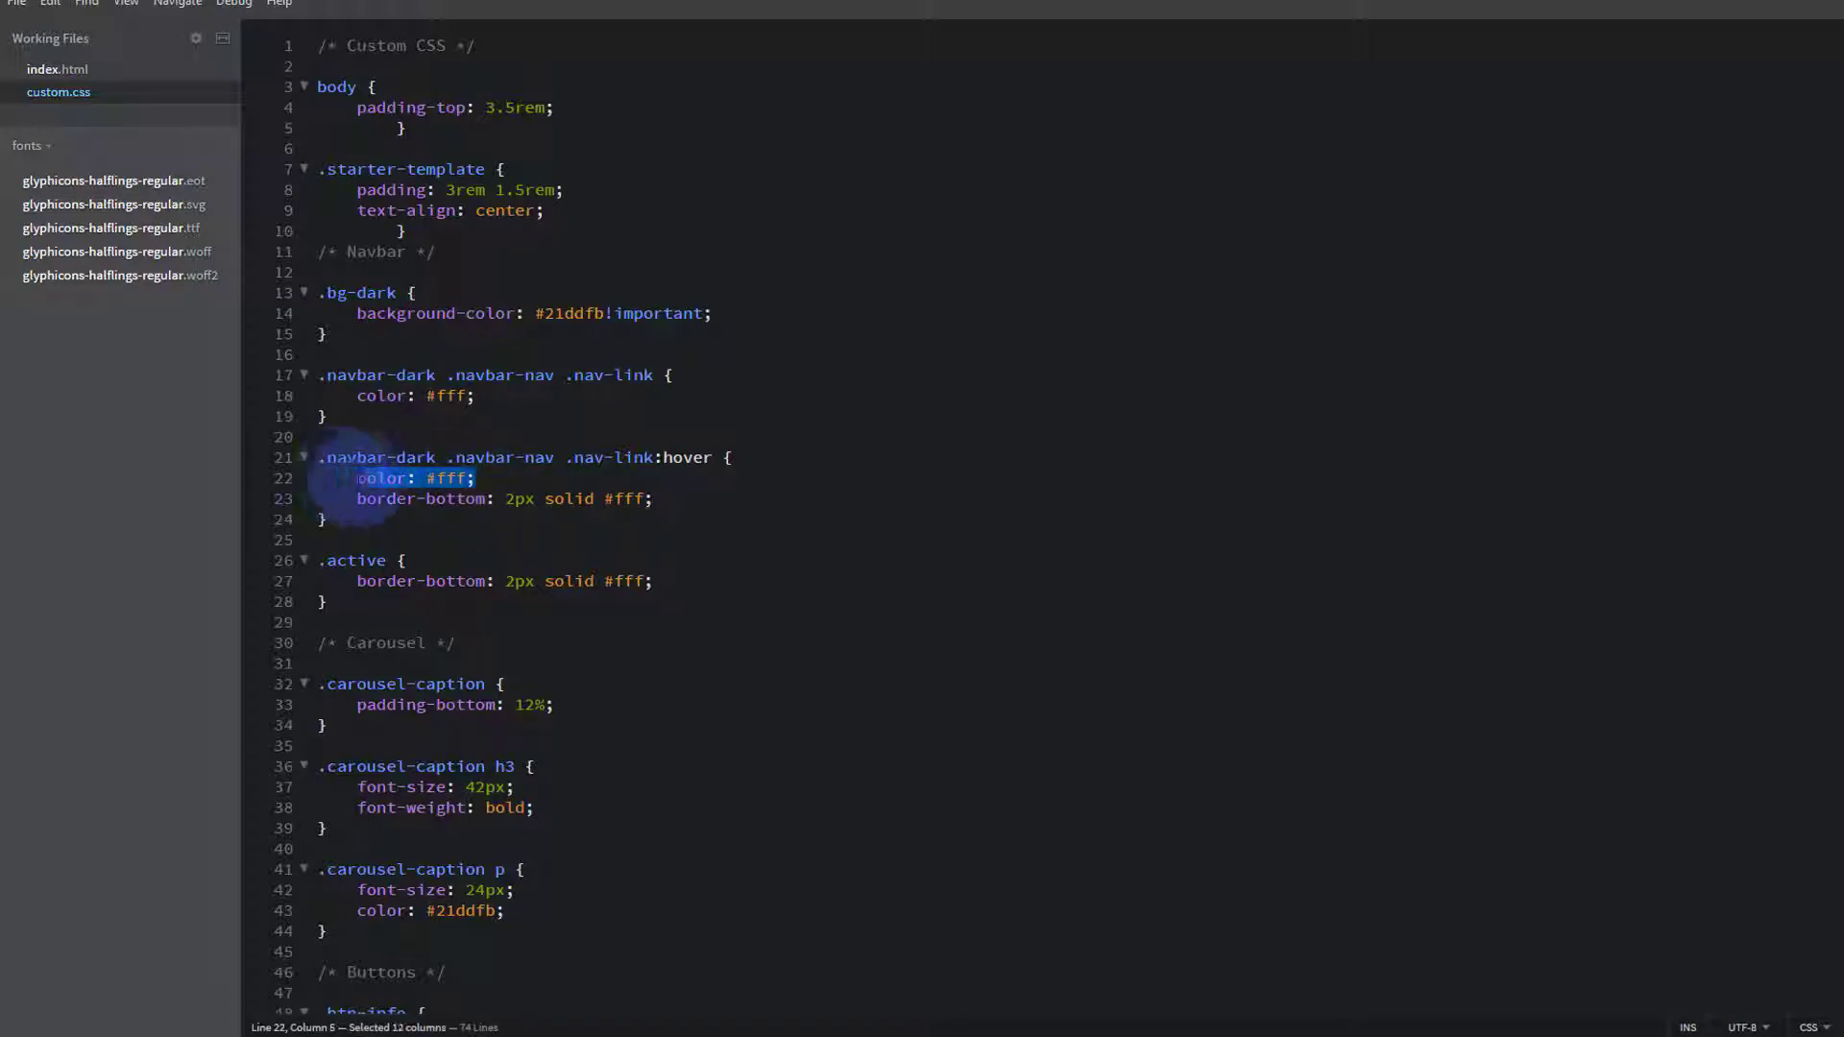
# Delete the color declaration from the .nav-link:hover rule, leaving the white bottom border.
pyautogui.press('Delete')
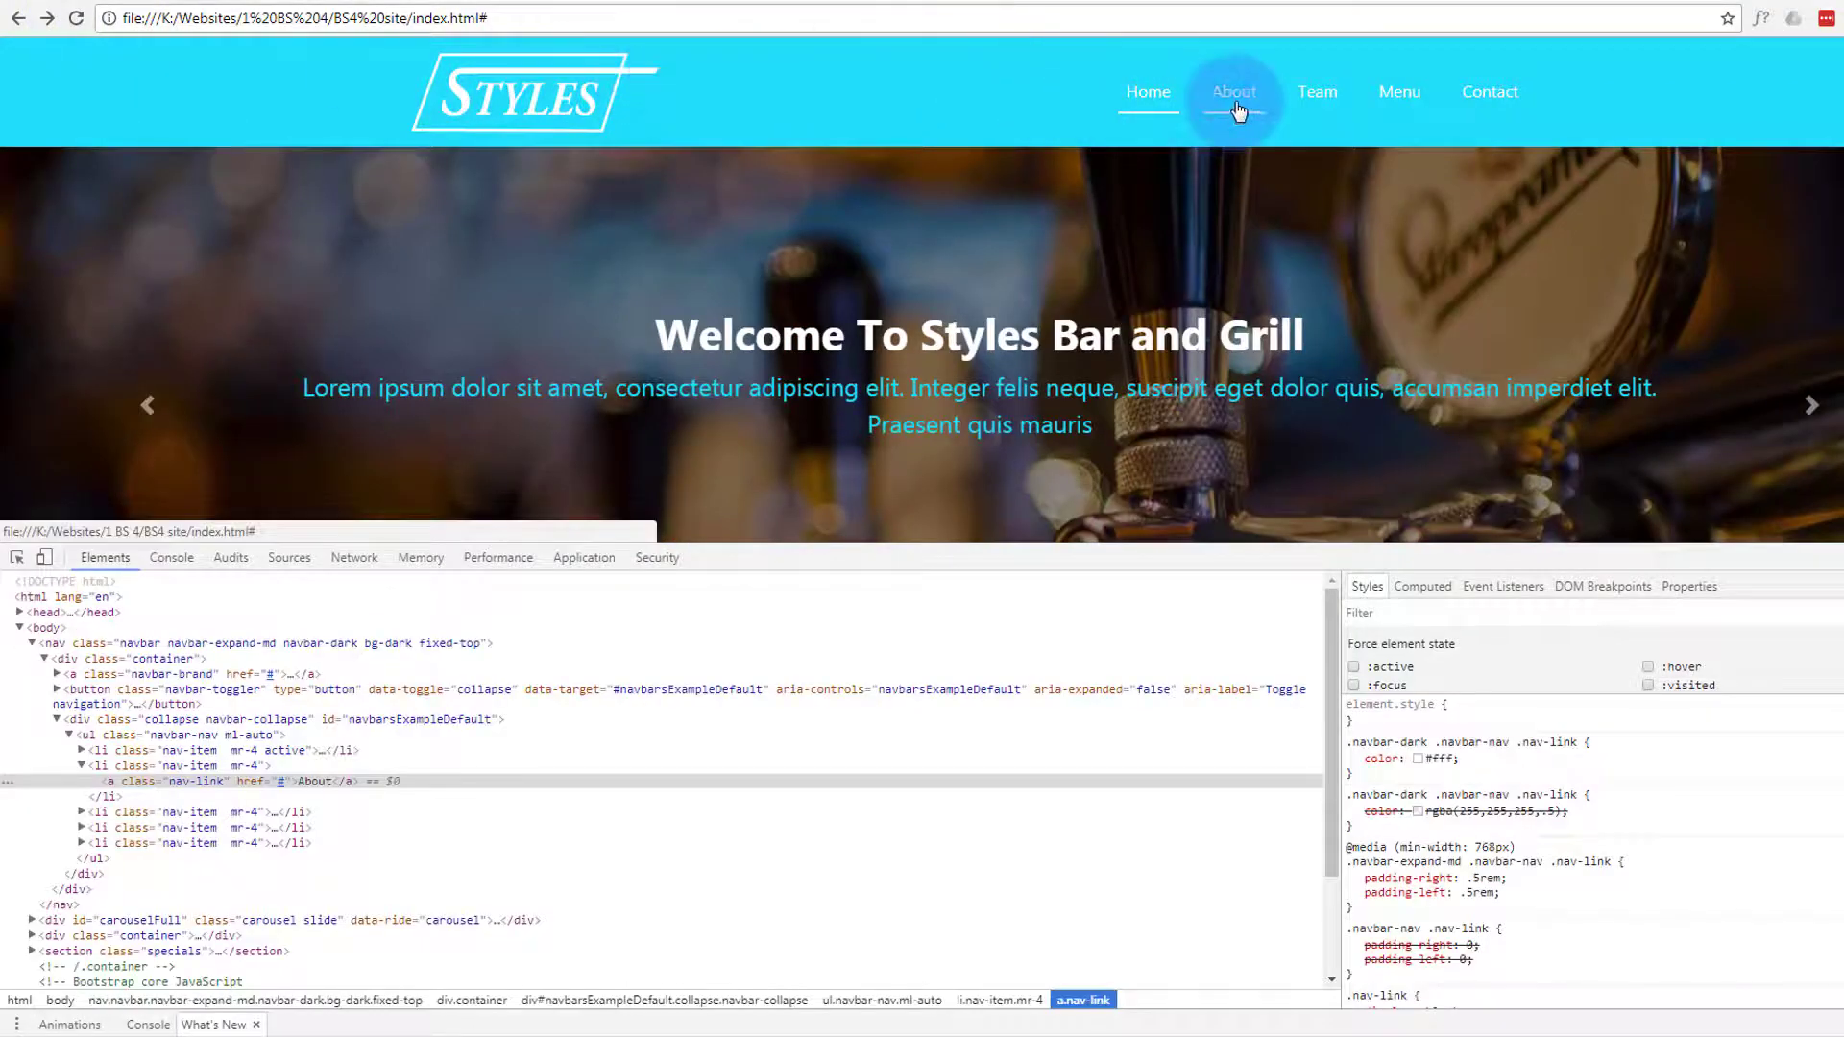
pyautogui.moveTo(1441, 100)
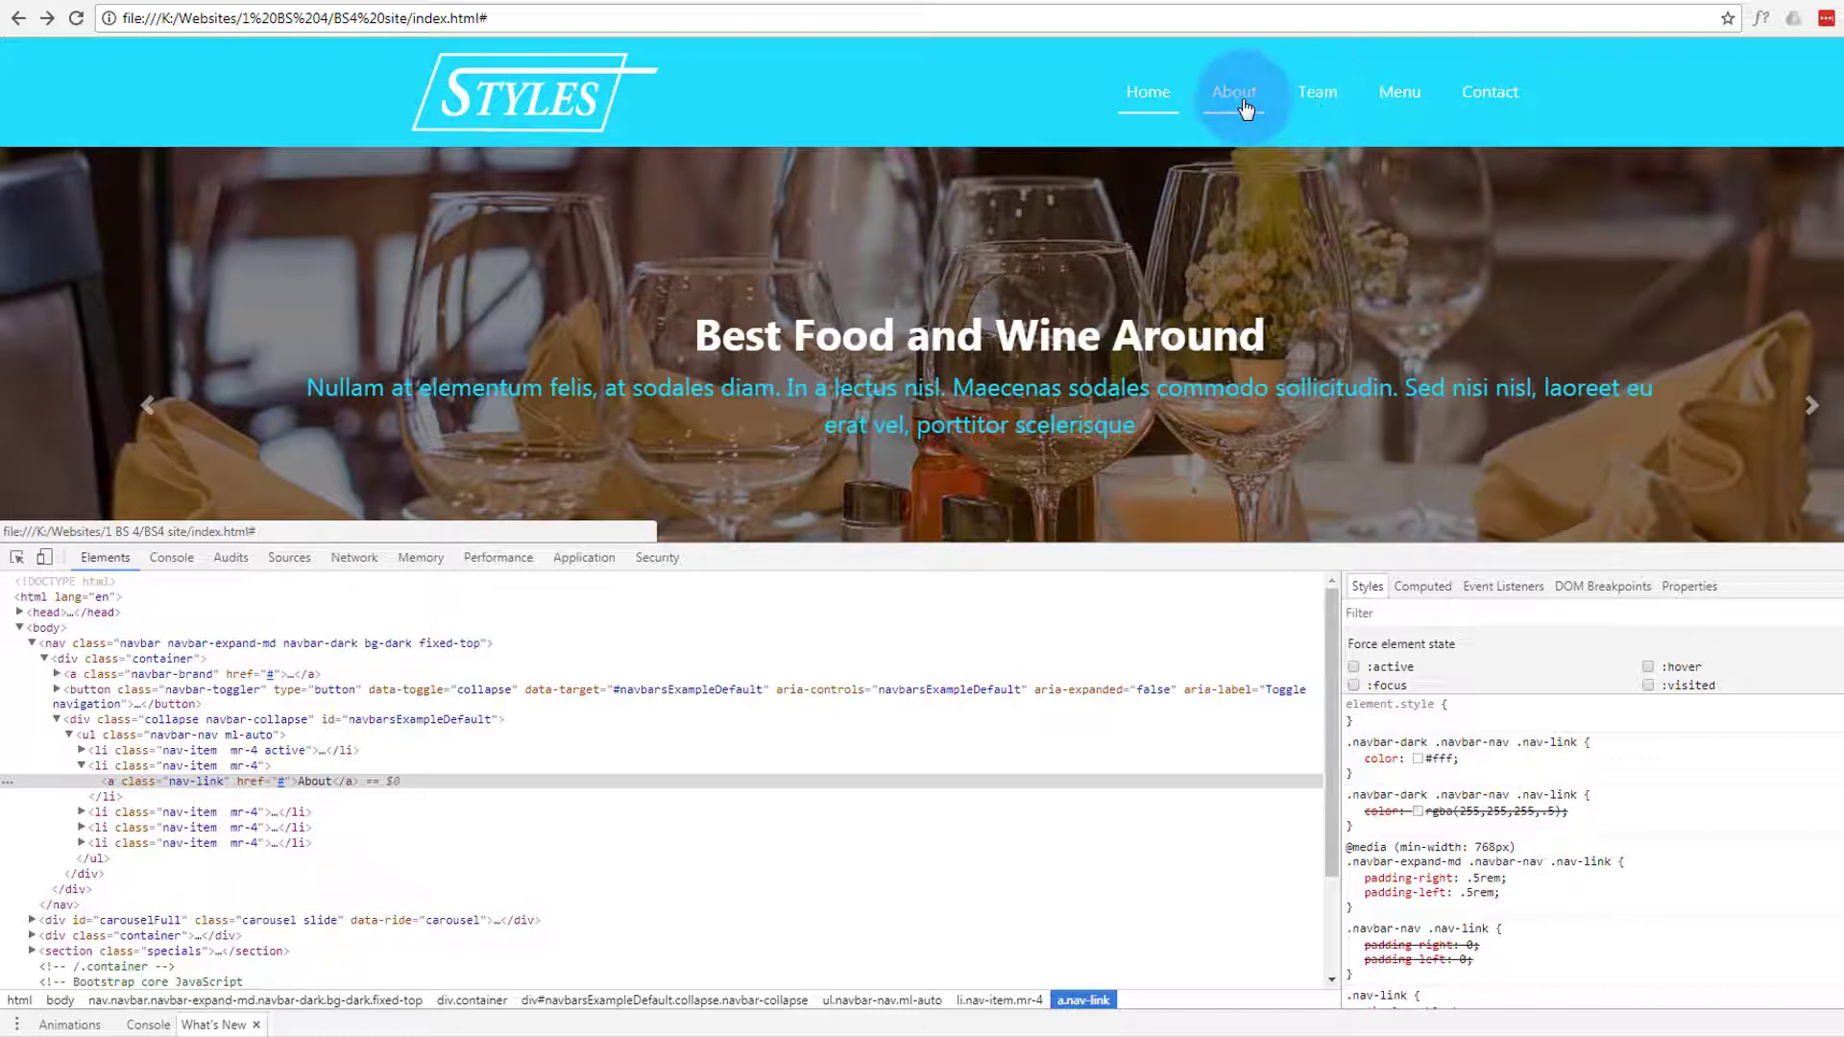
pyautogui.moveTo(1399, 93)
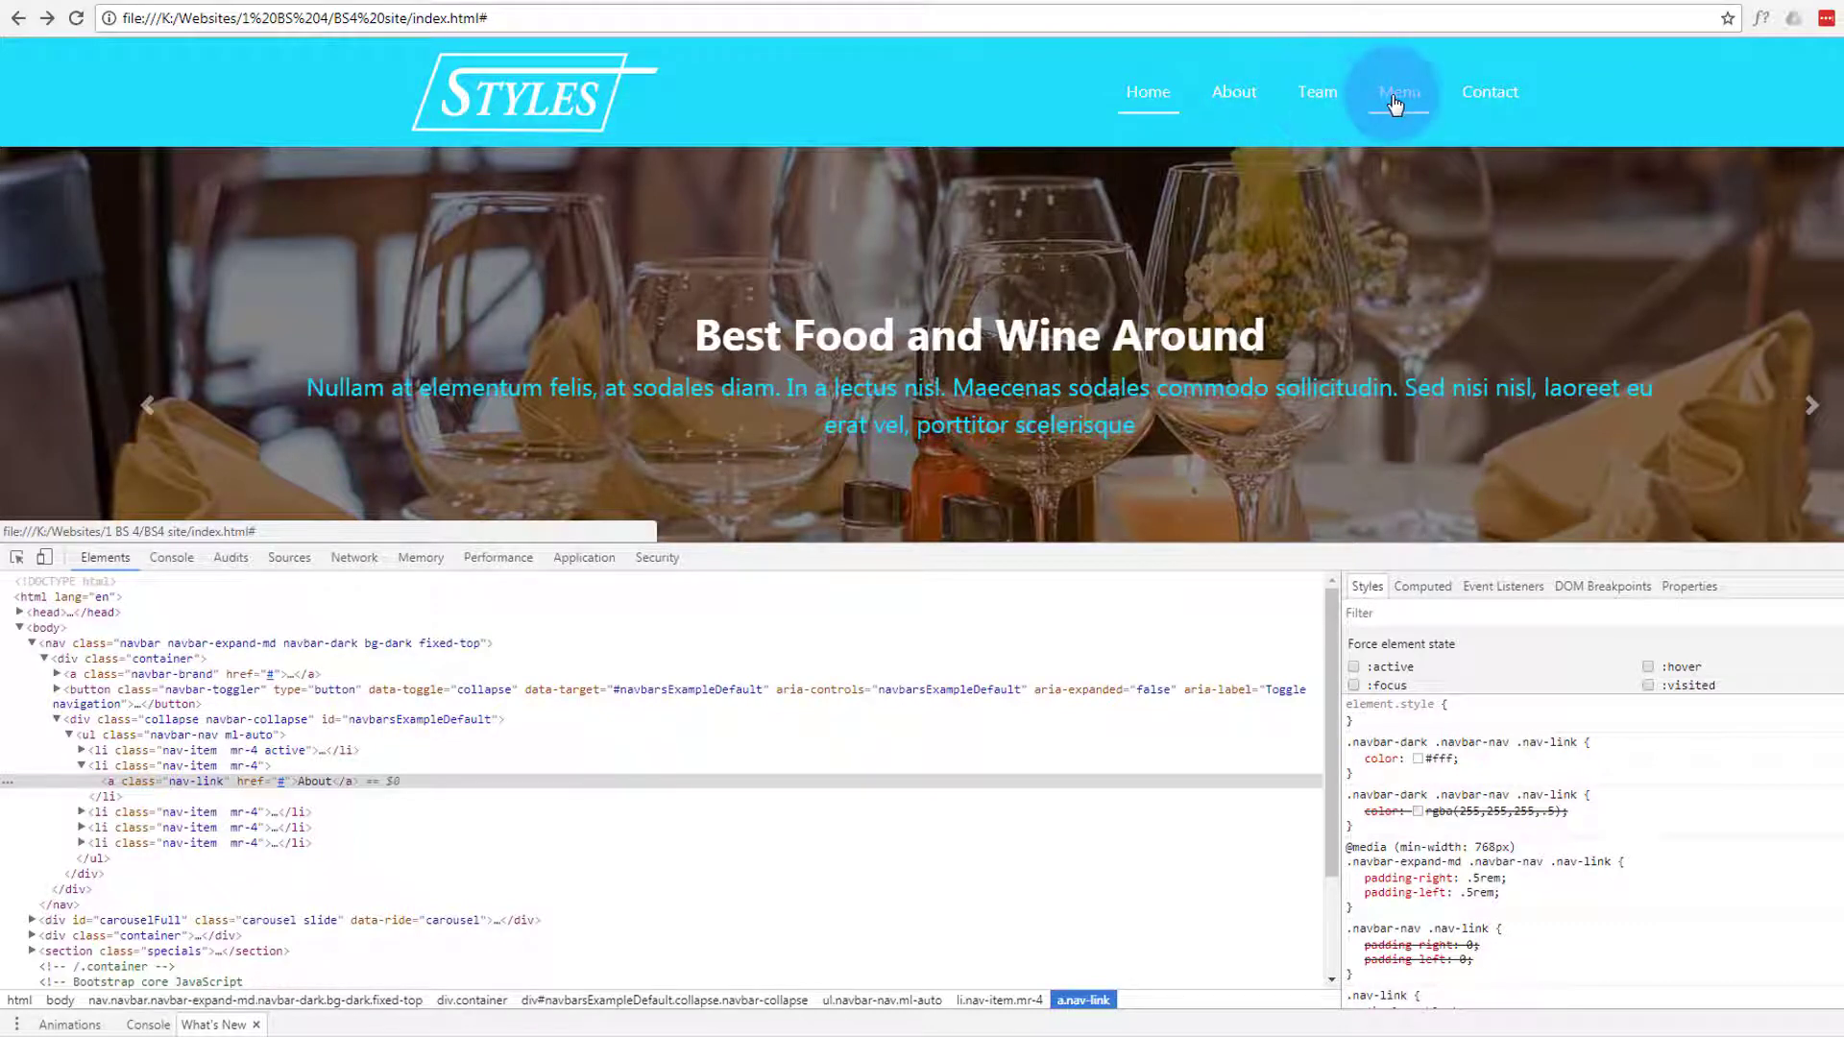
pyautogui.moveTo(1317, 92)
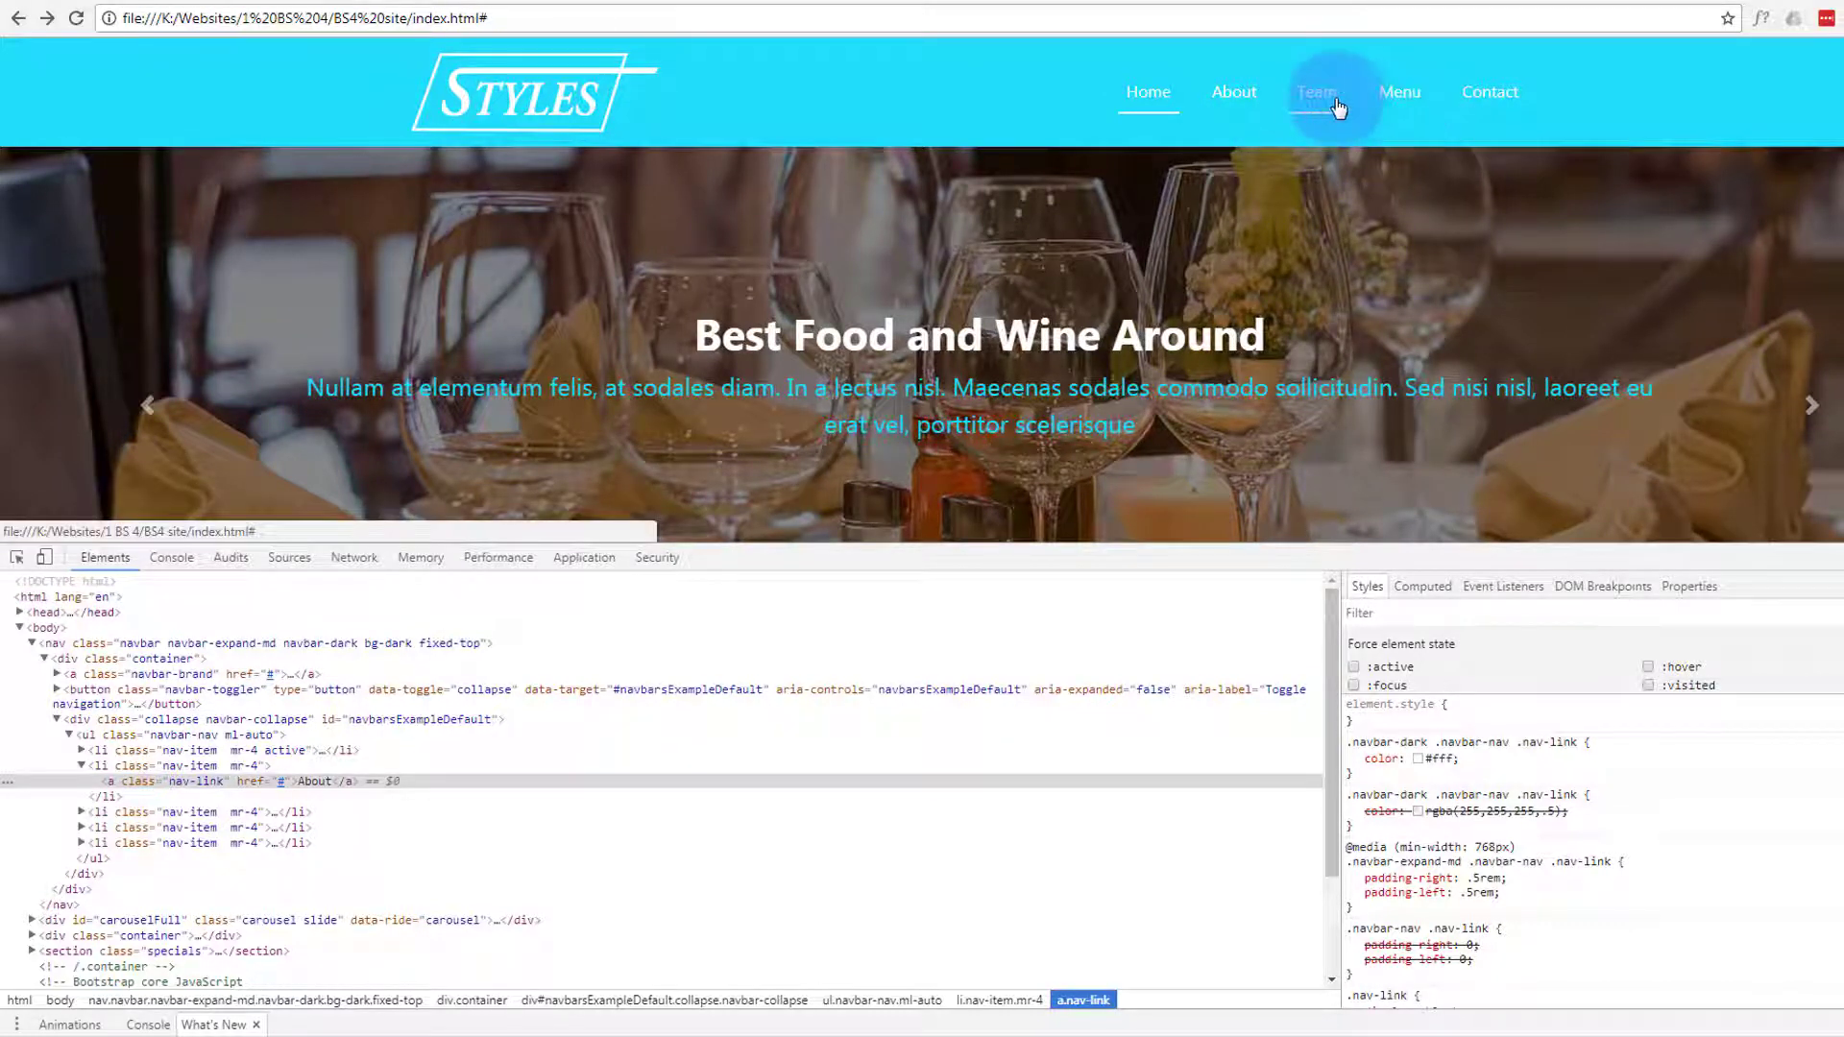
pyautogui.moveTo(1400, 92)
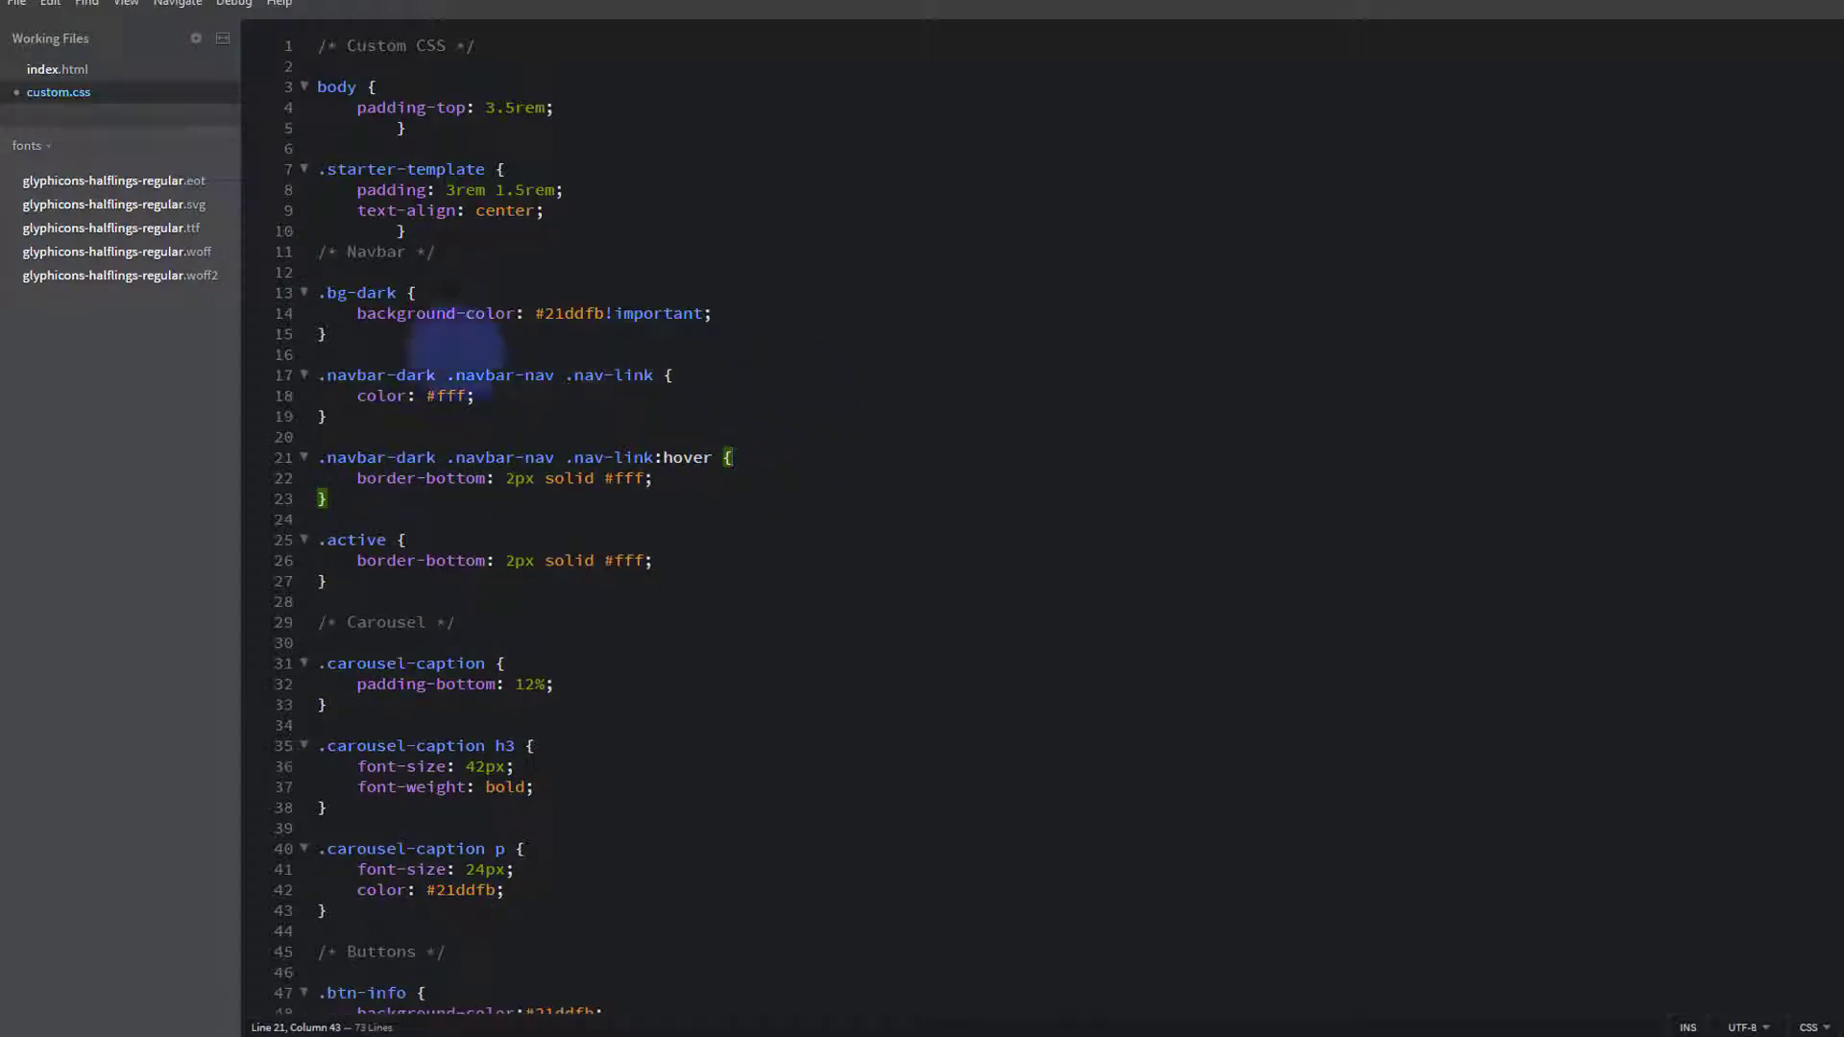
pyautogui.moveTo(823, 476)
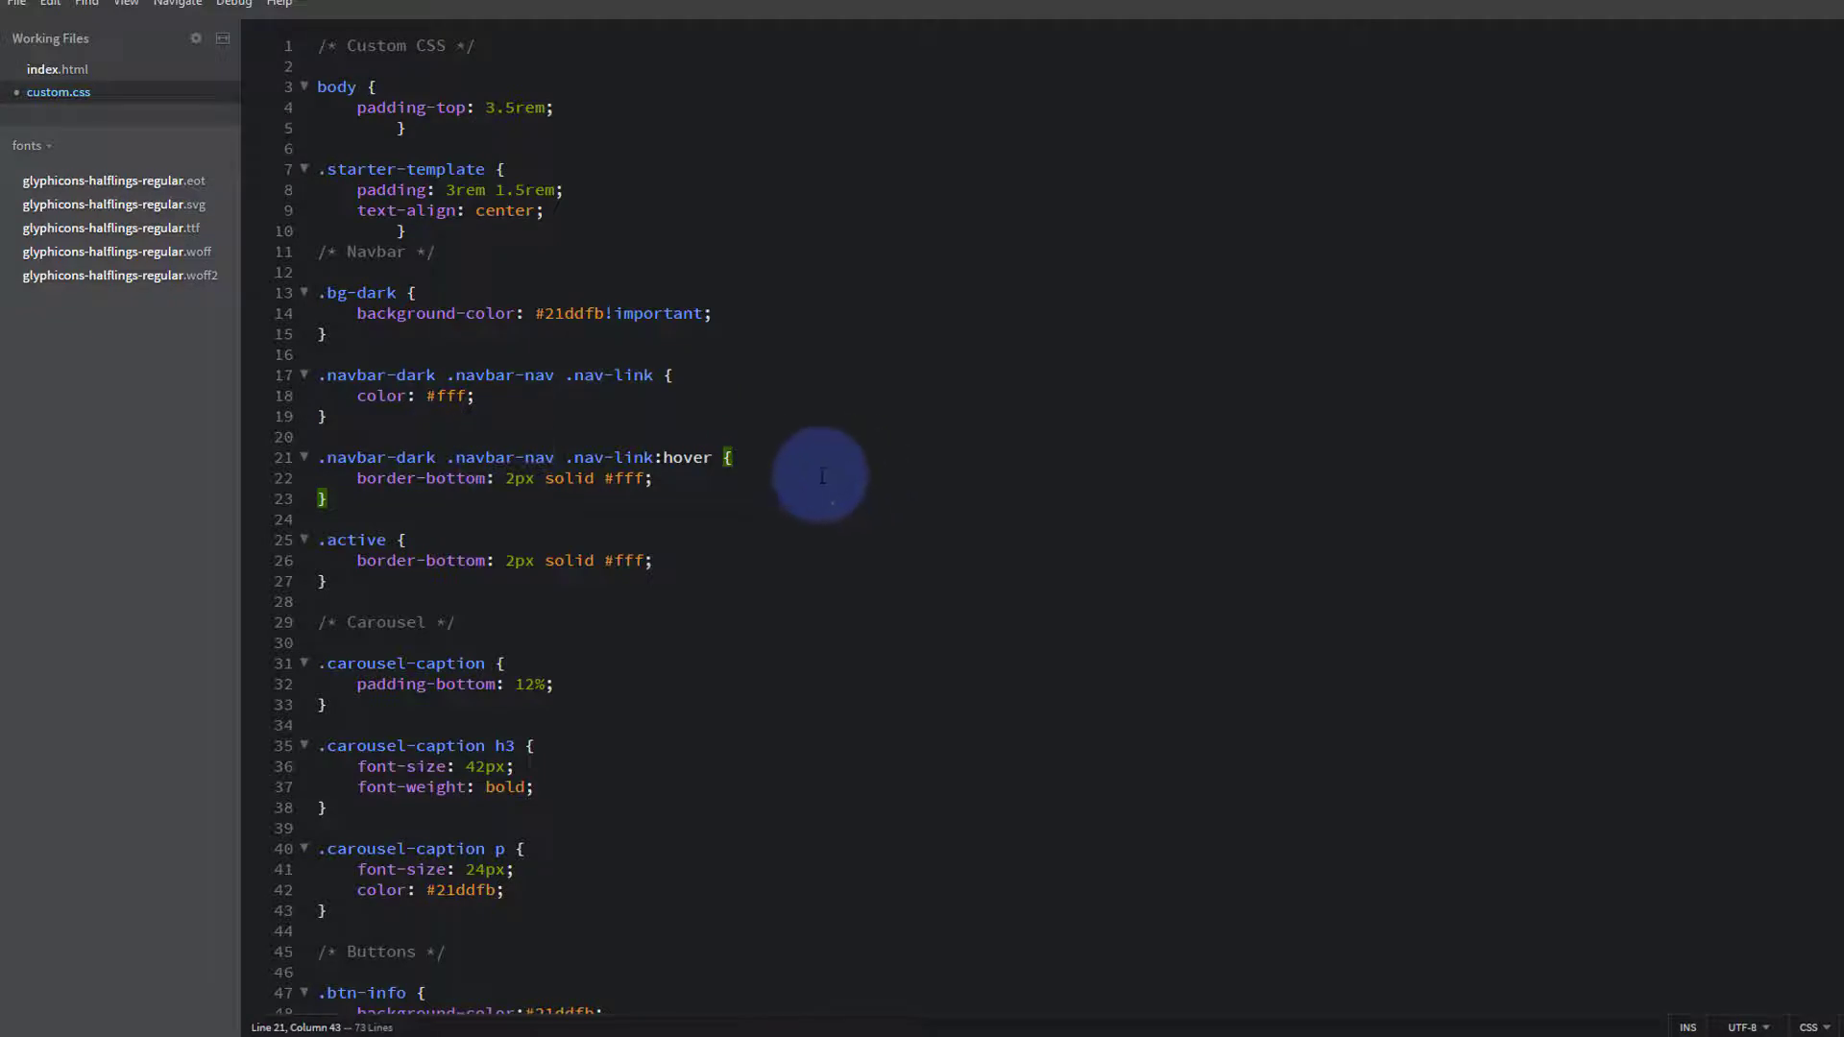